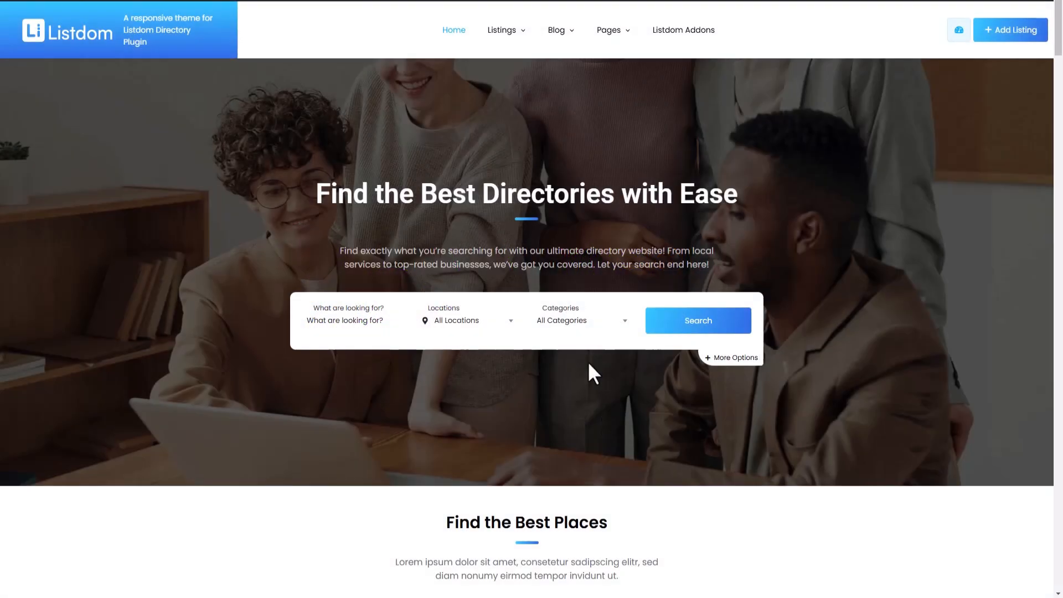
mouse_move(595, 411)
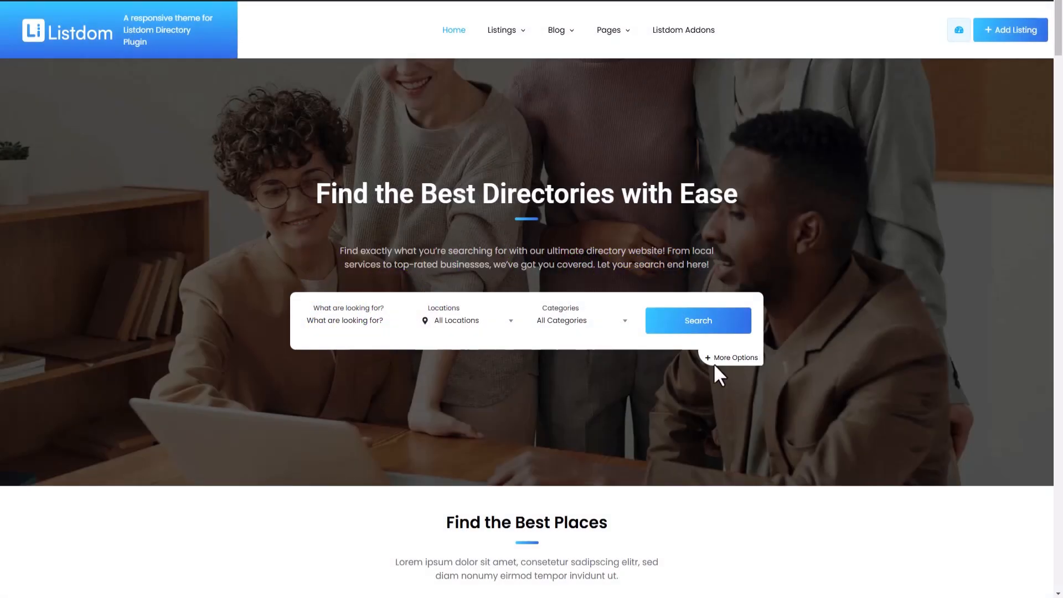
mouse_move(898, 263)
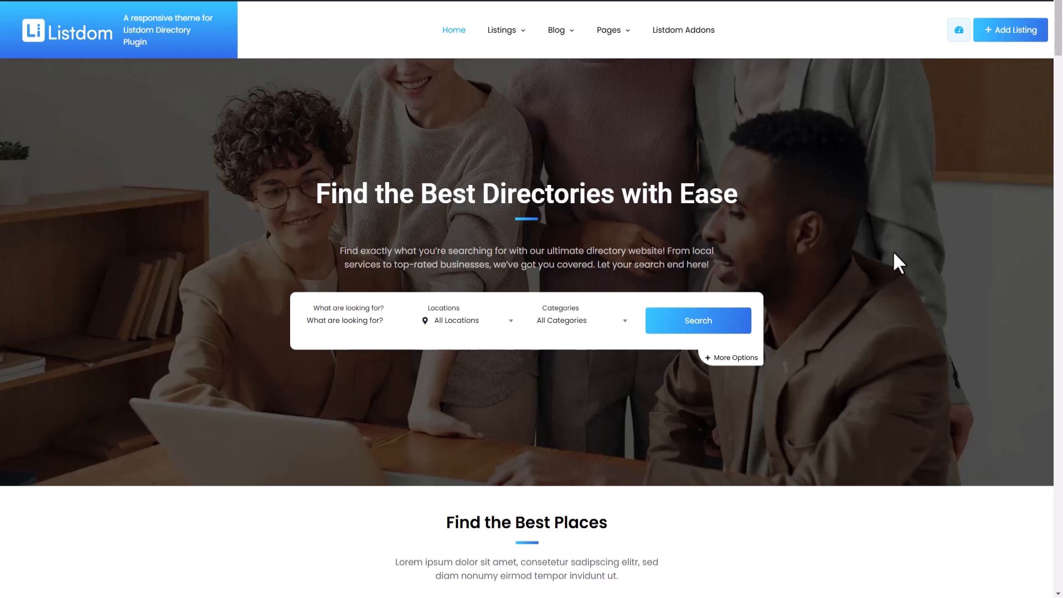
Step: Scroll to the listings grid and open Sample Auto Repair to review its details and map
scroll("down", 3)
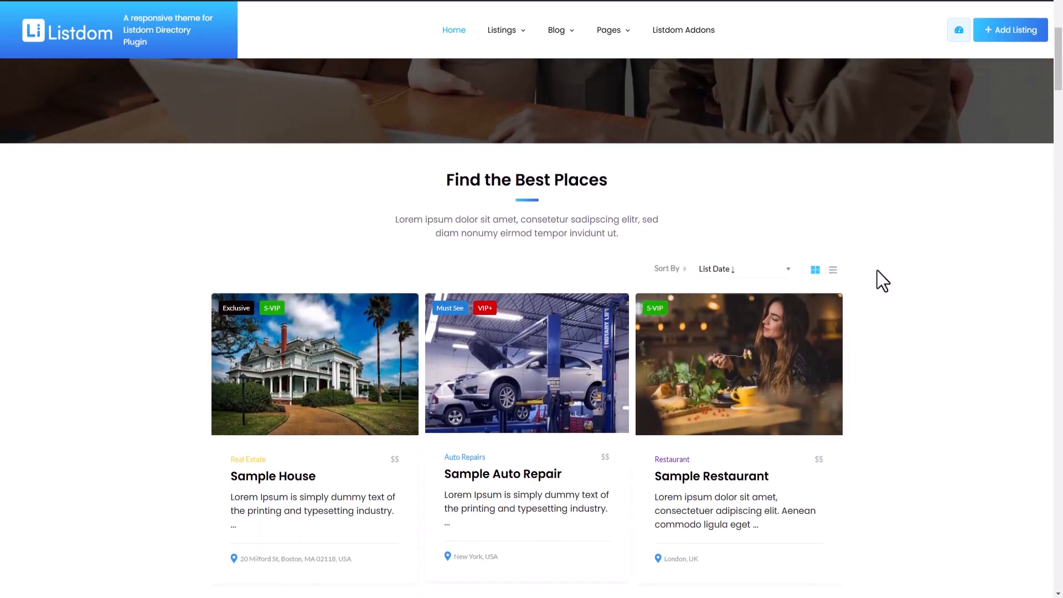
scroll("down", 3)
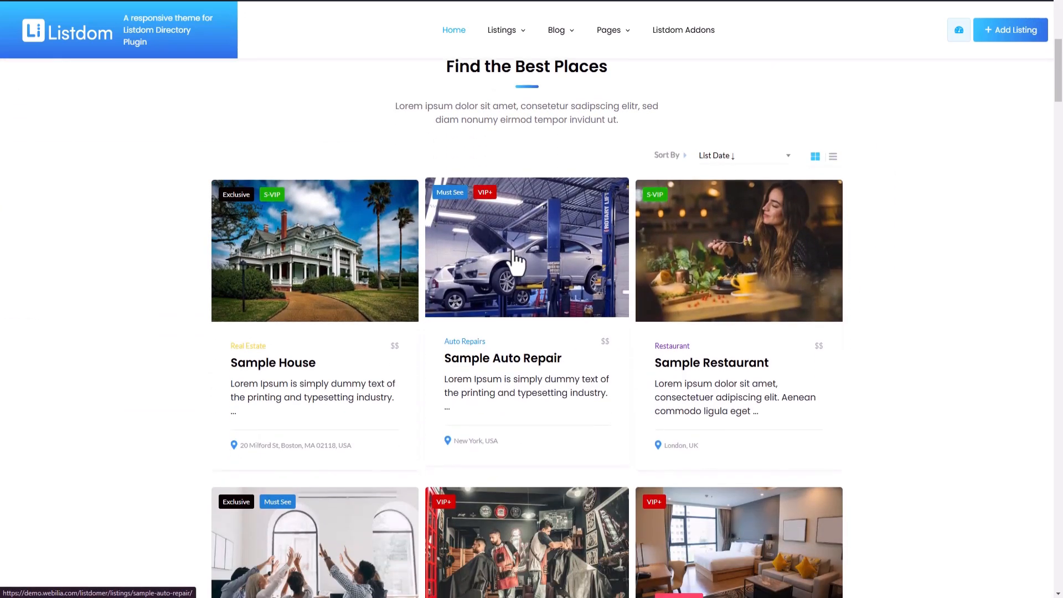
mouse_move(659, 285)
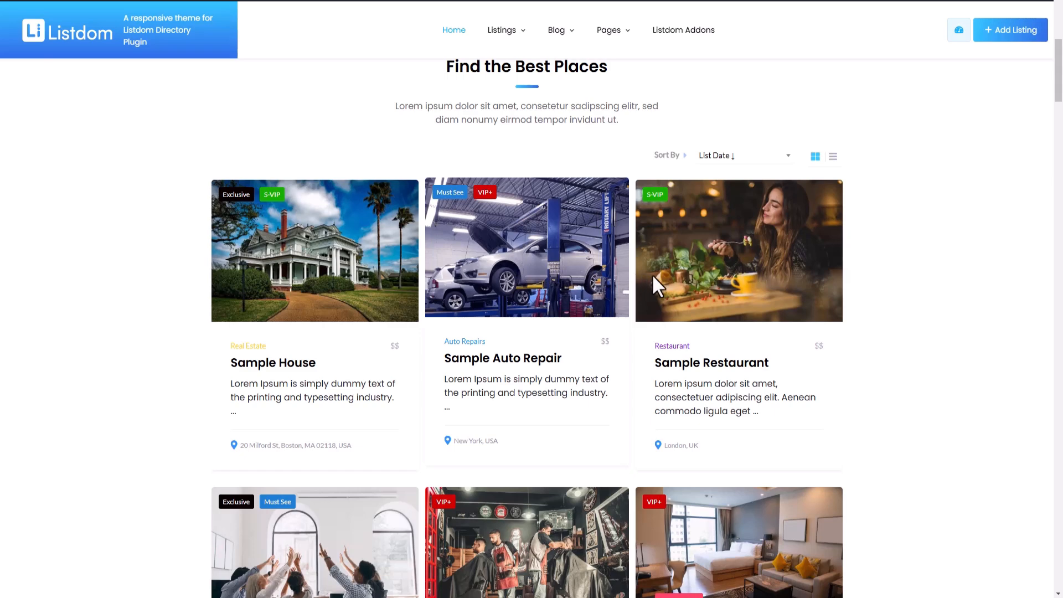
left_click(526, 248)
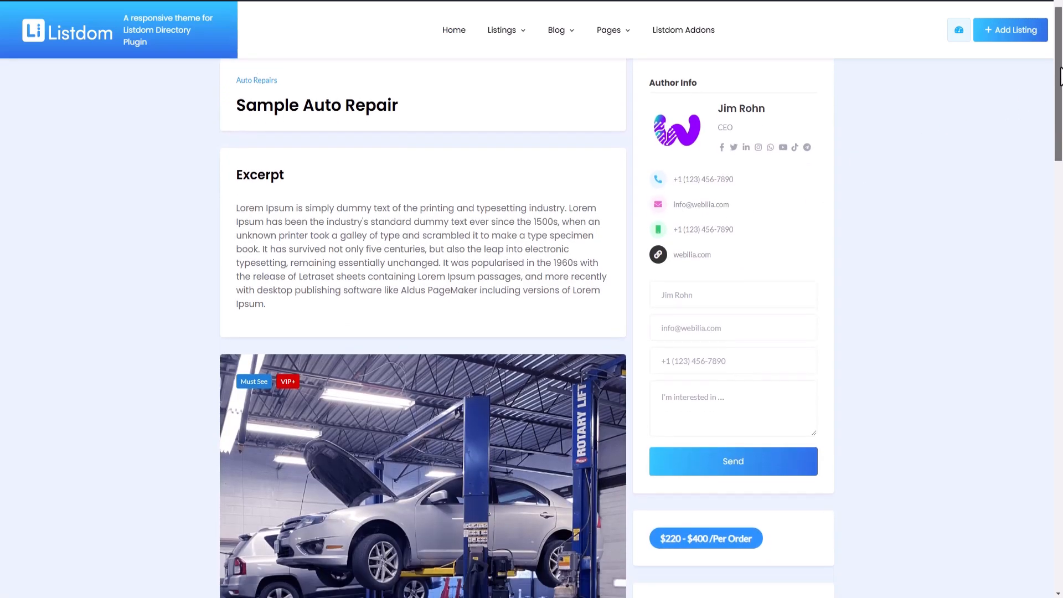
scroll("down", 3)
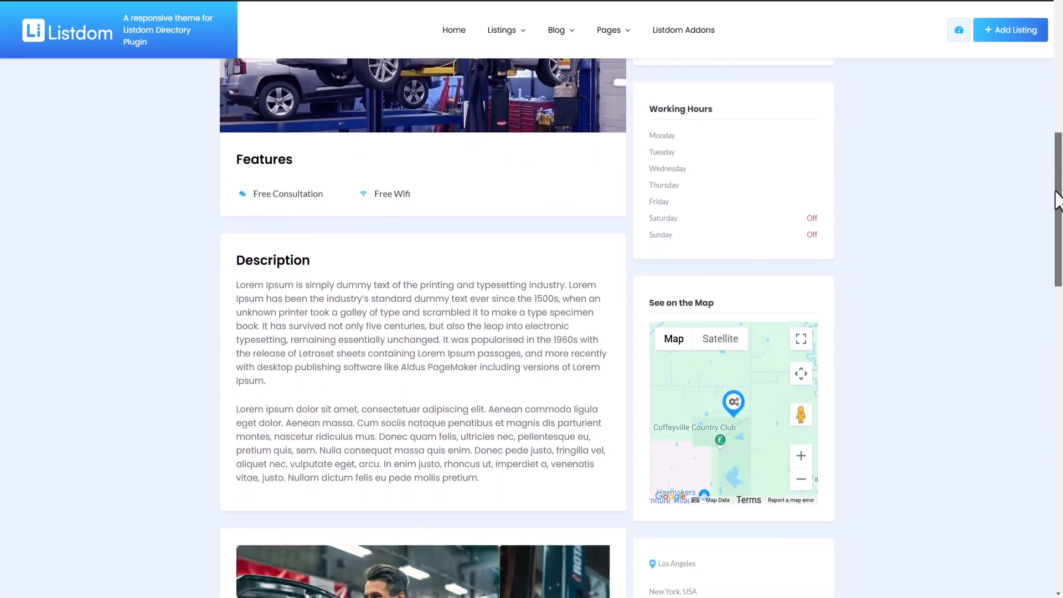
scroll("down", 3)
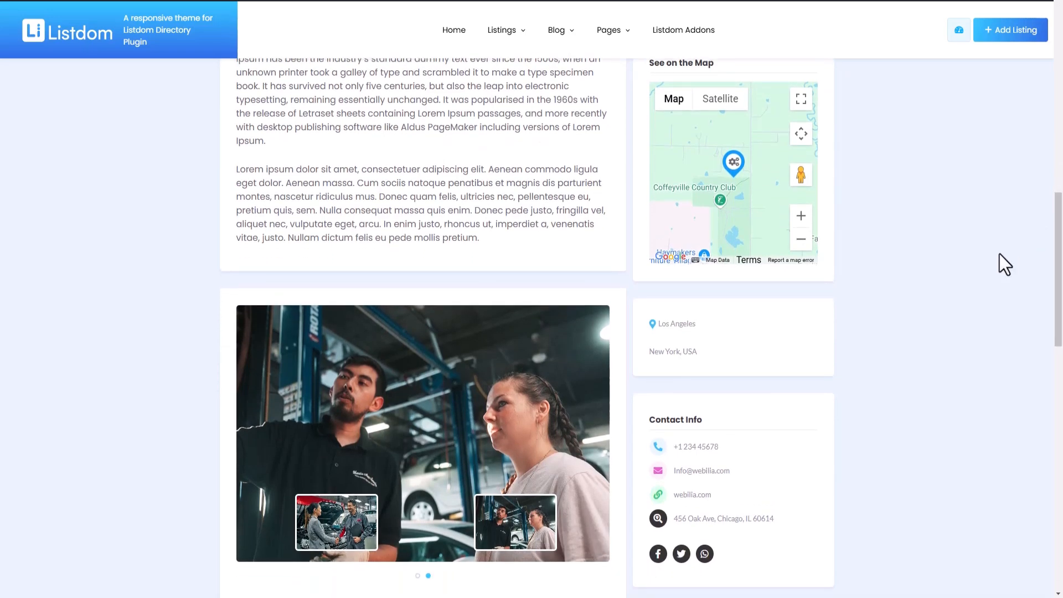
mouse_move(514, 299)
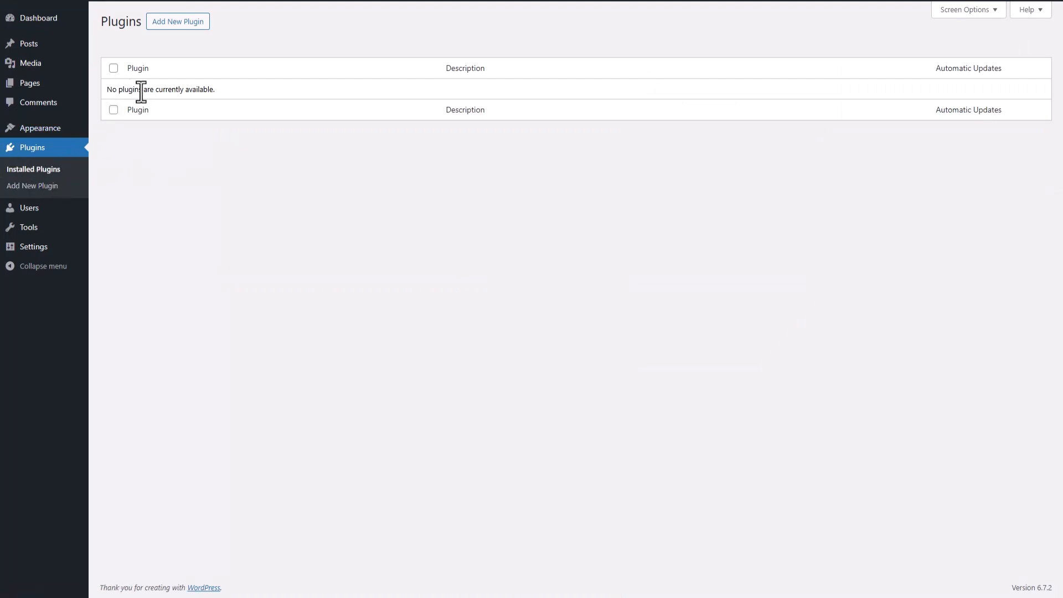
Step: Search the plugin directory for 'listdom' and install the Listdom Business Directory plugin
left_click(32, 186)
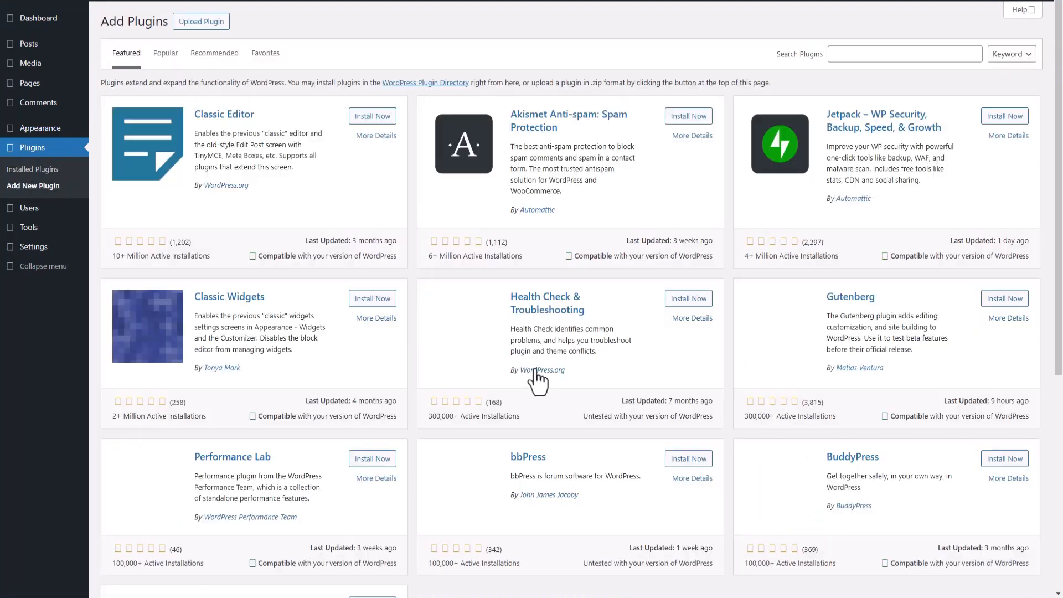
type("search")
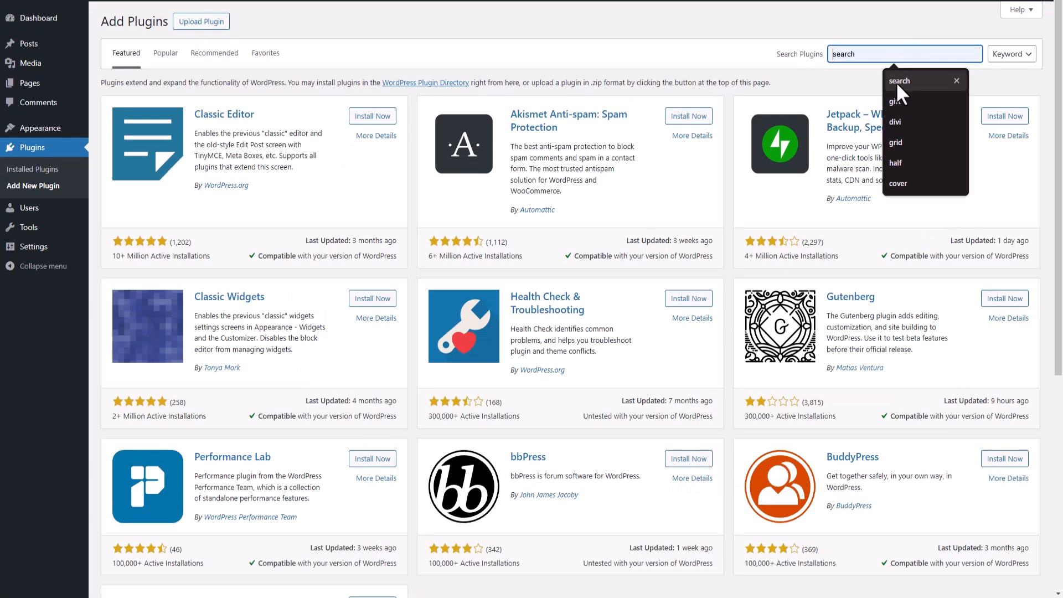
type("listdom")
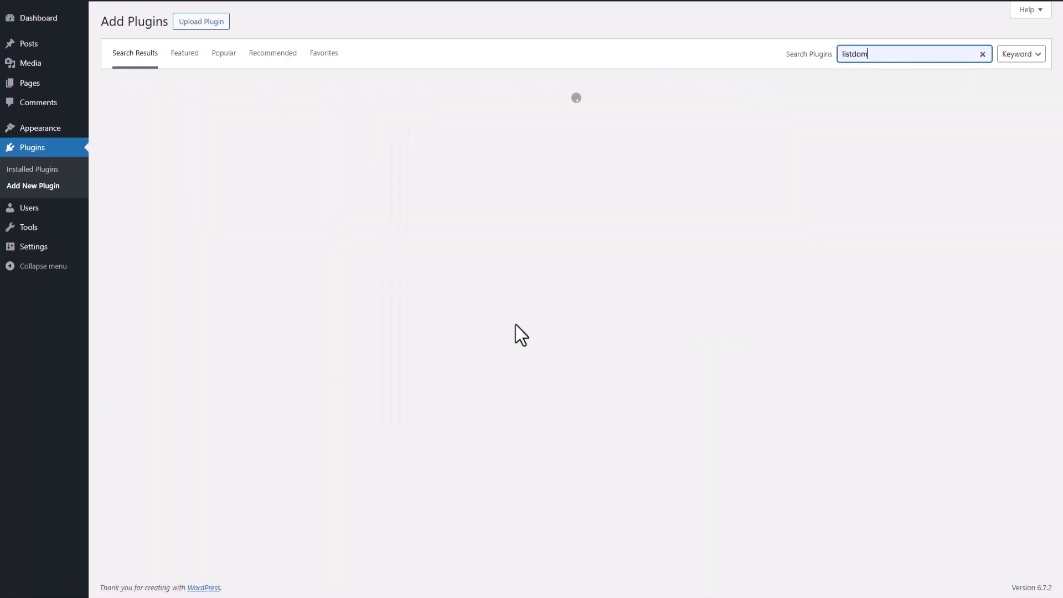
left_click(370, 117)
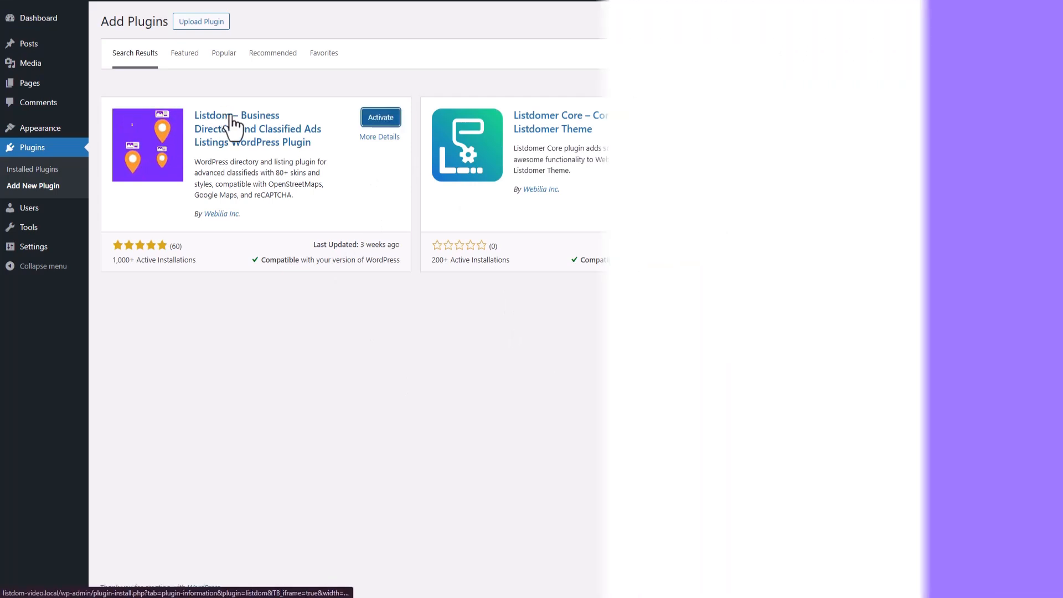
Step: Activate the newly installed Listdom plugin from the search results
left_click(380, 117)
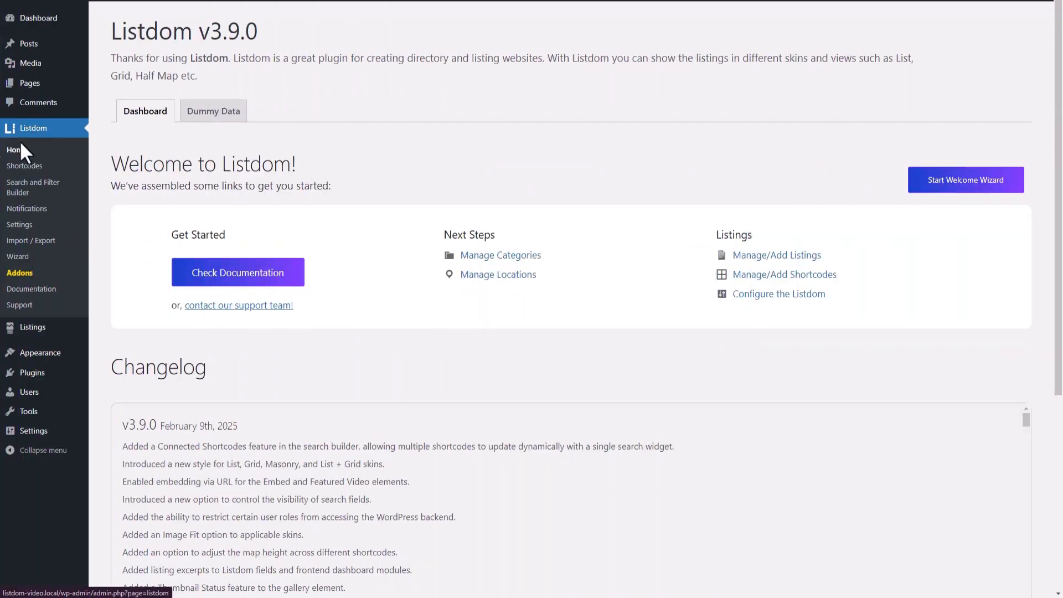
mouse_move(33, 327)
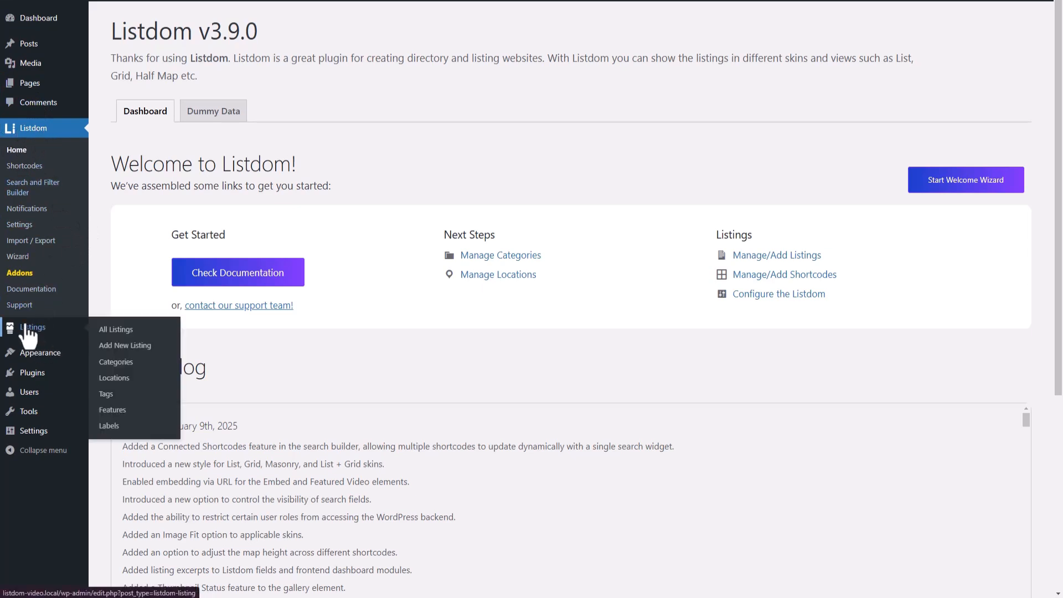
mouse_move(187, 160)
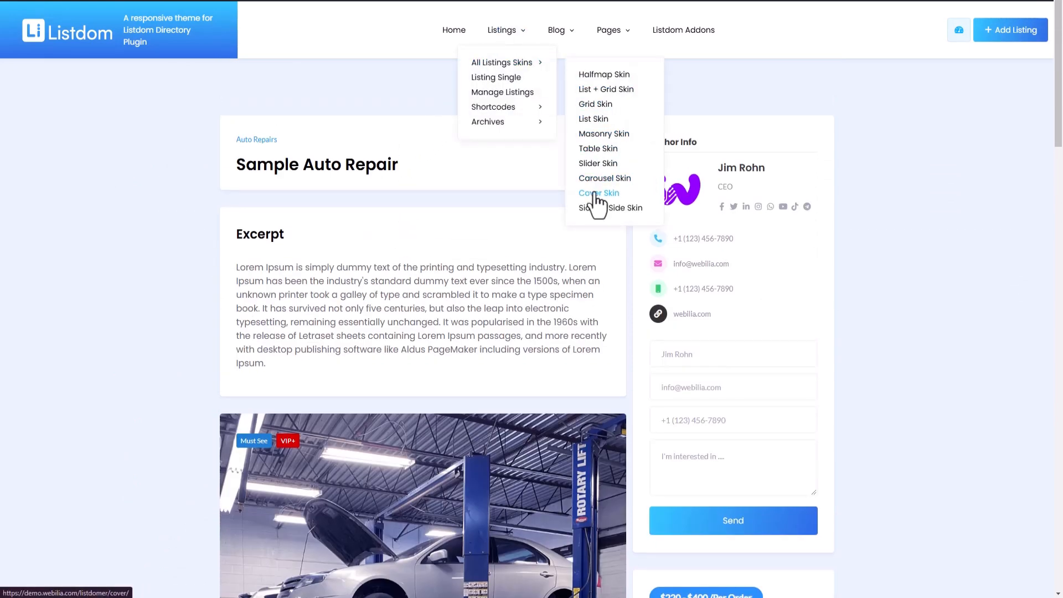
mouse_move(609, 207)
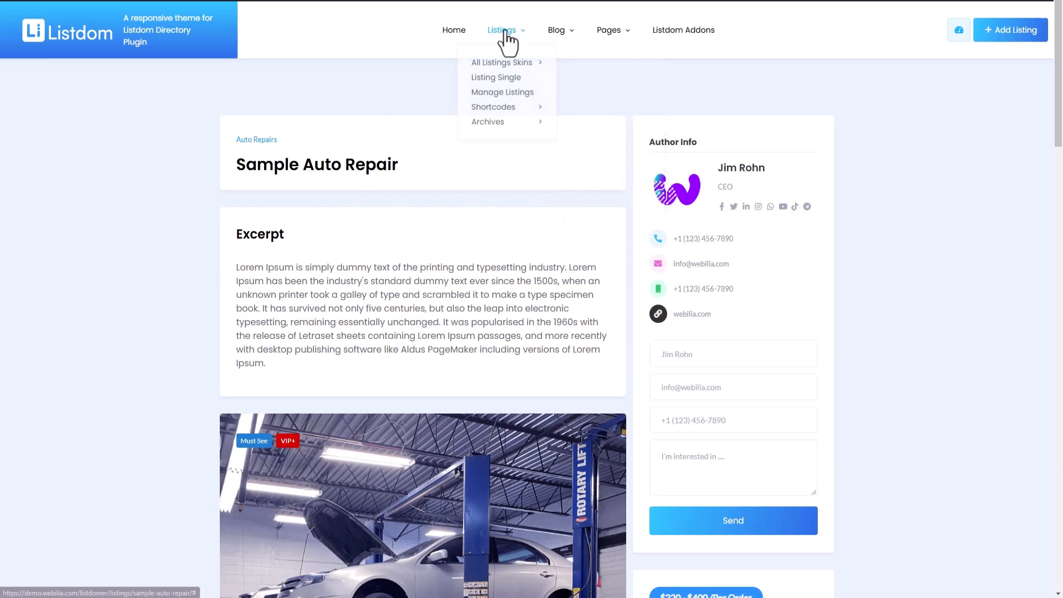
mouse_move(507, 205)
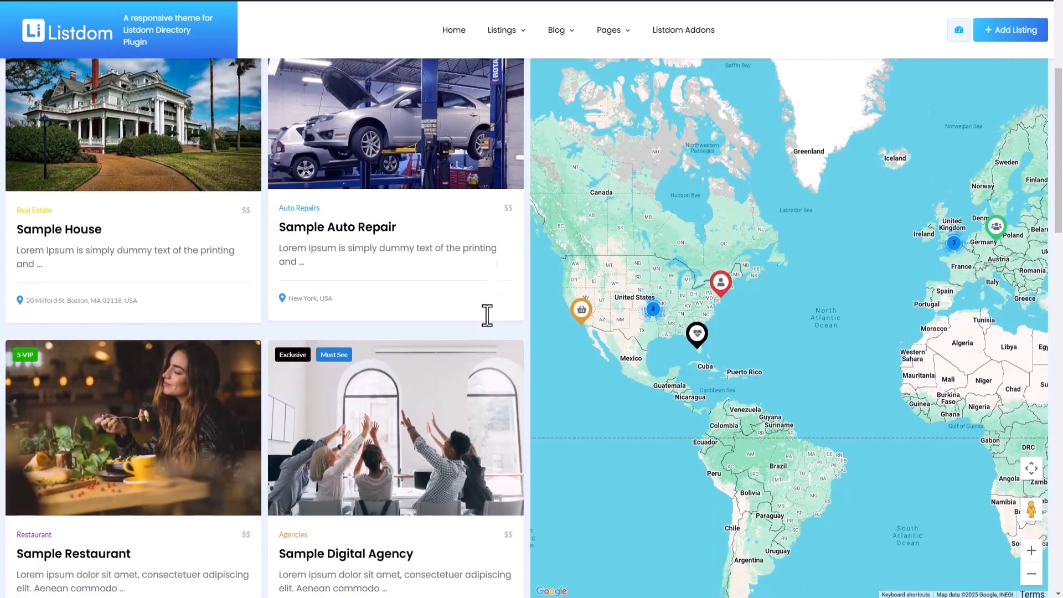
Step: Scroll through the Halfmap skin's listing cards shown beside the world map
scroll("down", 3)
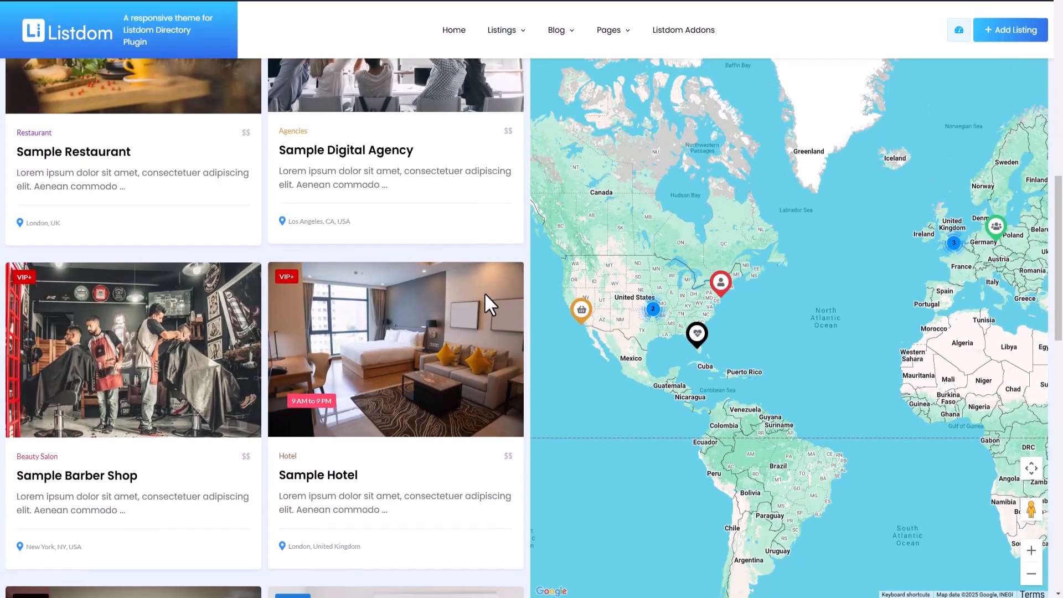
scroll("down", 3)
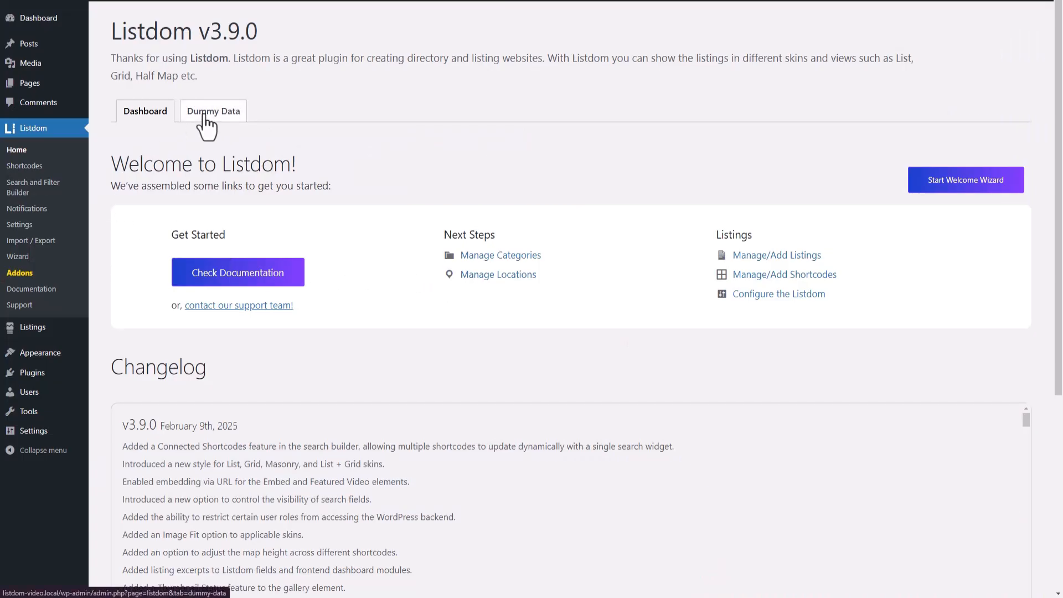
Step: On the Dummy Data tab, keep every content type enabled and import the dummy data
left_click(212, 111)
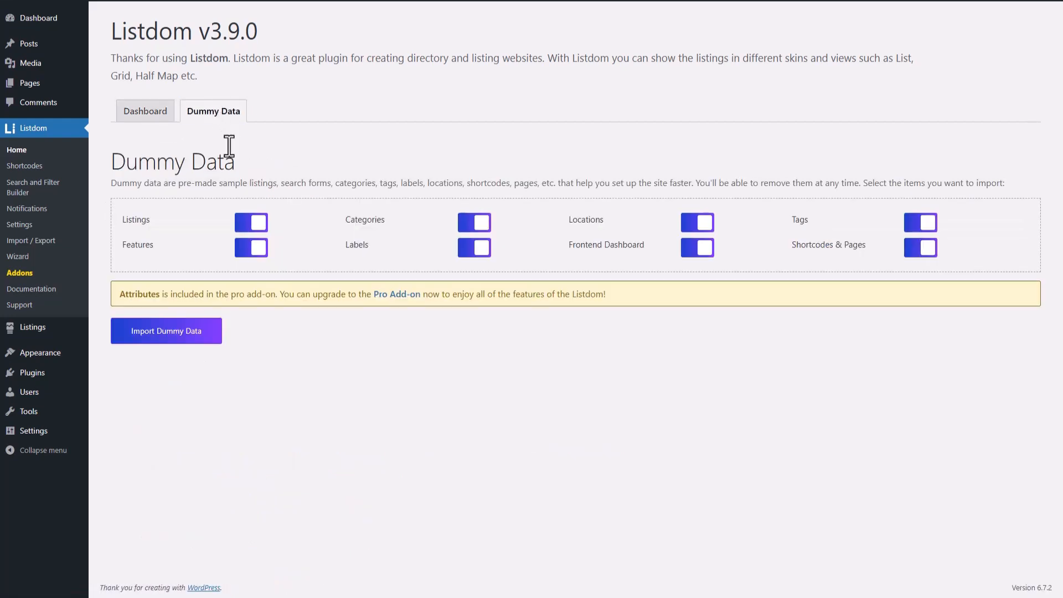
mouse_move(233, 358)
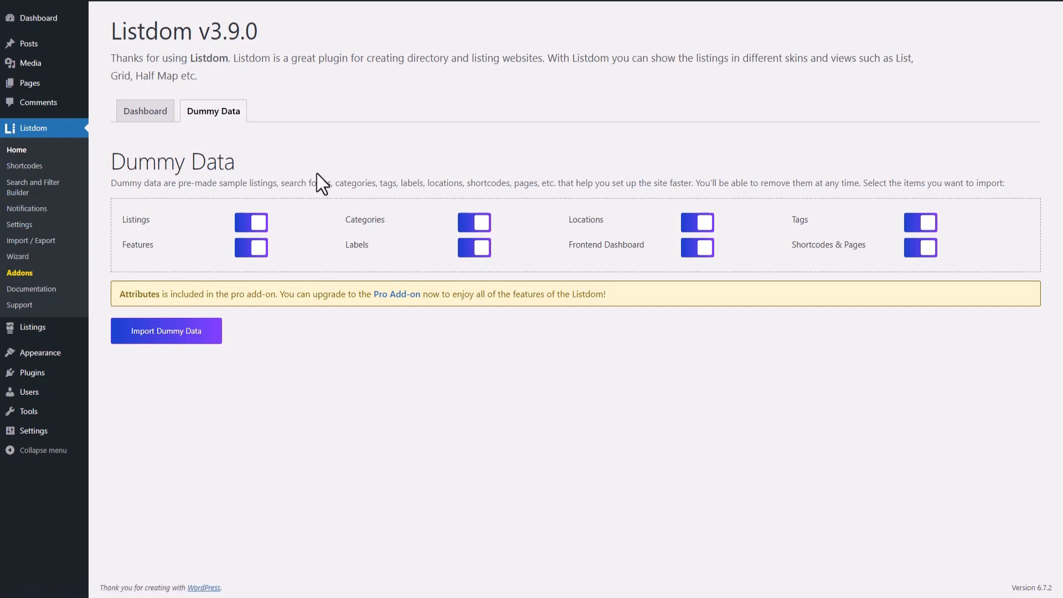
mouse_move(454, 296)
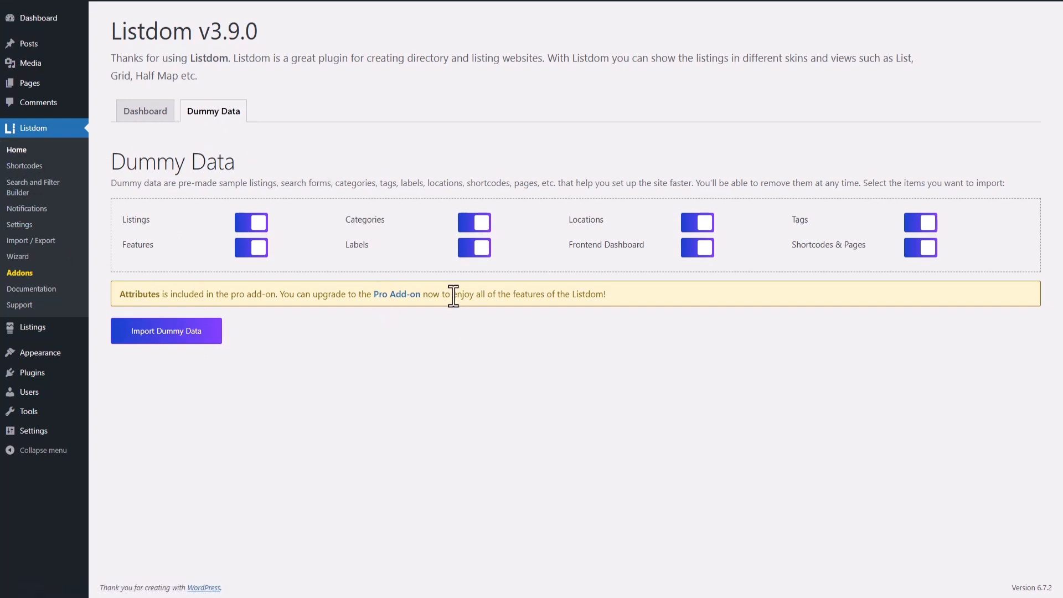
left_click(473, 248)
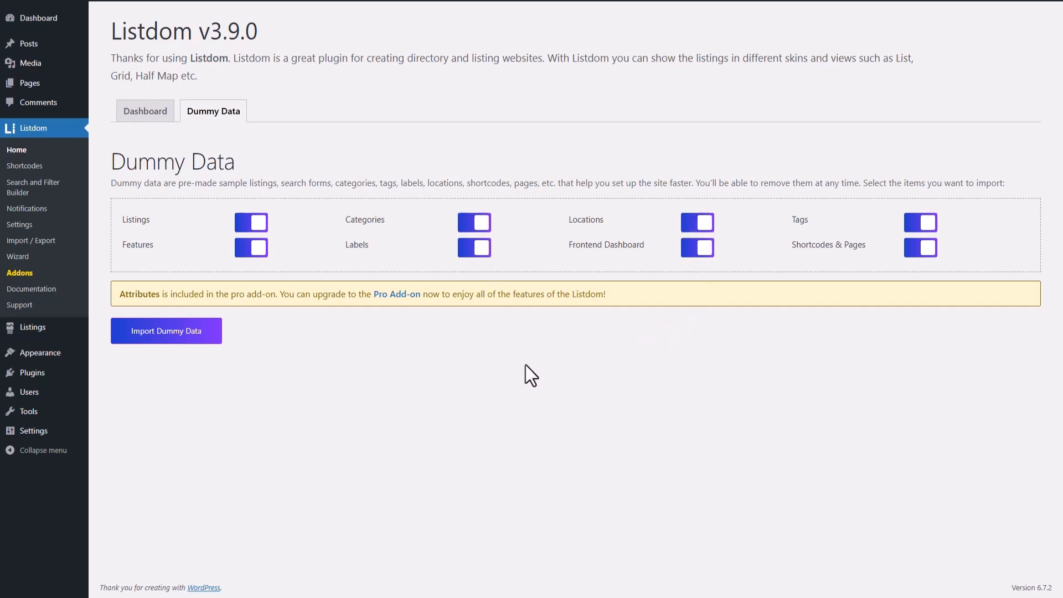
mouse_move(401, 375)
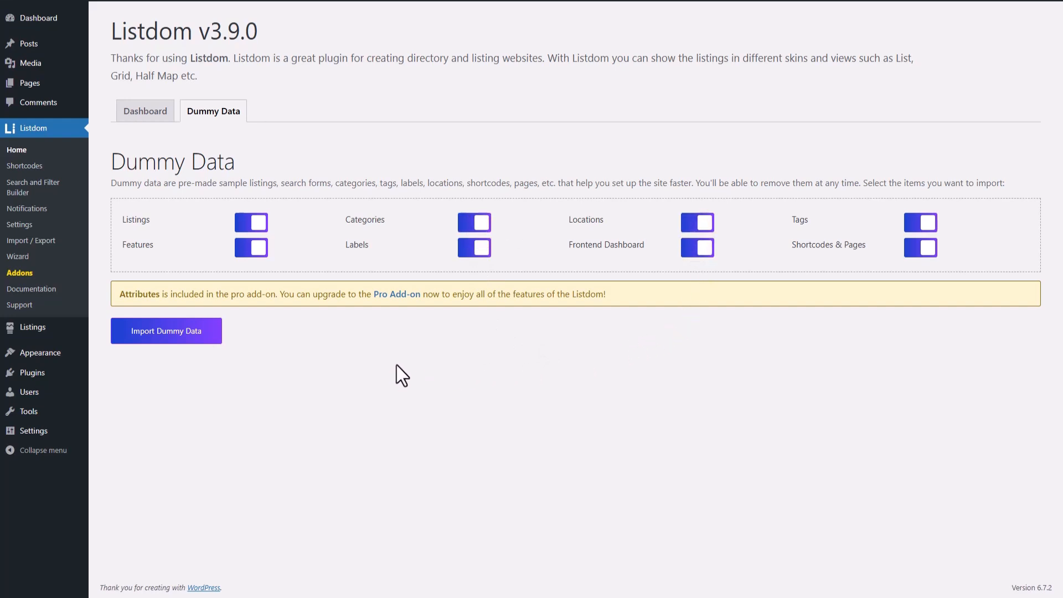
mouse_move(142, 258)
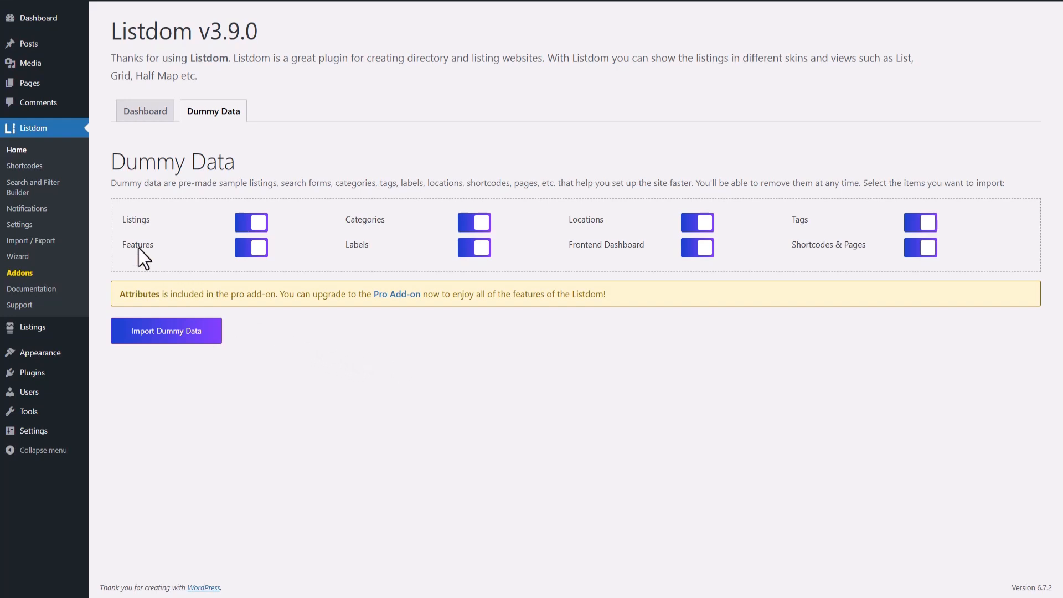
mouse_move(372, 229)
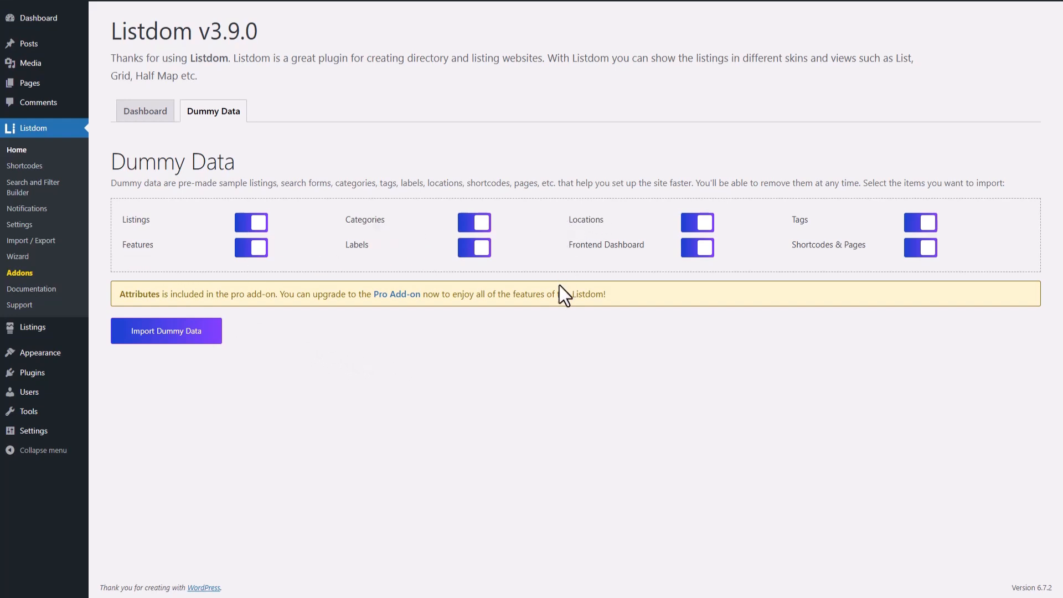
mouse_move(390, 358)
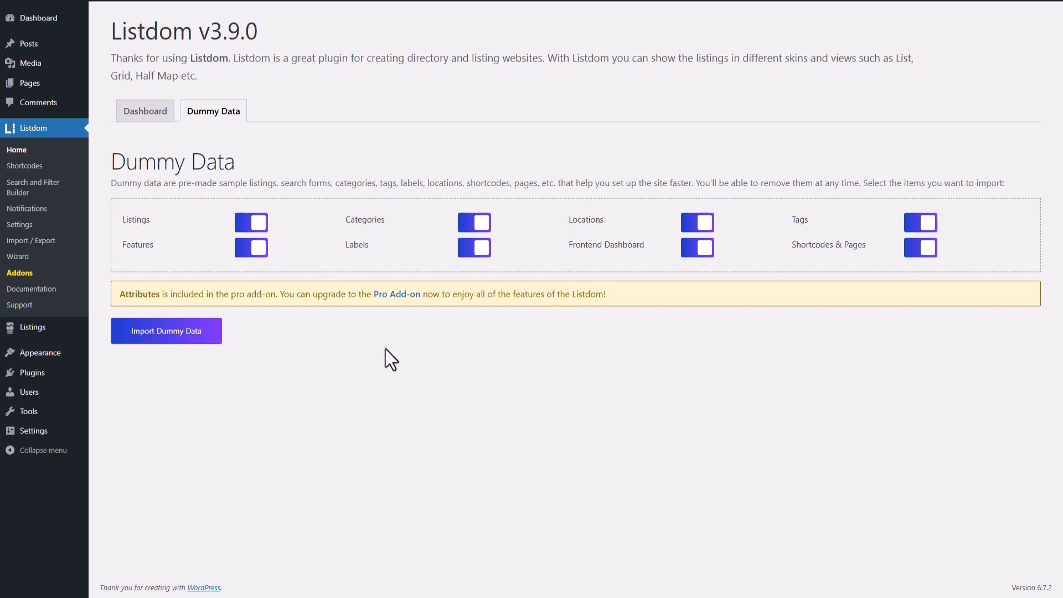
mouse_move(374, 345)
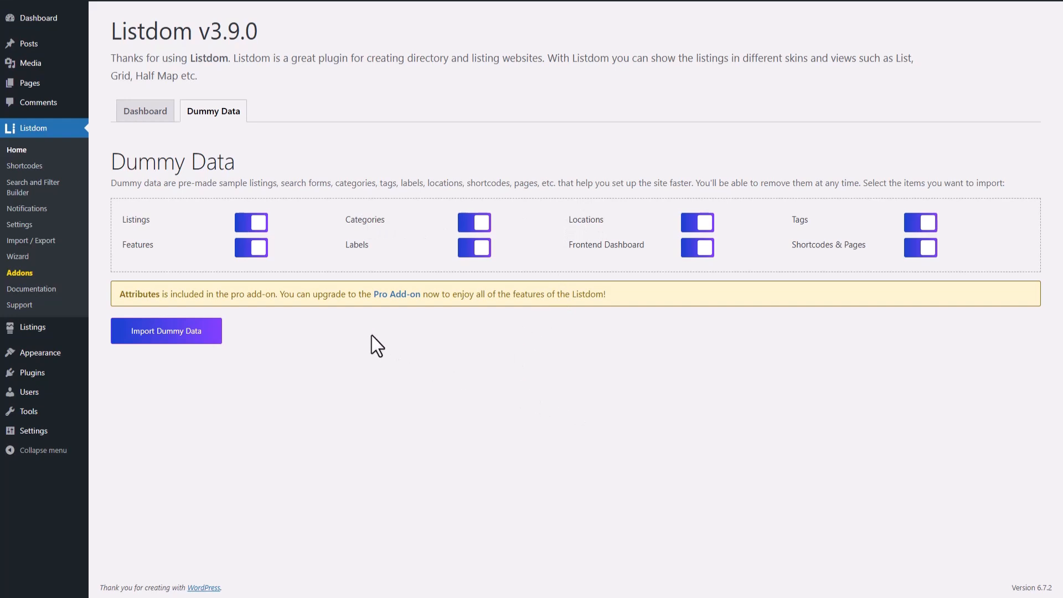
mouse_move(489, 271)
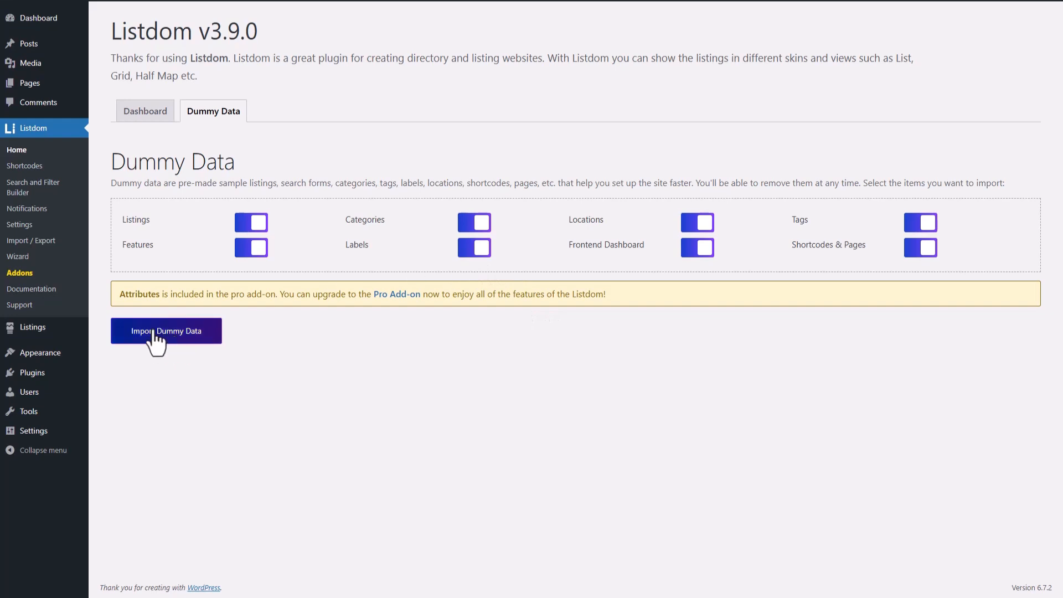
mouse_move(233, 371)
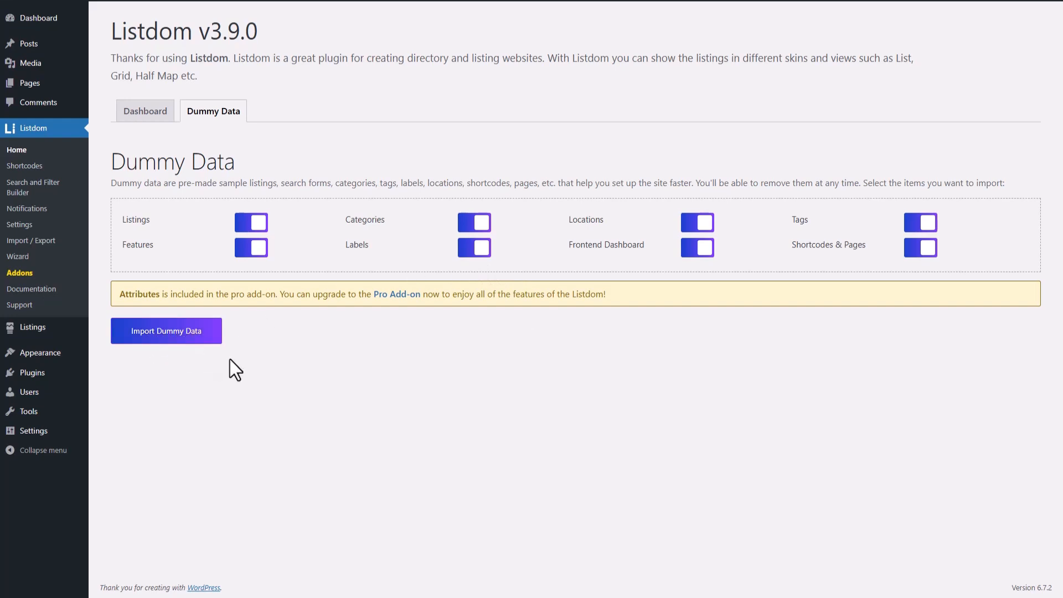
mouse_move(182, 380)
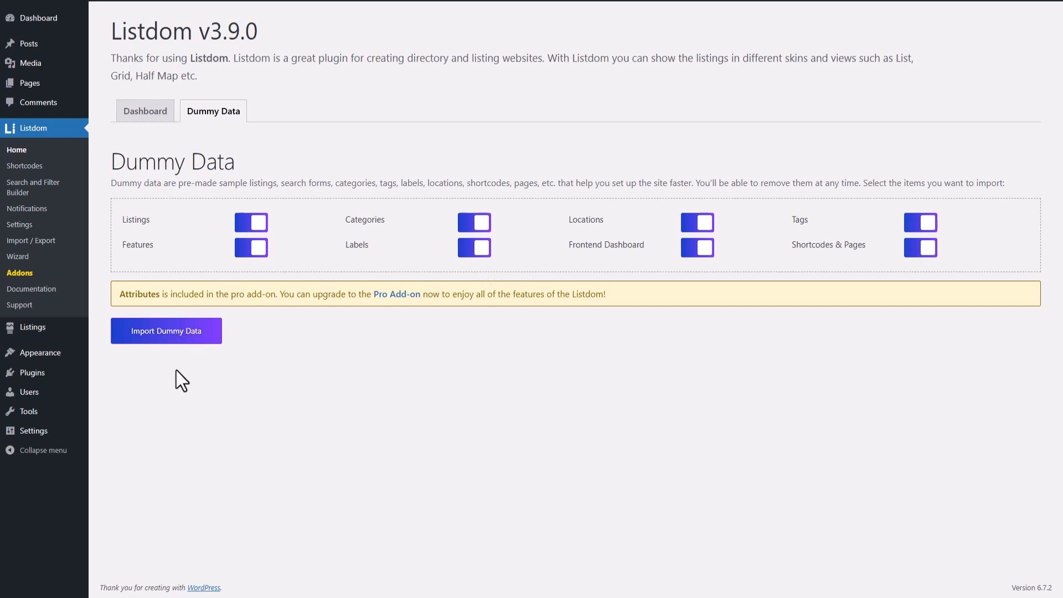
left_click(166, 331)
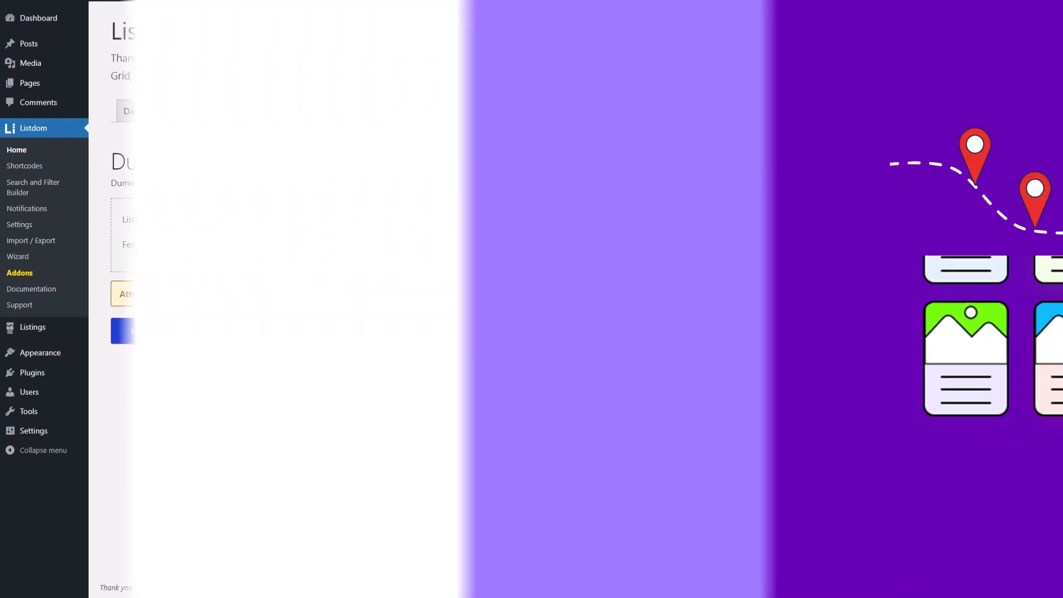
mouse_move(32, 327)
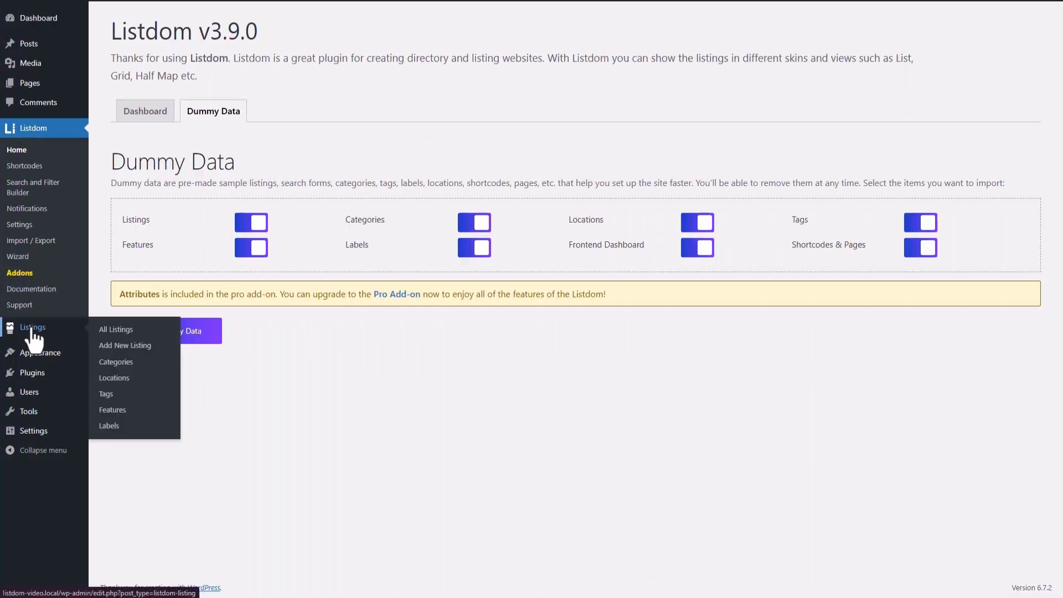
mouse_move(125, 345)
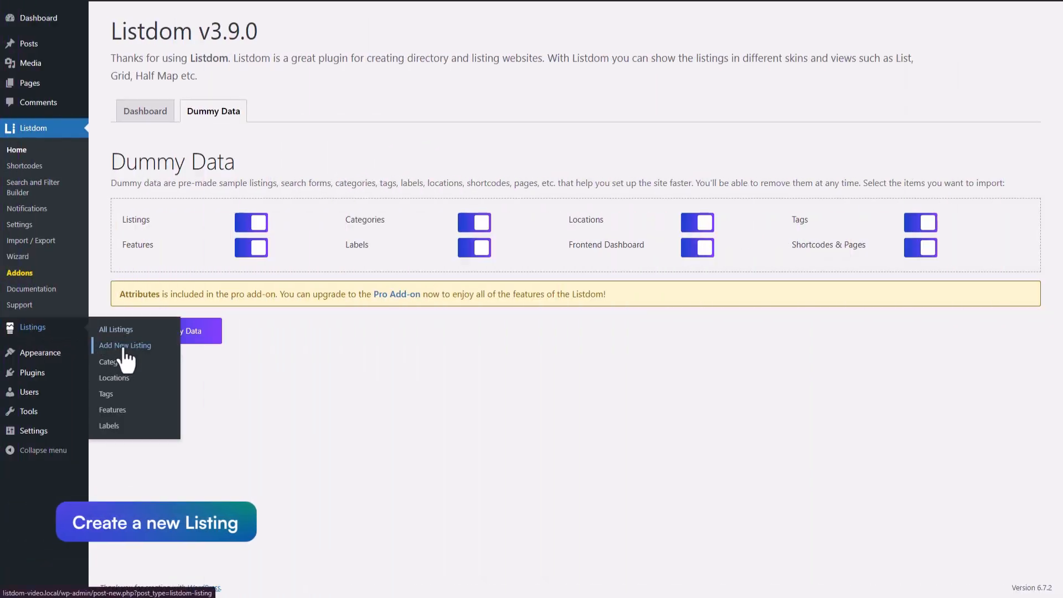
Step: Start an Add New Listing draft and scroll down to the Location and Category boxes
left_click(124, 345)
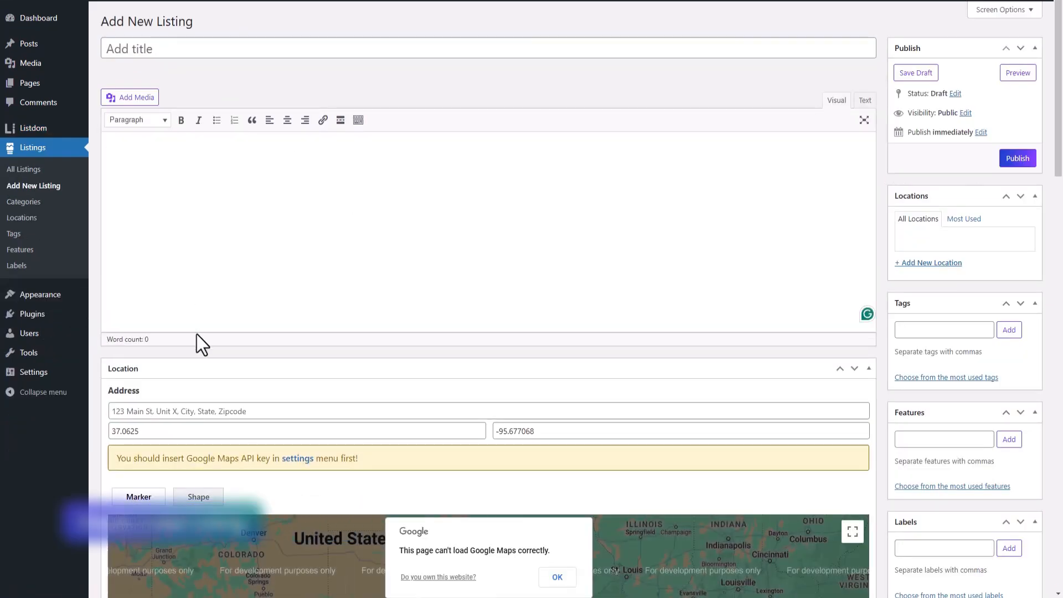
scroll("down", 3)
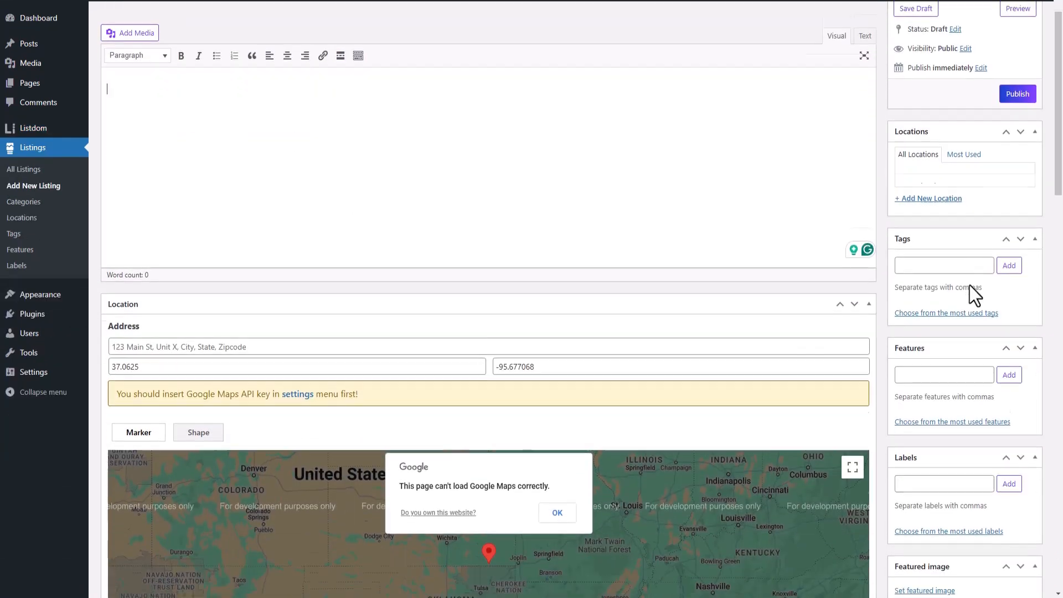
scroll("down", 3)
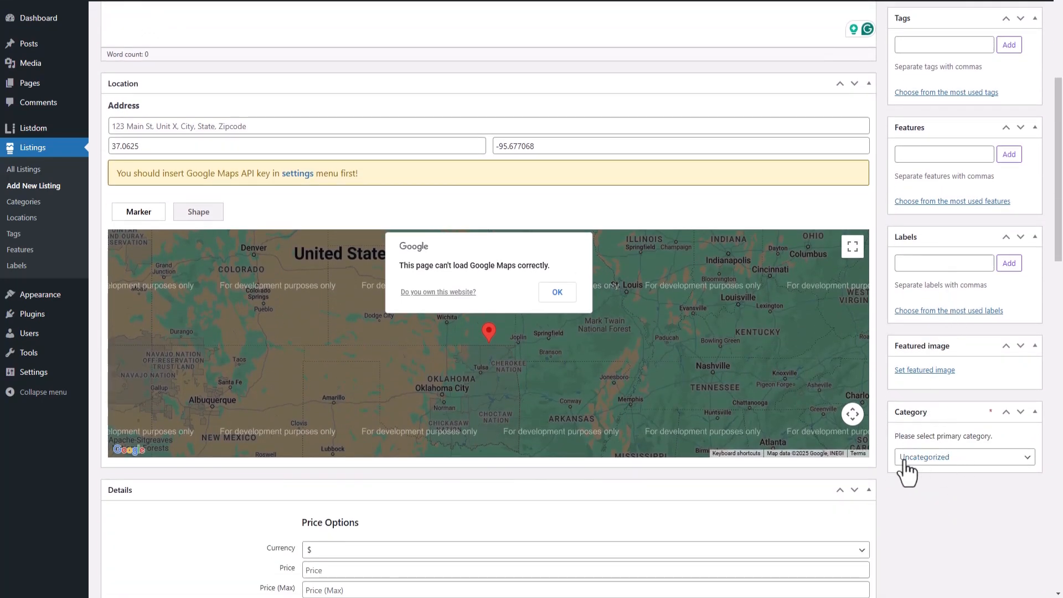
mouse_move(954, 476)
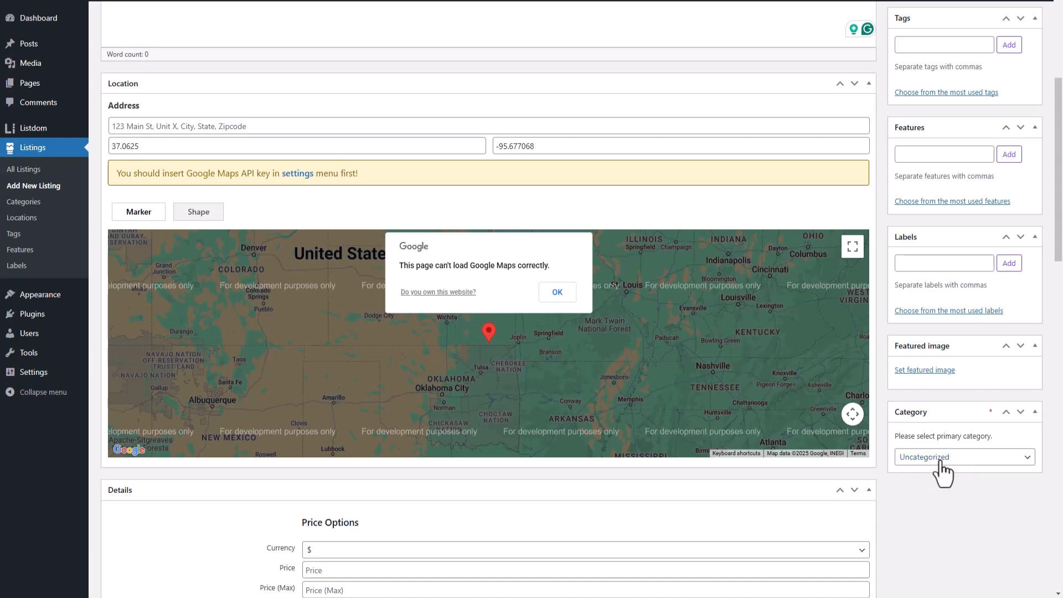
mouse_move(966, 458)
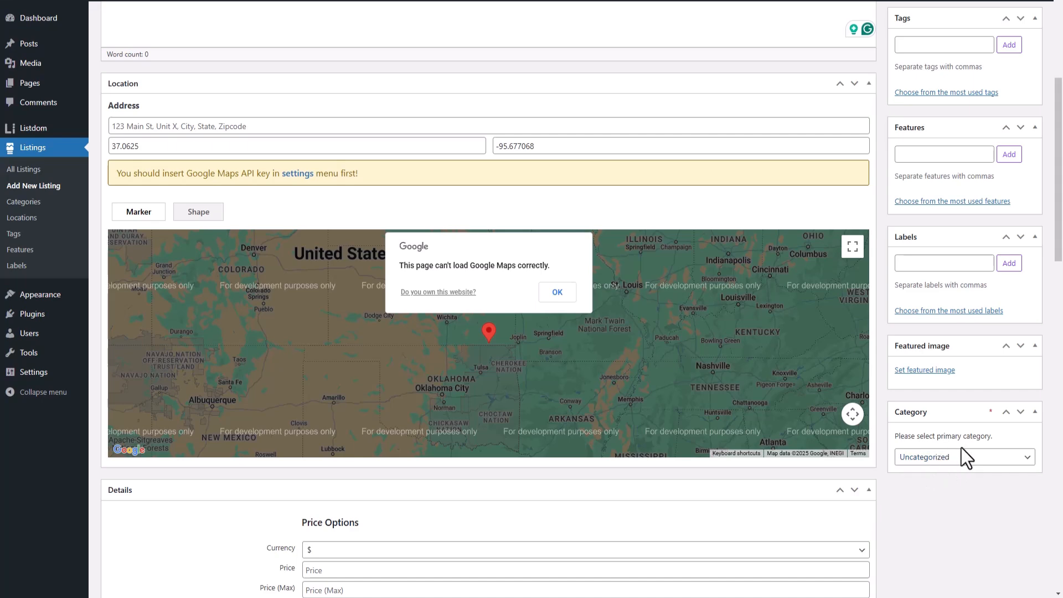
mouse_move(724, 378)
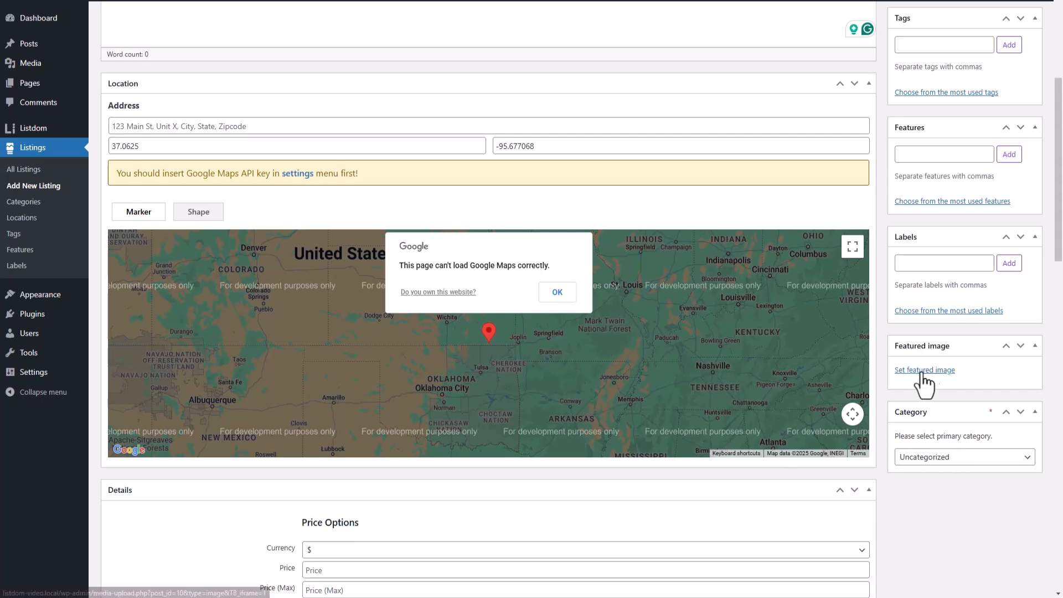
mouse_move(953, 386)
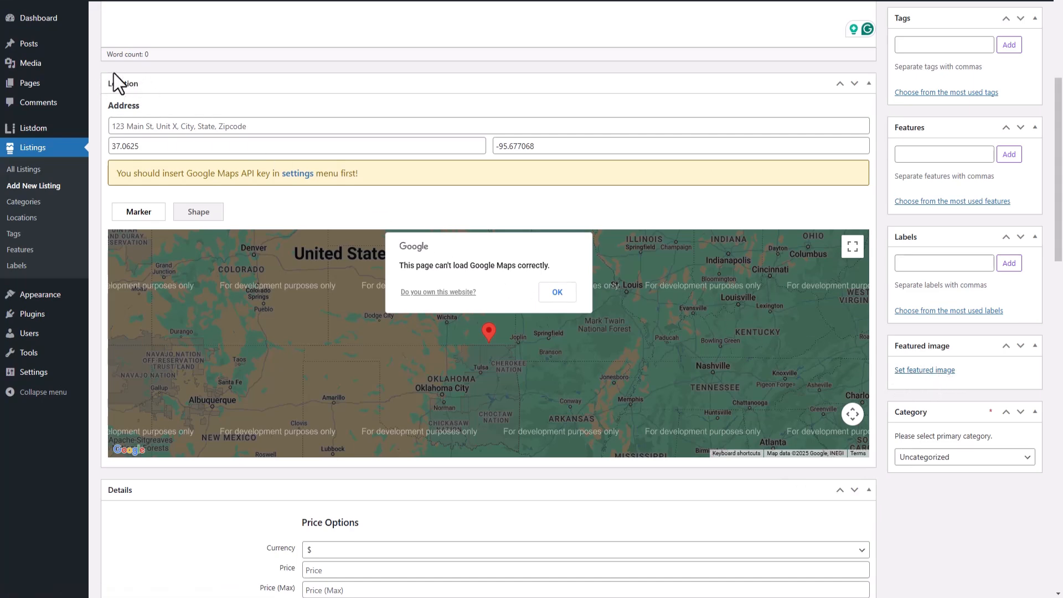
Step: Dismiss the Google Maps error, pan the map, then browse Listdom's Settings page
left_click(556, 292)
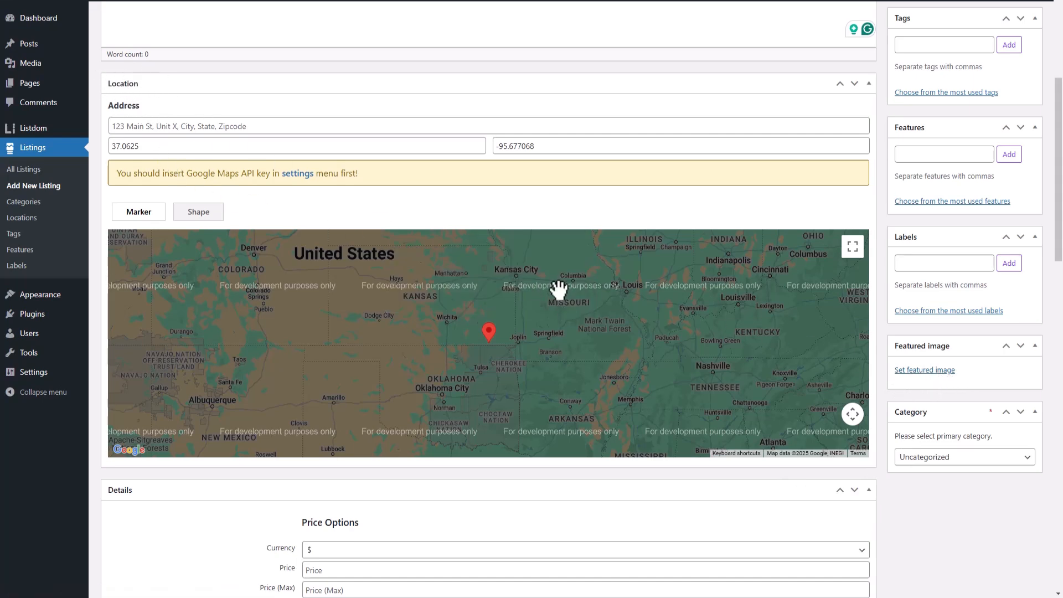
mouse_move(538, 146)
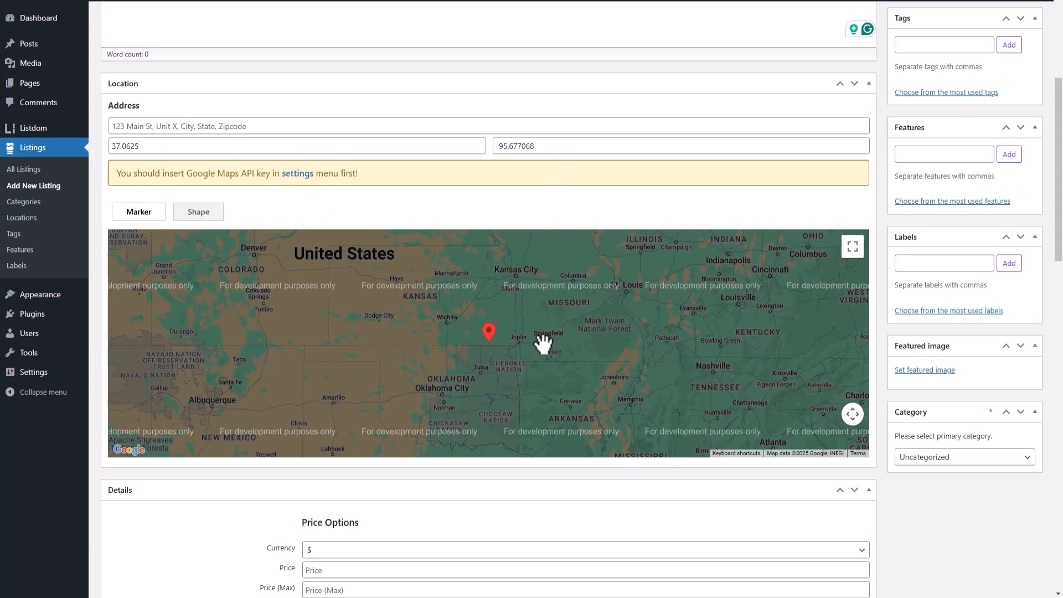
left_click_drag(542, 342, 554, 364)
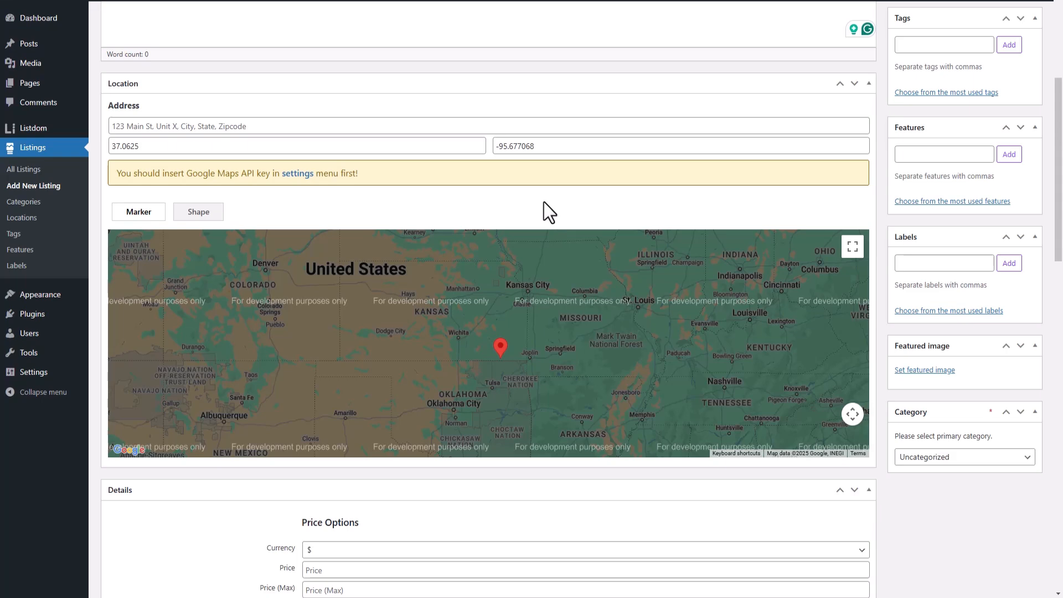
mouse_move(208, 166)
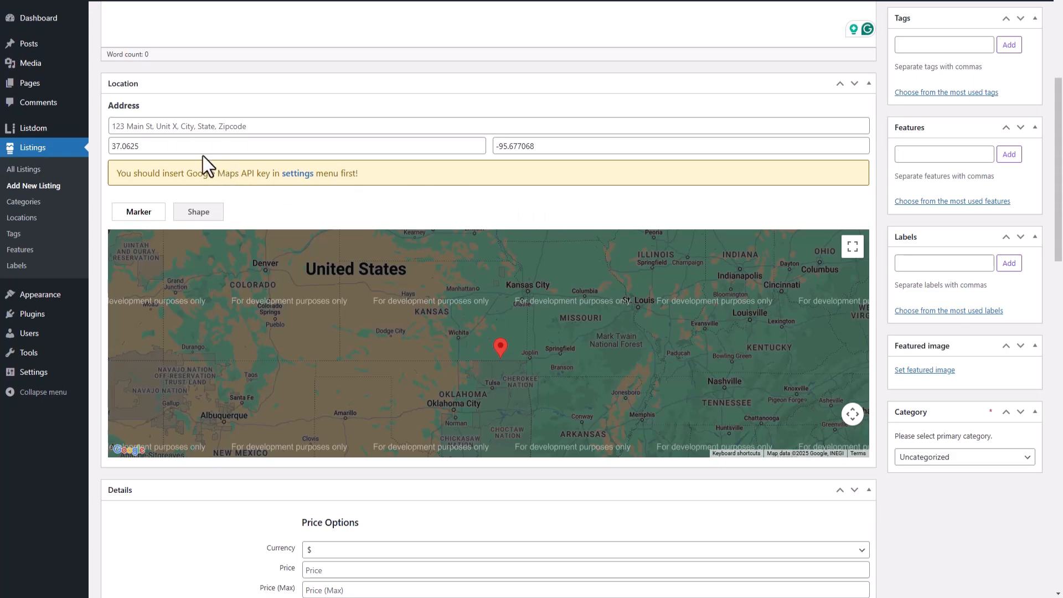
left_click(680, 145)
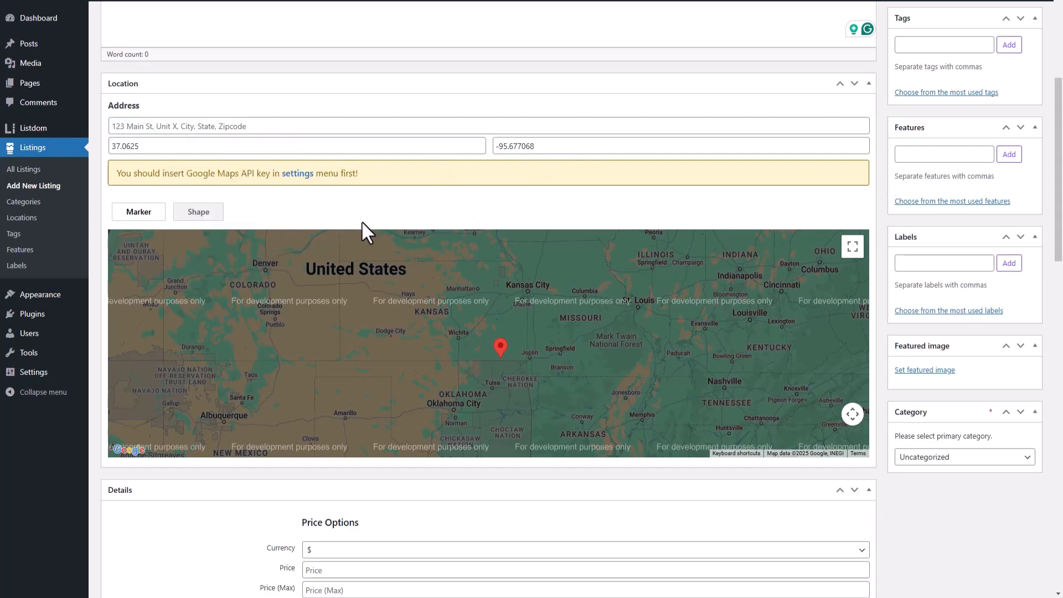
scroll("down", 3)
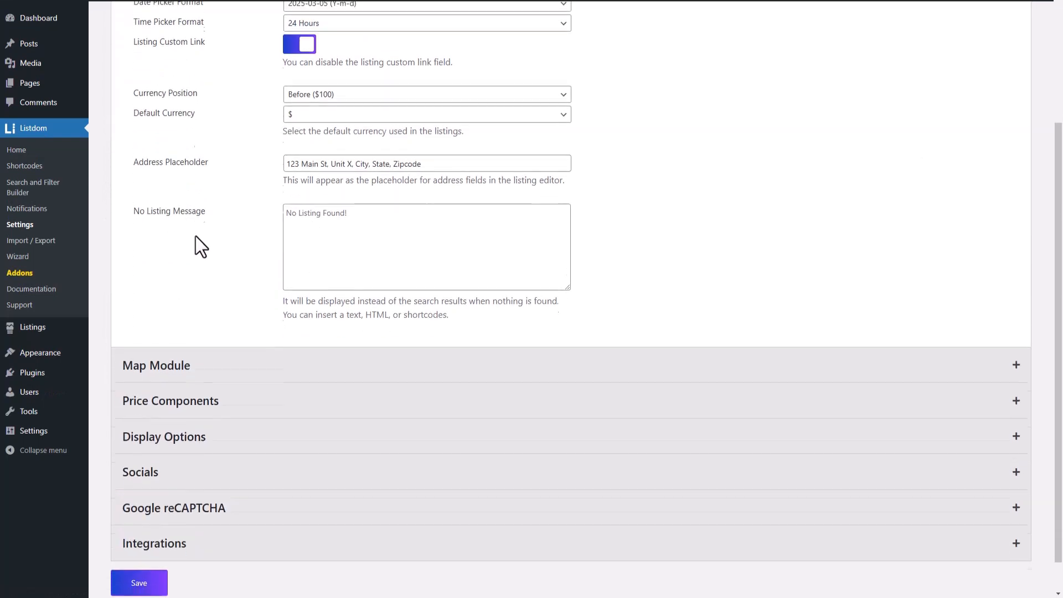
Step: Expand the Map Module section to check the empty Google Maps API key
left_click(156, 365)
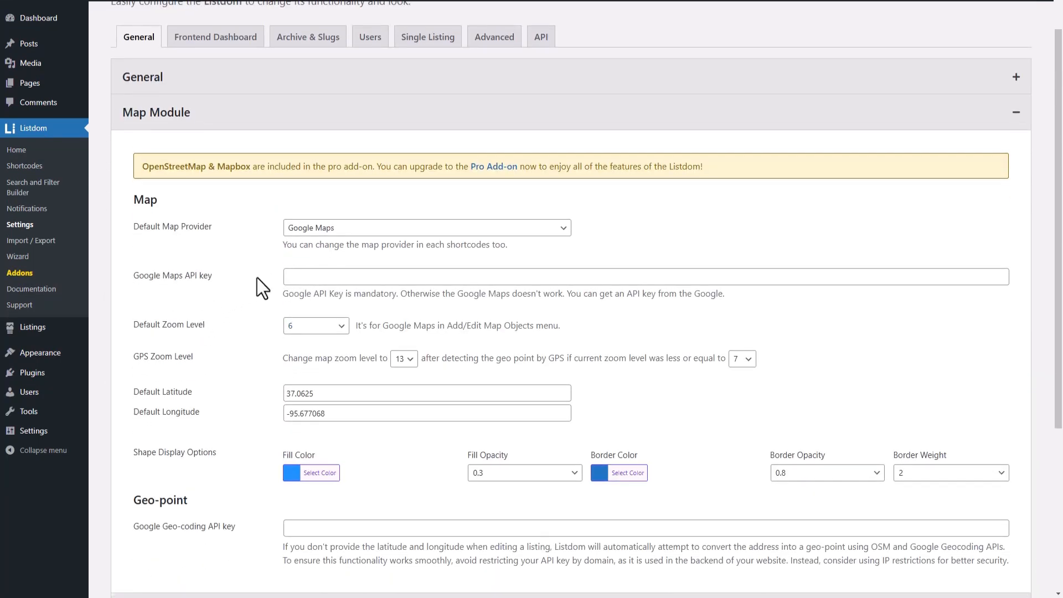
mouse_move(39, 353)
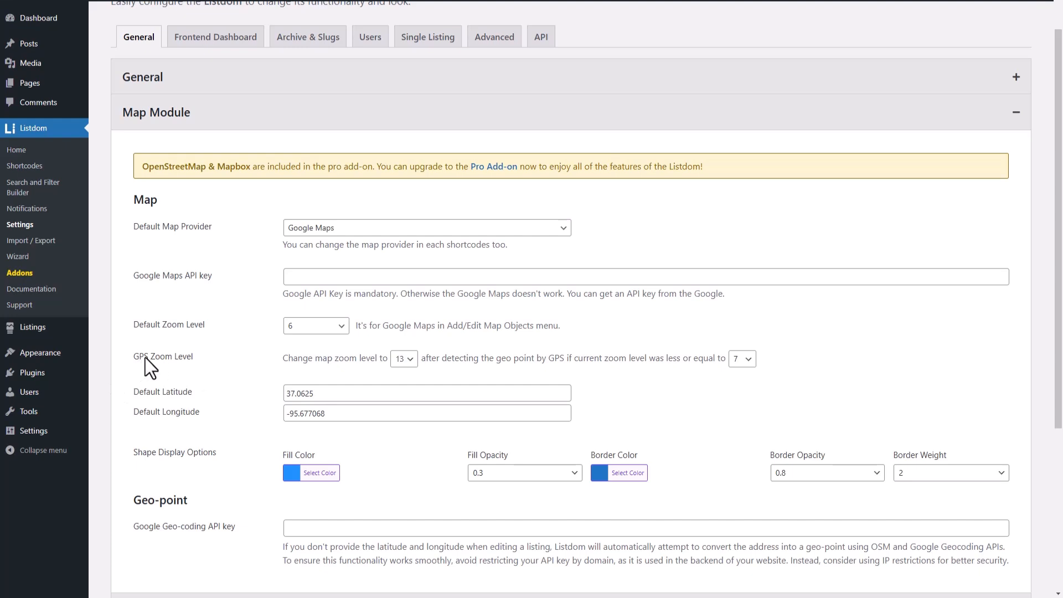
mouse_move(175, 183)
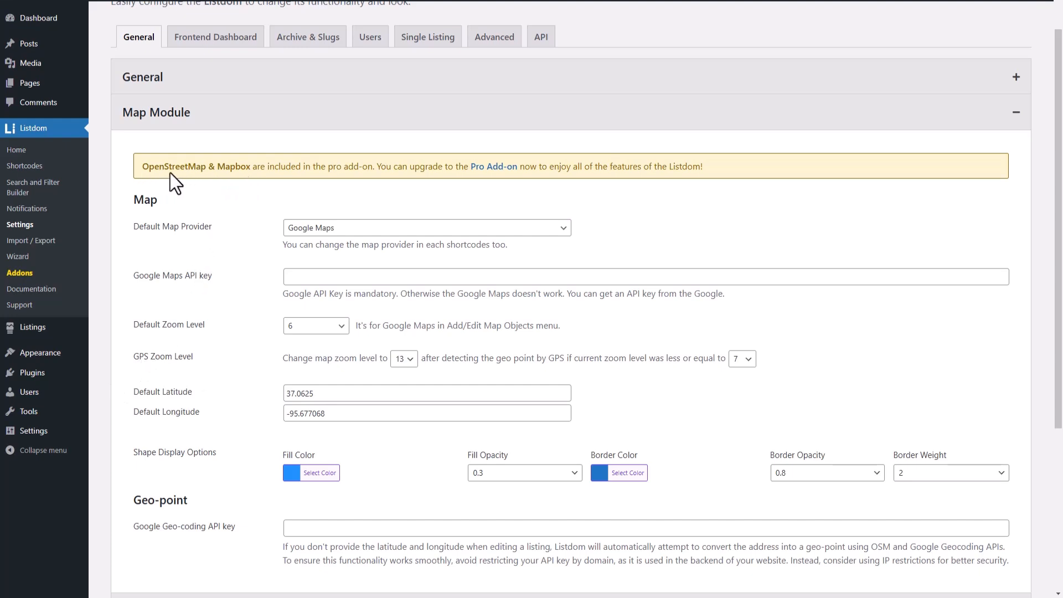
mouse_move(475, 184)
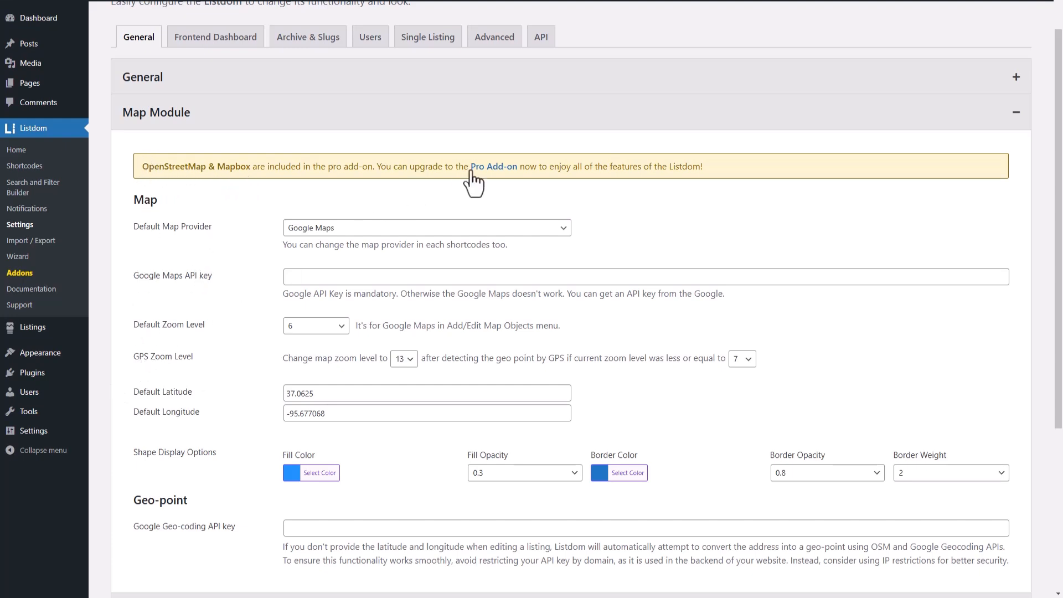
mouse_move(33, 327)
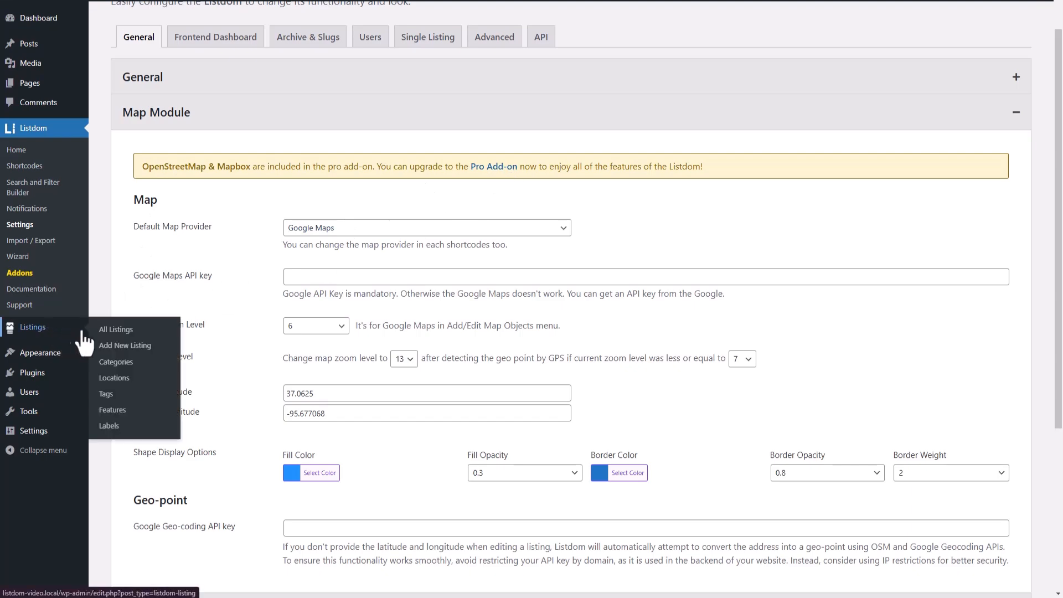
left_click(124, 345)
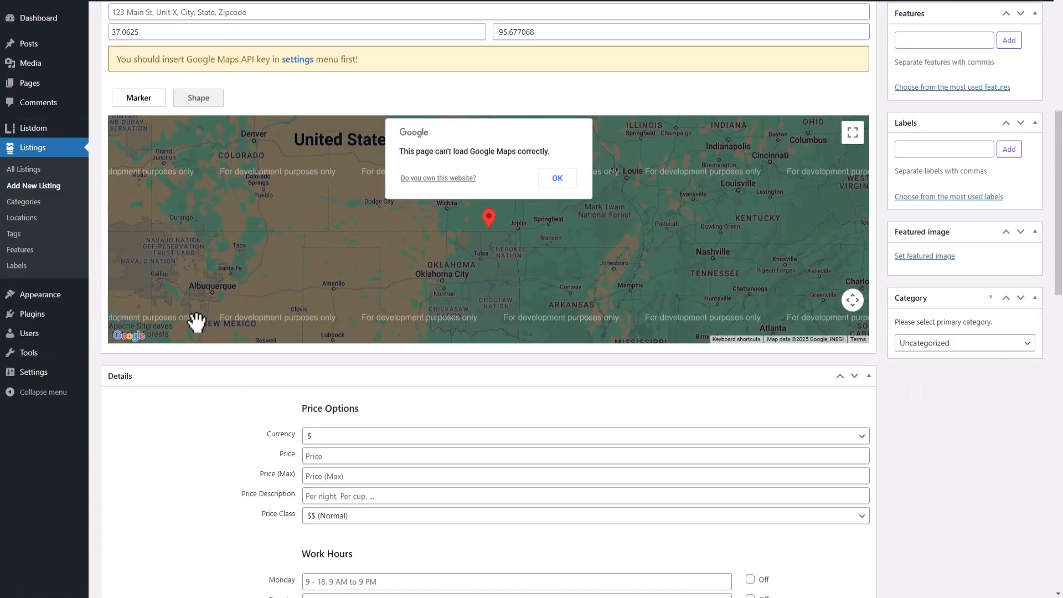
scroll("down", 3)
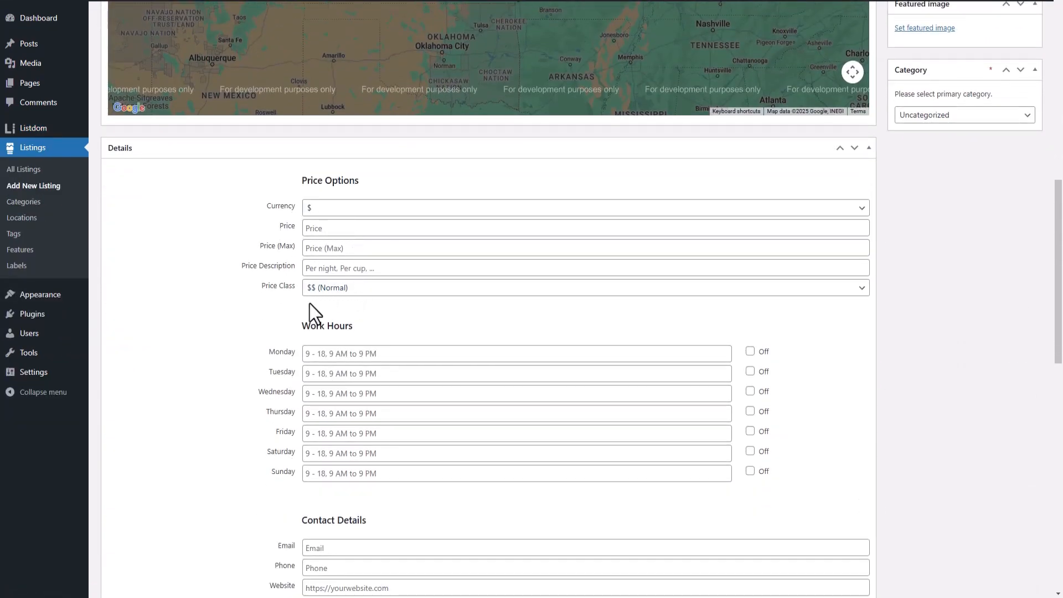
scroll("down", 3)
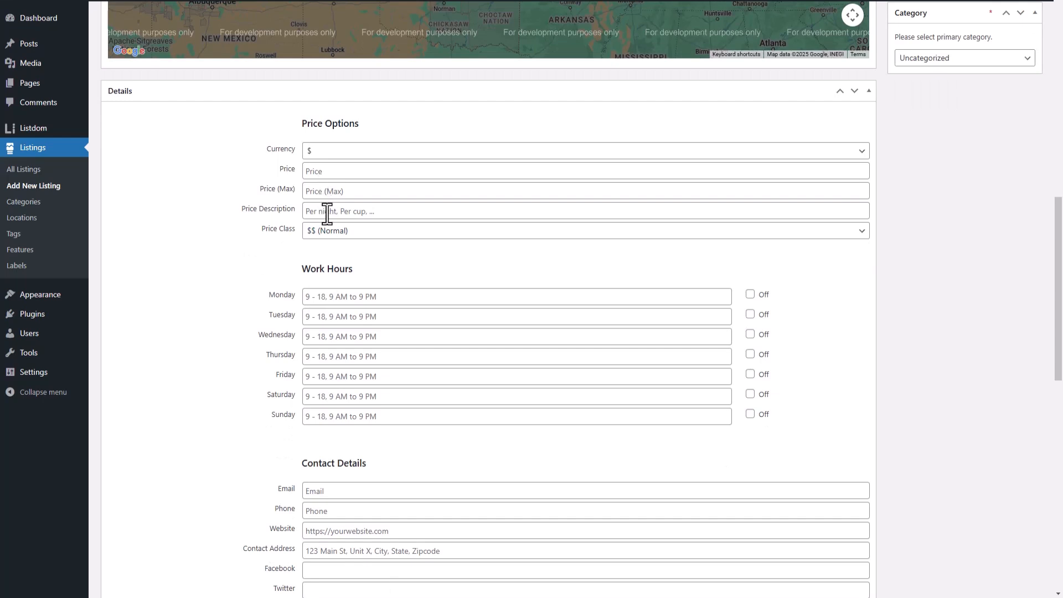
mouse_move(425, 265)
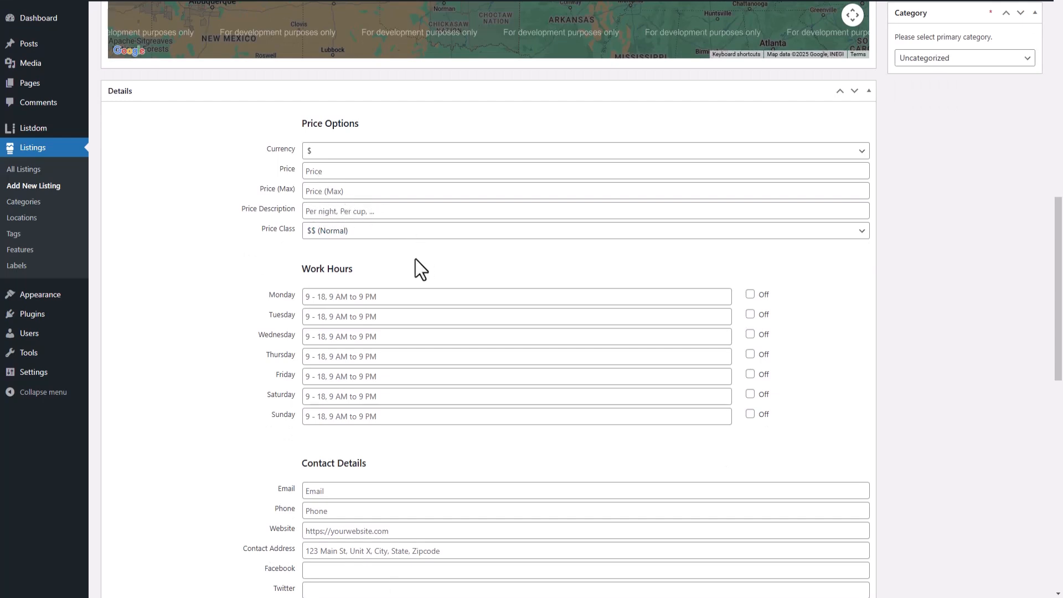
scroll("down", 3)
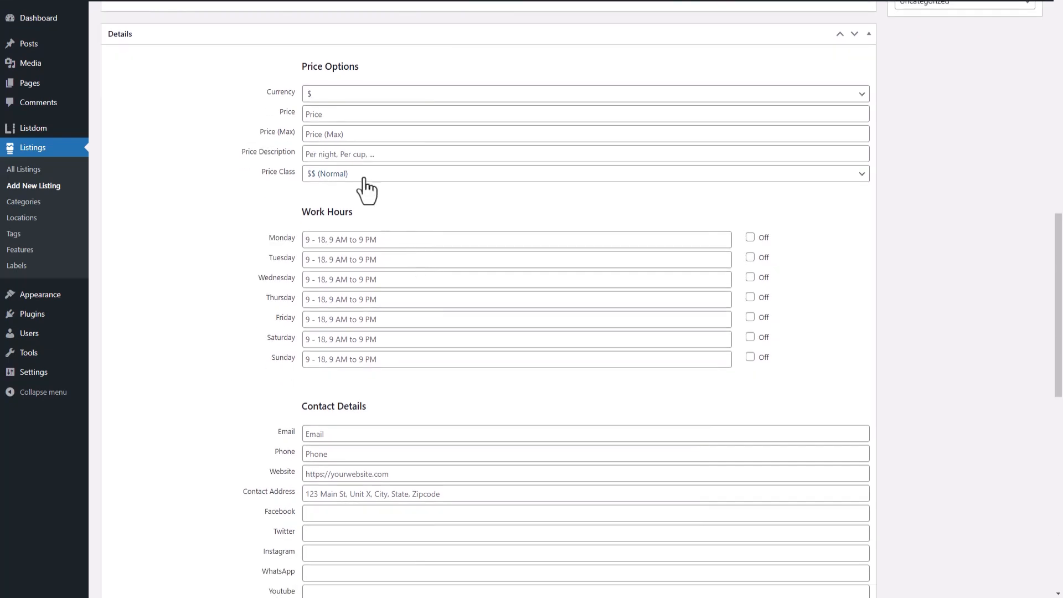
left_click(584, 173)
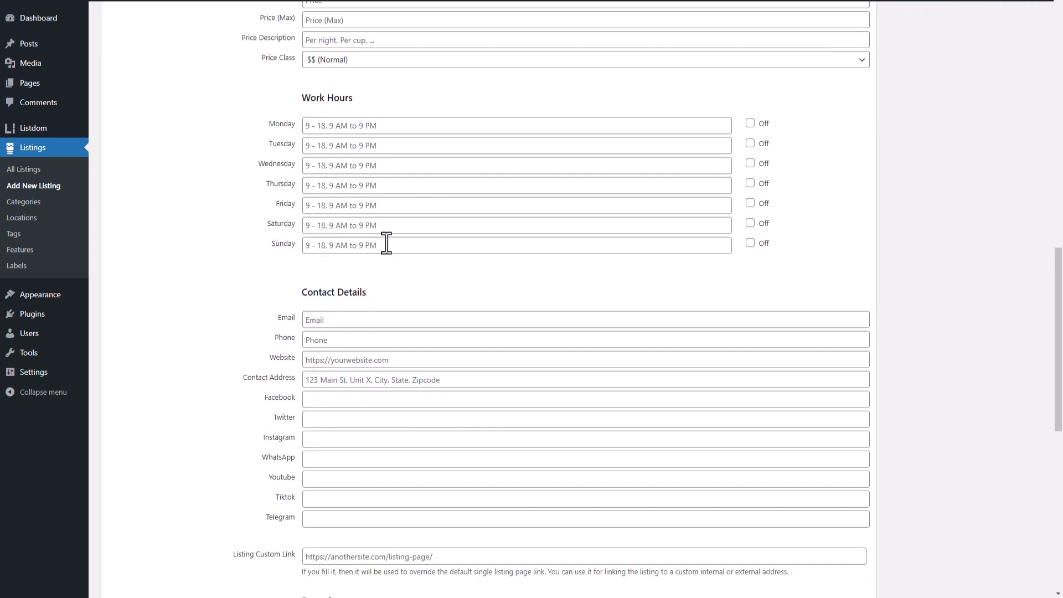
mouse_move(577, 212)
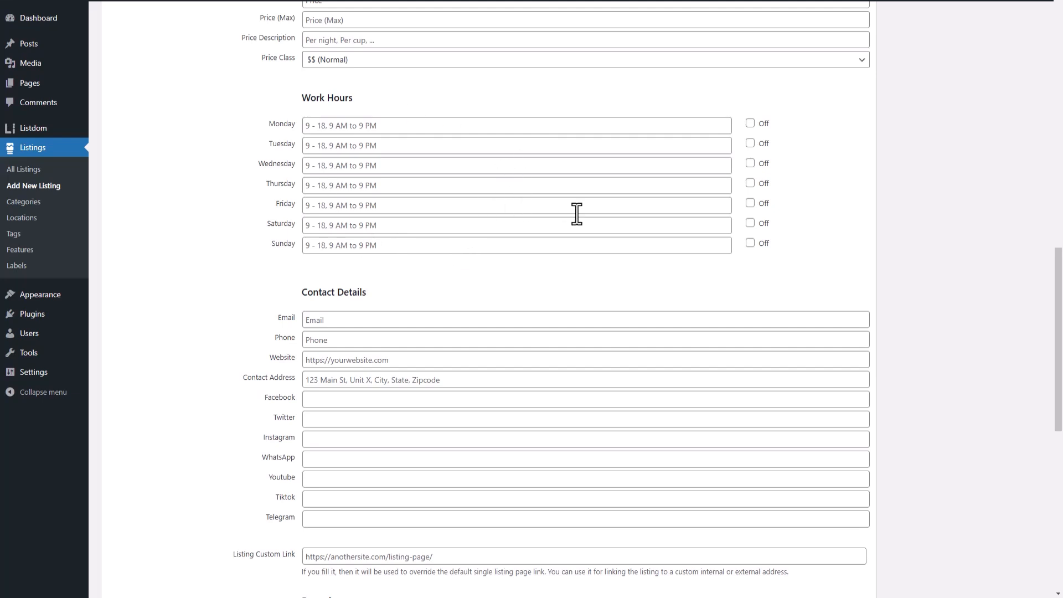
mouse_move(591, 210)
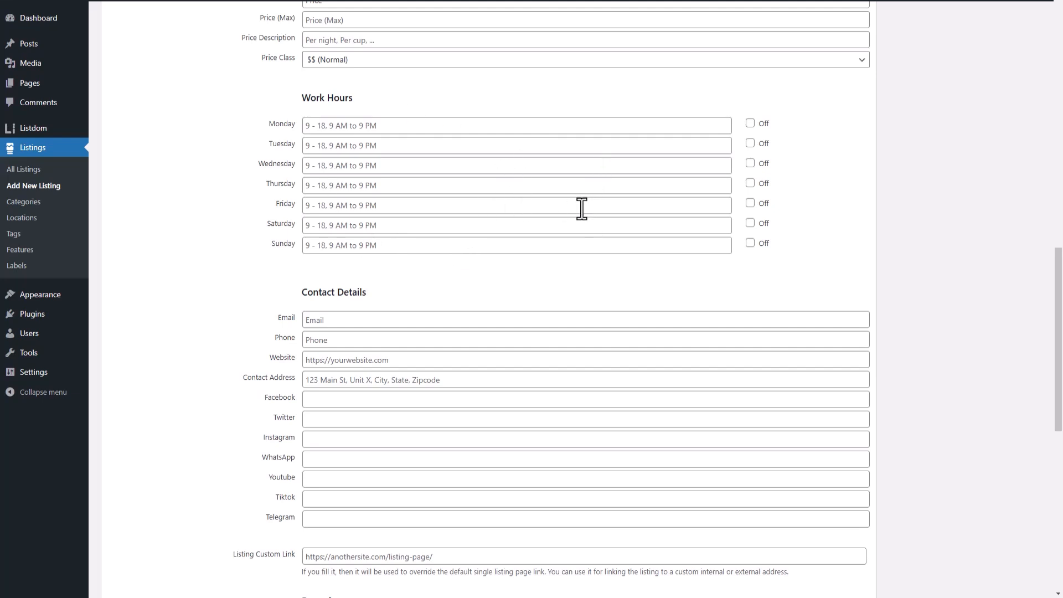
mouse_move(584, 224)
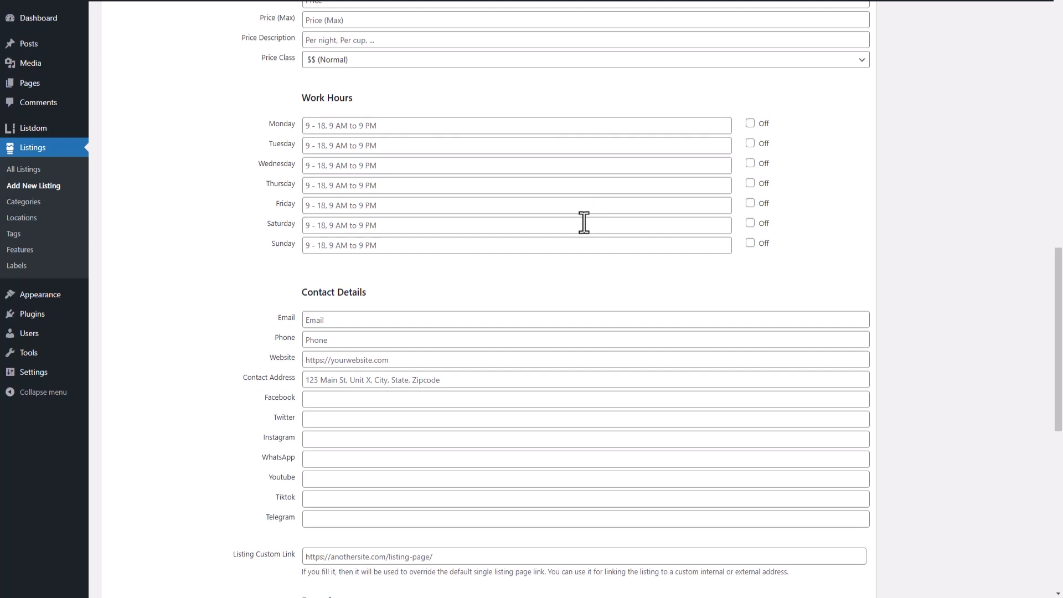
scroll("down", 3)
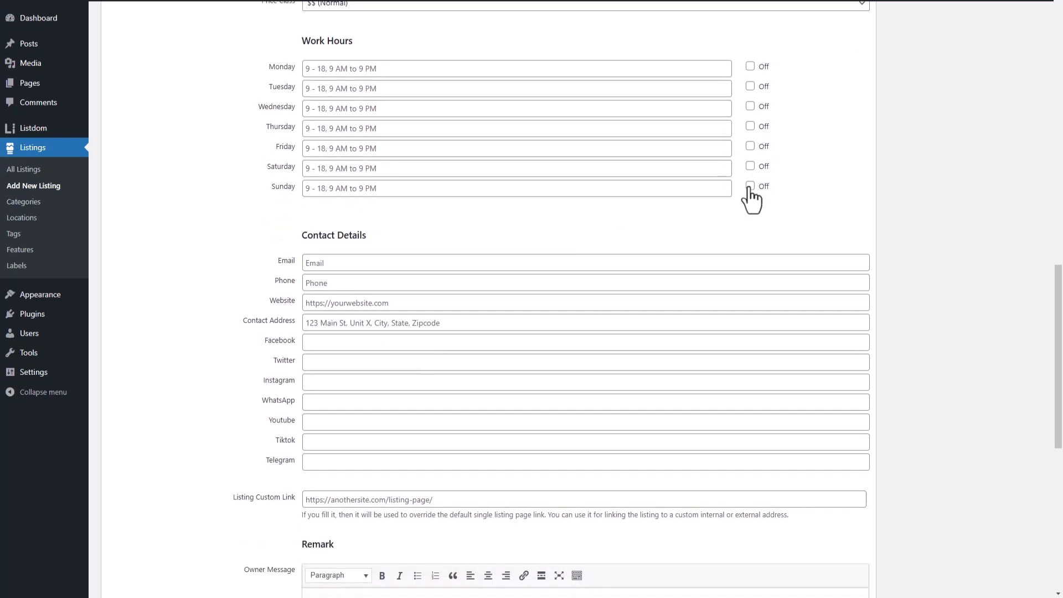
left_click(750, 186)
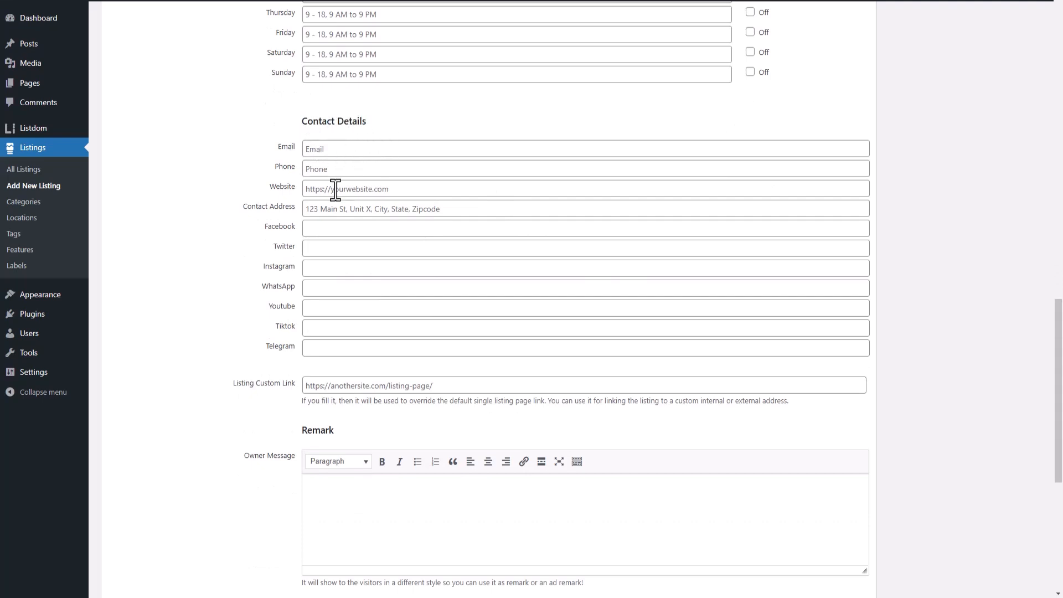
scroll("down", 3)
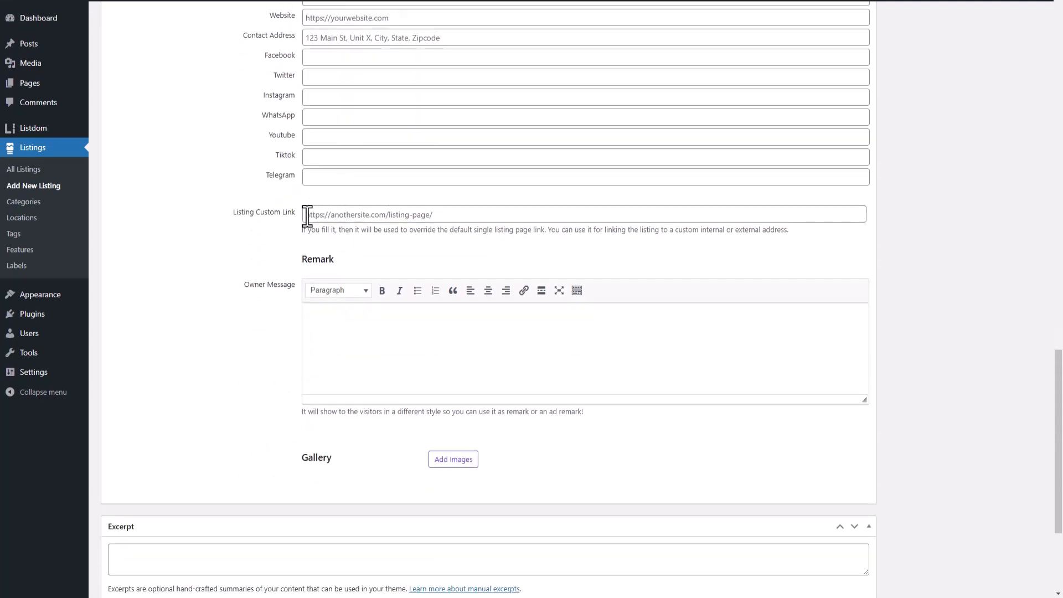
scroll("down", 3)
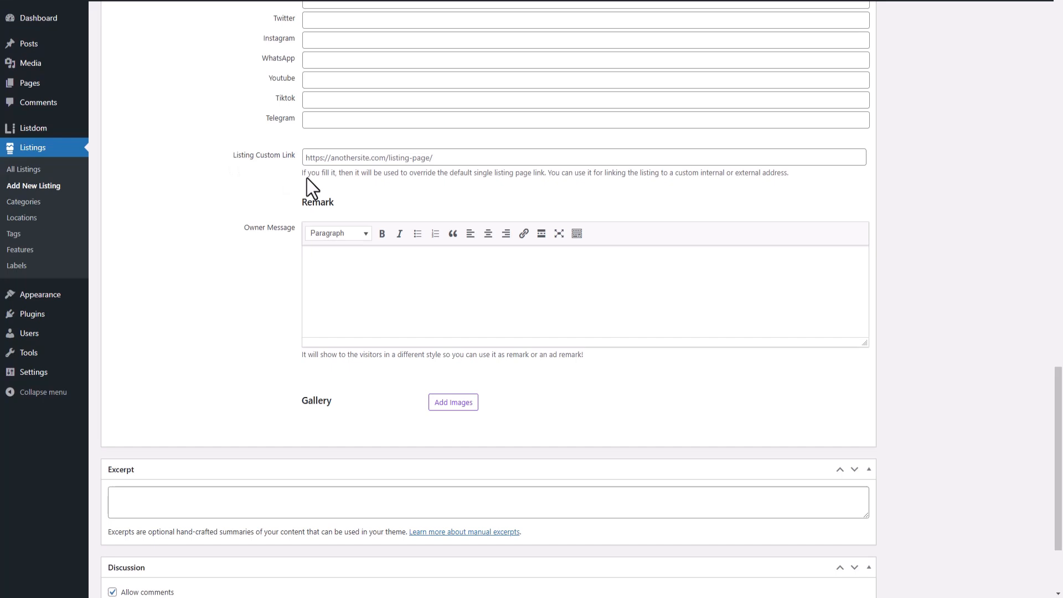
mouse_move(399, 218)
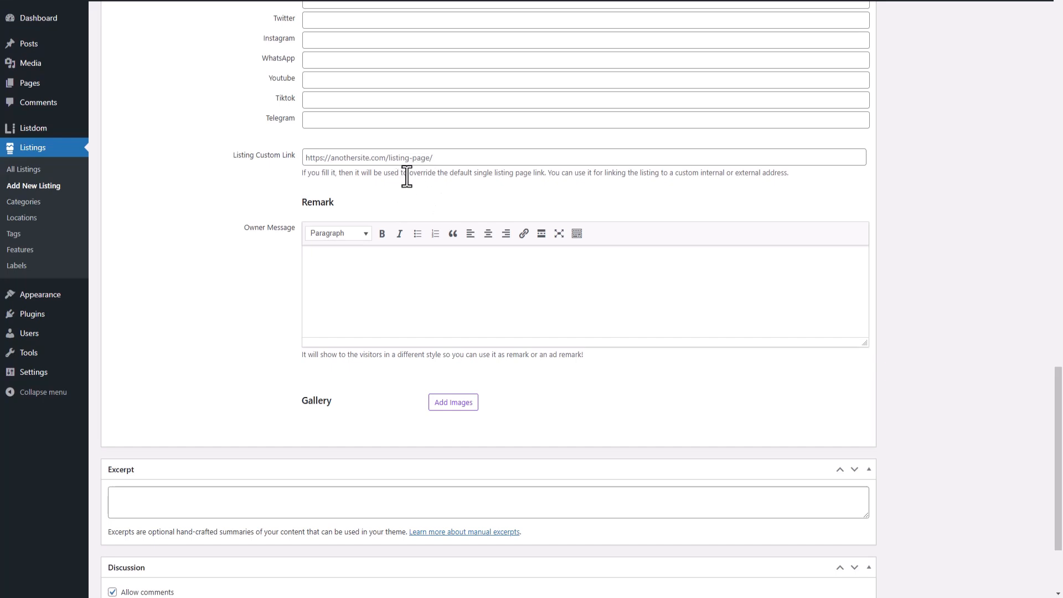
scroll("down", 3)
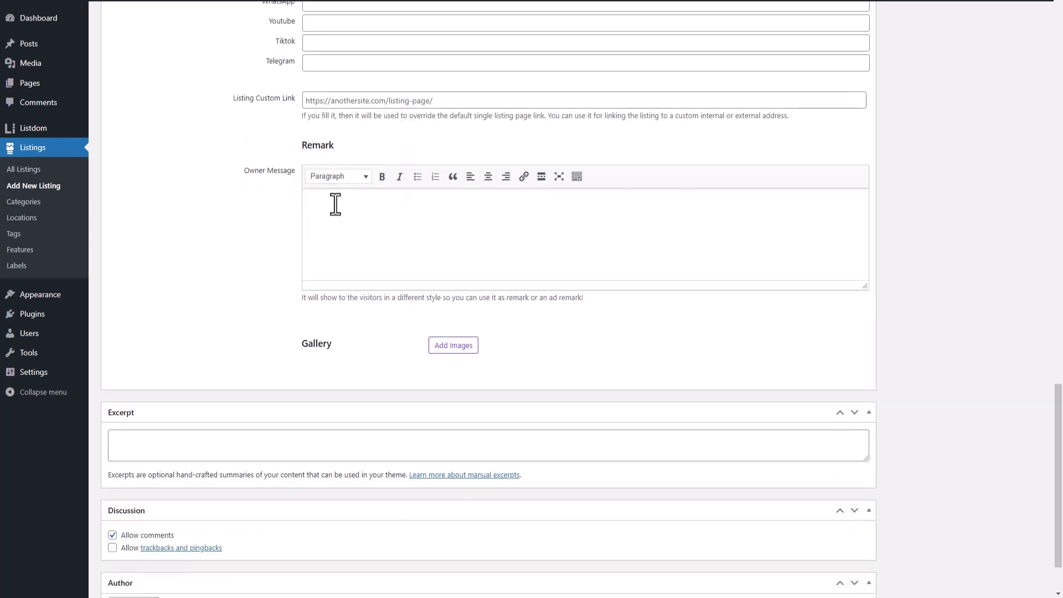
scroll("down", 3)
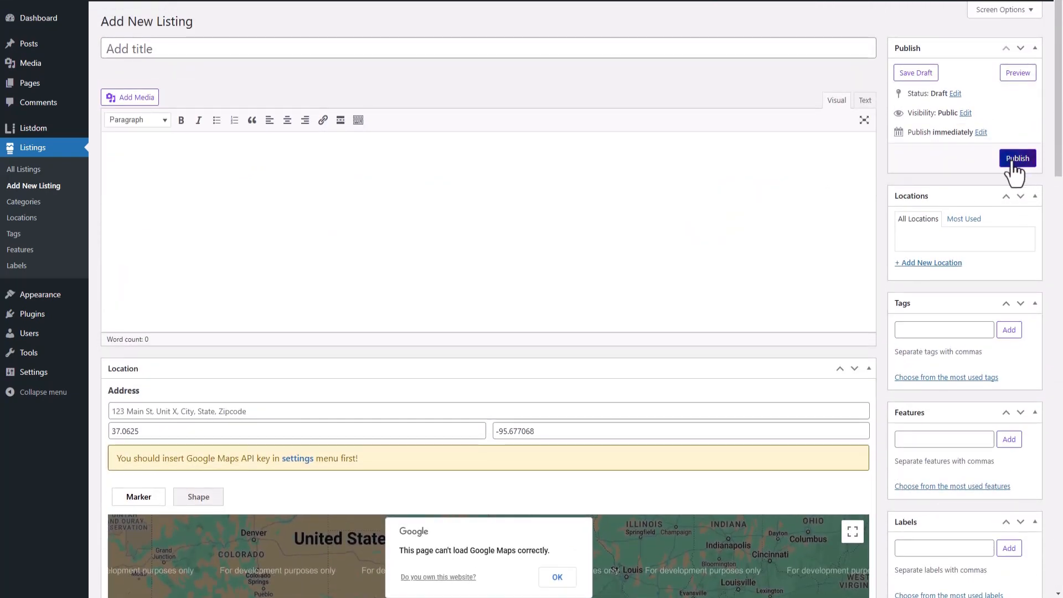
mouse_move(24, 168)
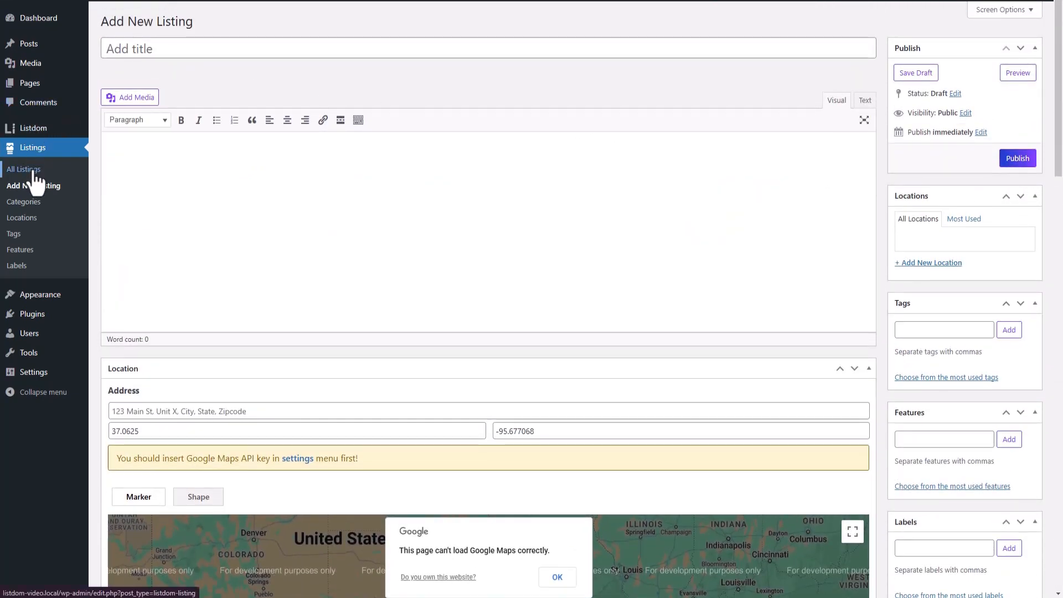
Step: Open Listings > All Listings and scroll the empty listings screen
left_click(23, 169)
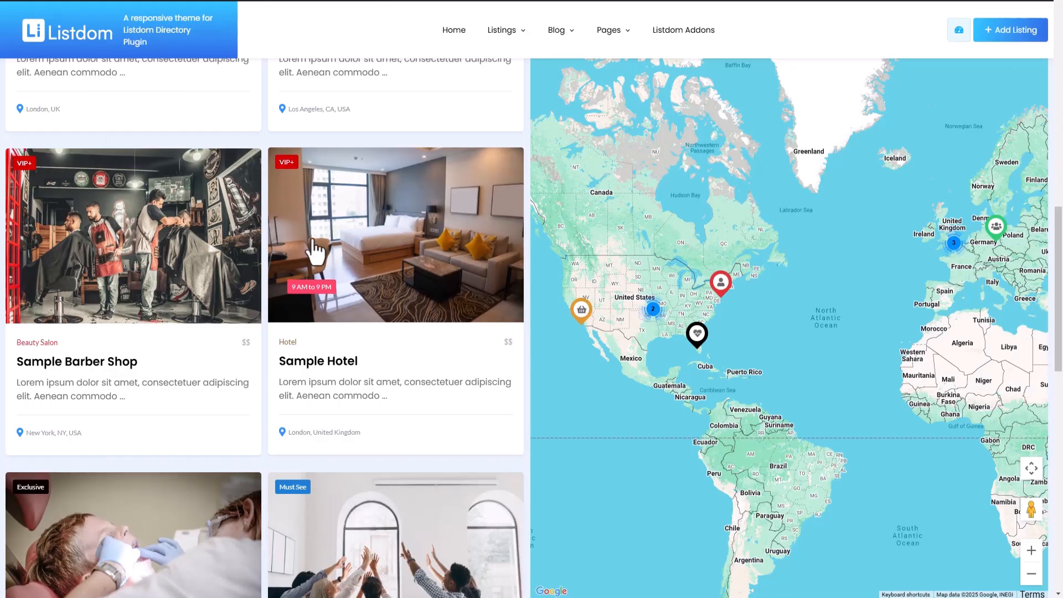
scroll("down", 3)
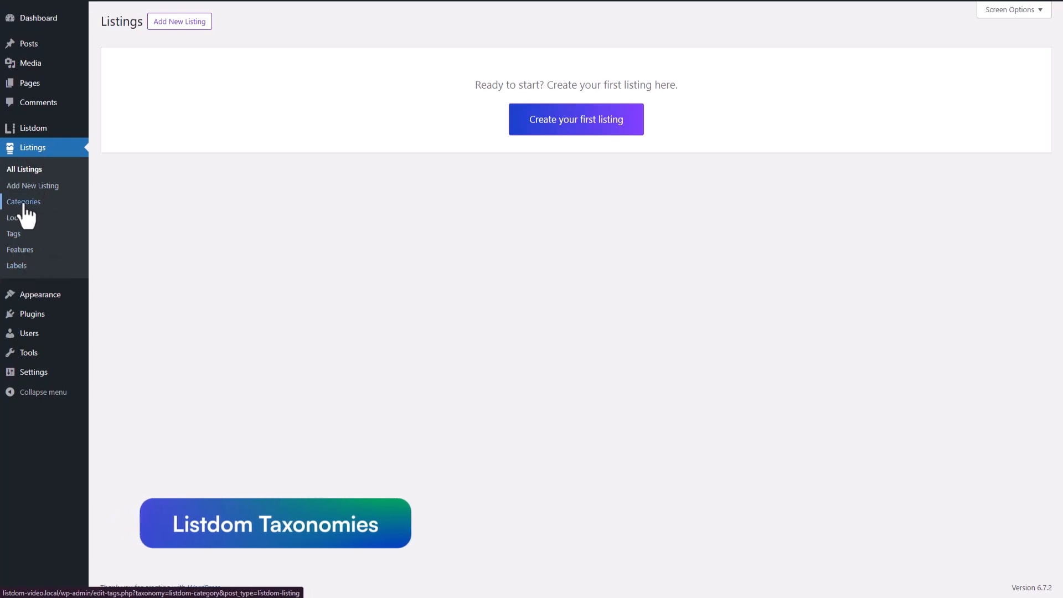
Step: Review the listing Categories and Labels screens, then return to Add New Listing
left_click(24, 201)
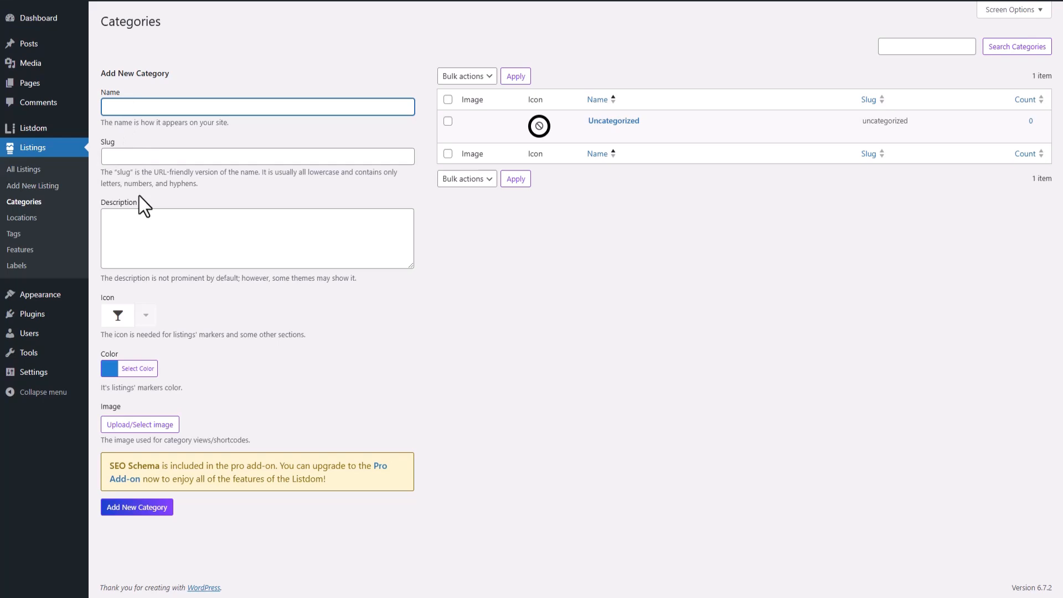
left_click(256, 106)
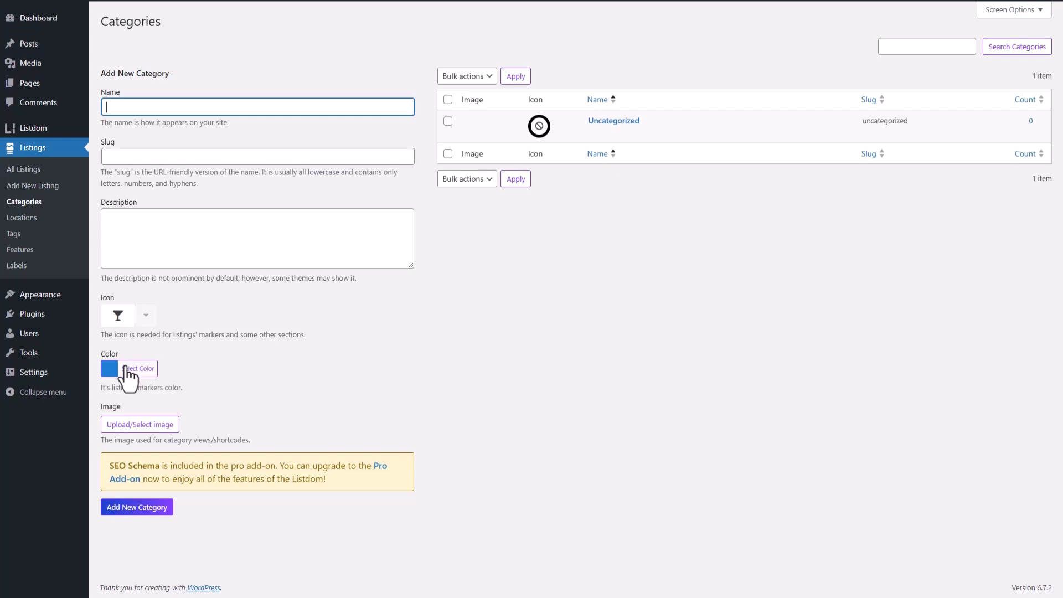
mouse_move(242, 544)
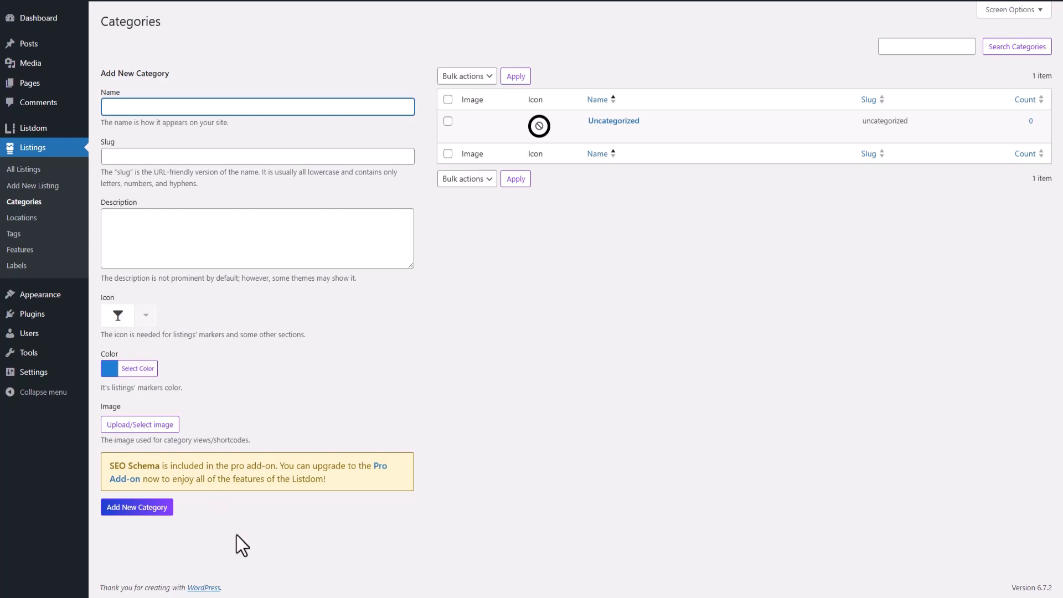
mouse_move(257, 537)
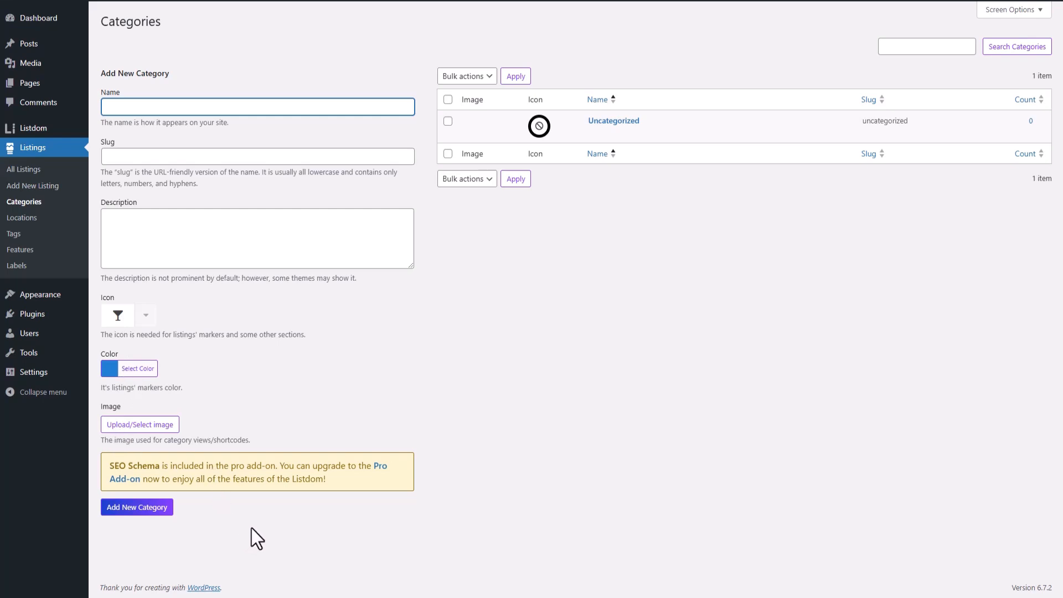
mouse_move(21, 217)
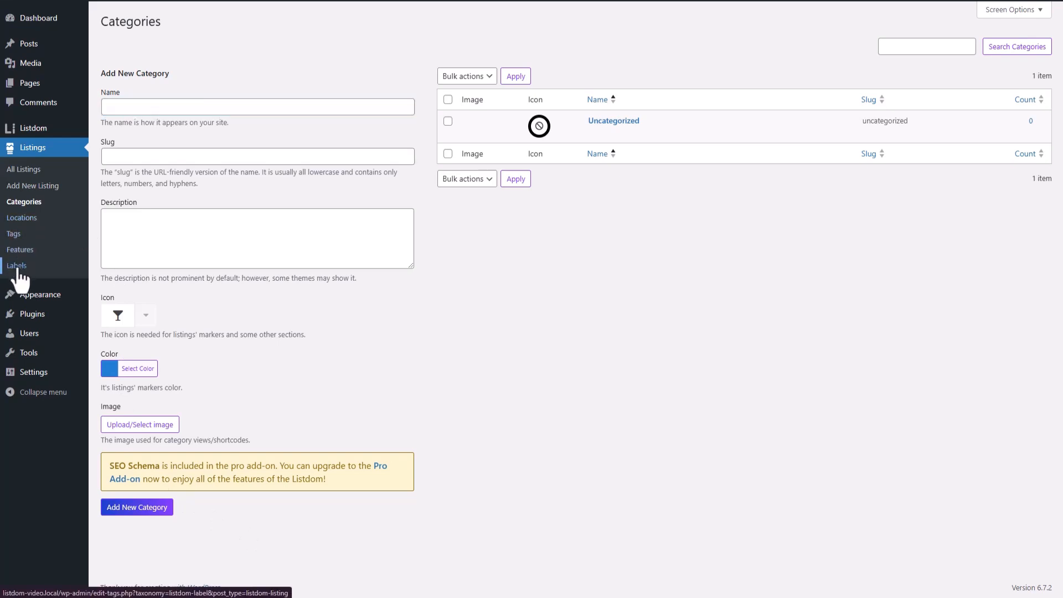
left_click(15, 265)
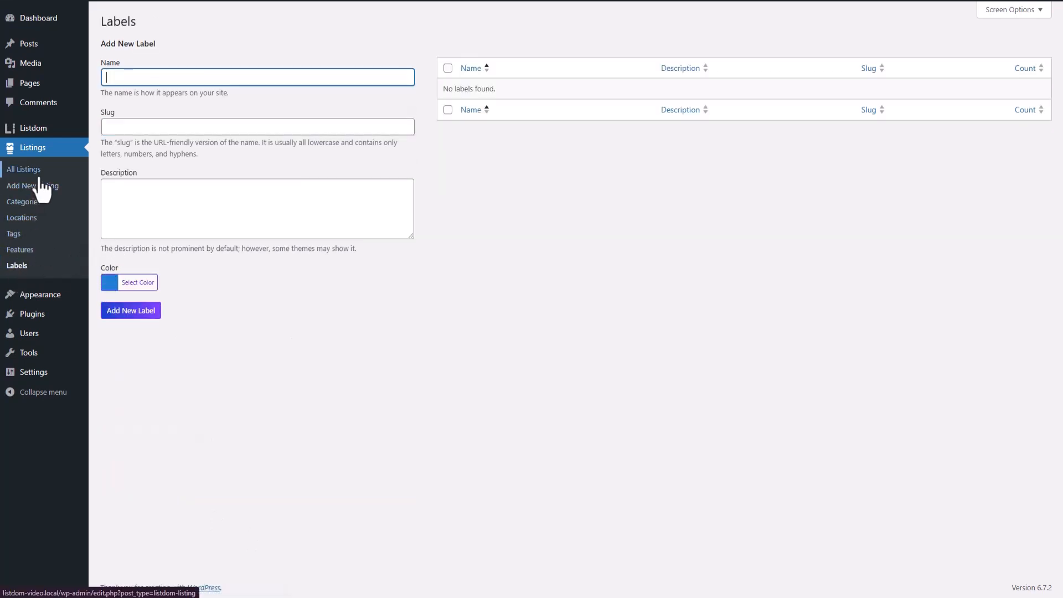
left_click(32, 186)
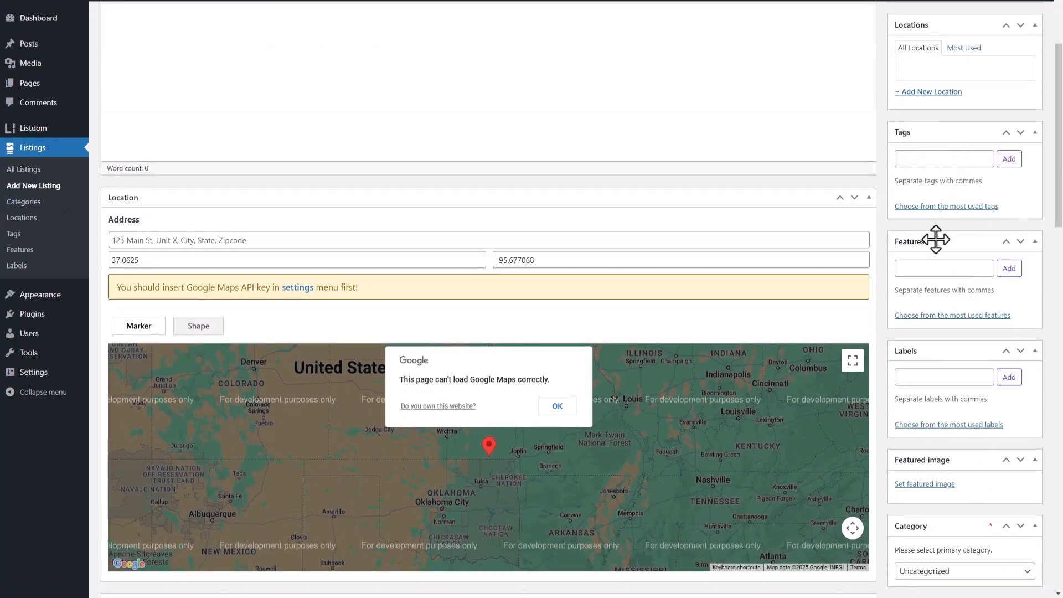
Step: Show the listing's most used tags, which reports no tags found
left_click(946, 206)
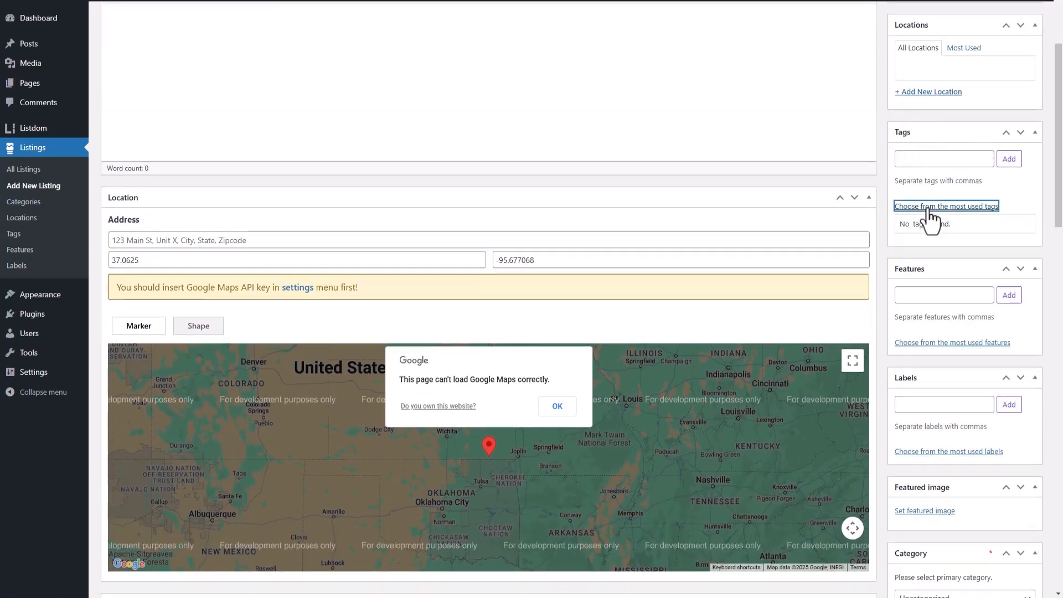
scroll("down", 3)
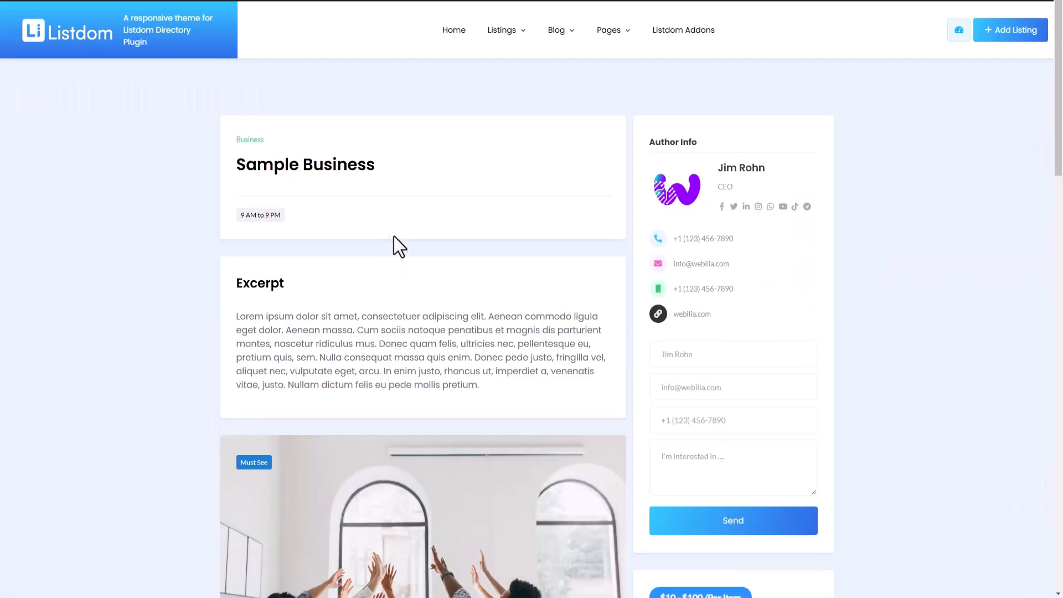
Step: Scroll the Sample Business listing through features, working hours, owner message and tags
scroll("down", 3)
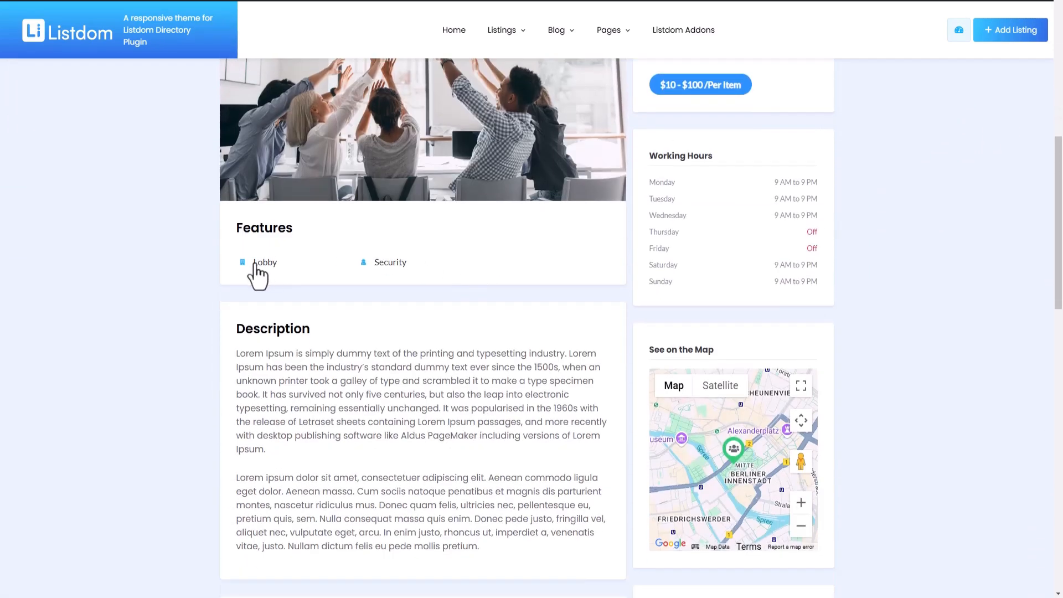
scroll("down", 3)
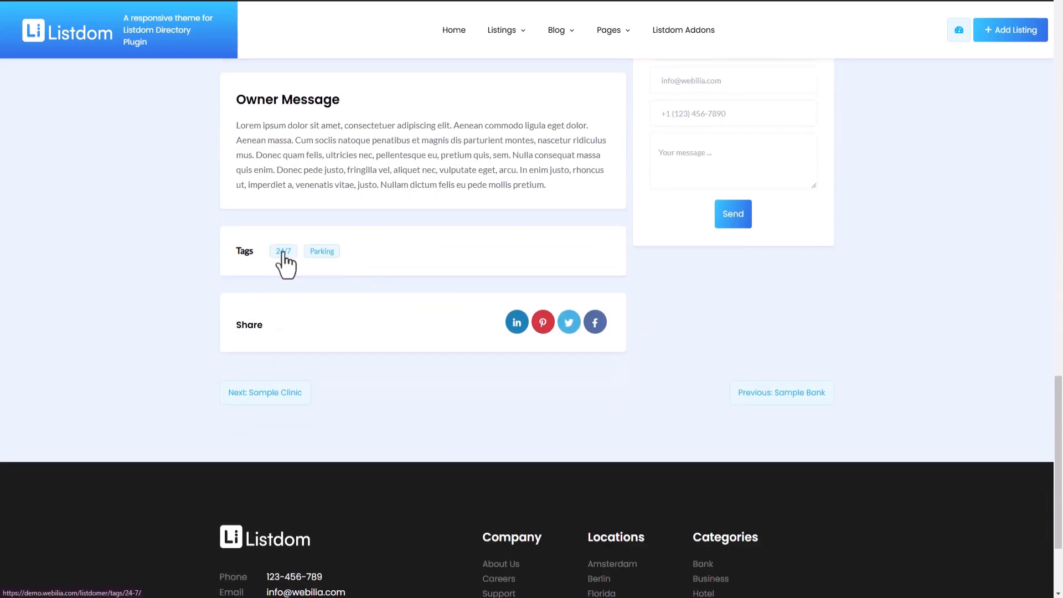
Step: Open Listings > Shortcodes > Category and browse the Image, Clean and Simple styles
left_click(283, 251)
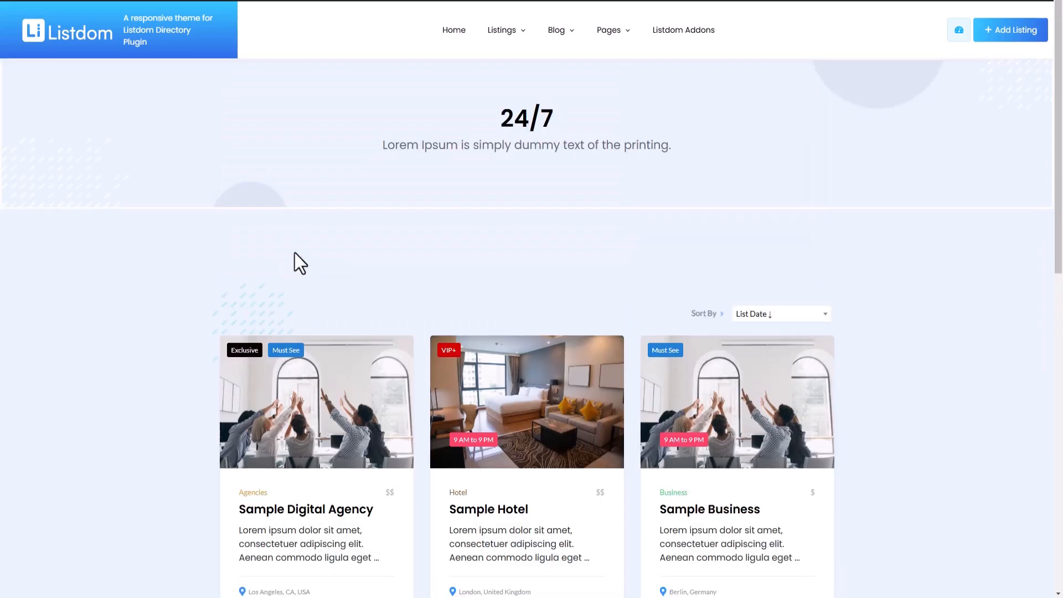
scroll("down", 3)
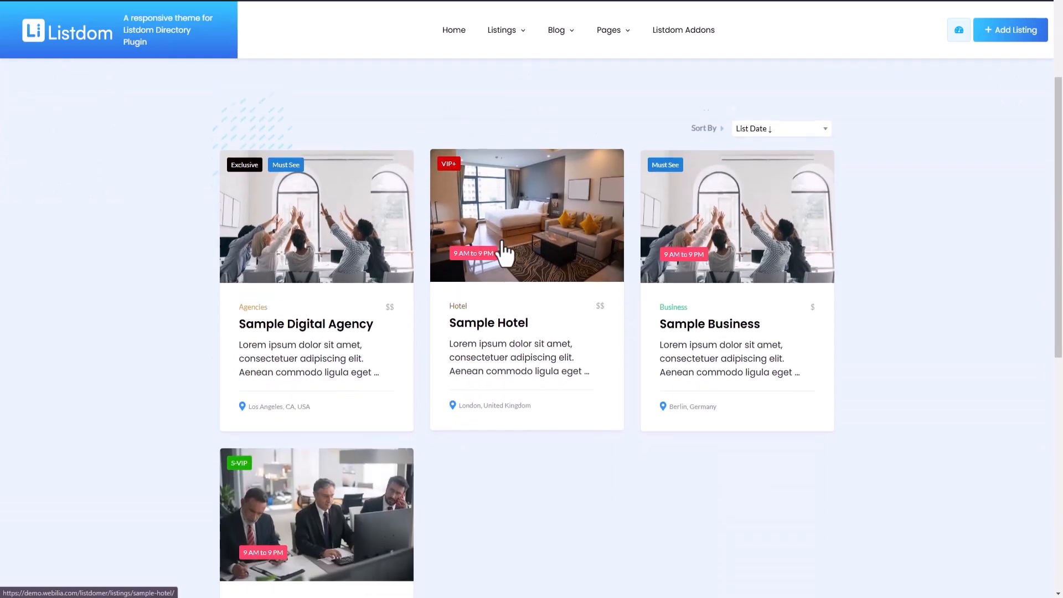
scroll("down", 3)
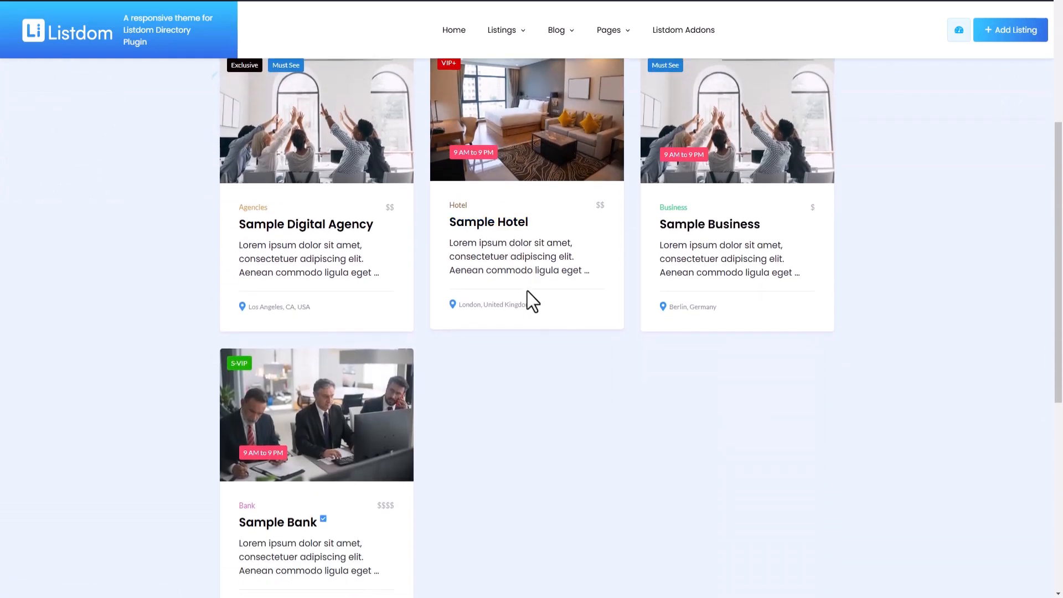
left_click(502, 30)
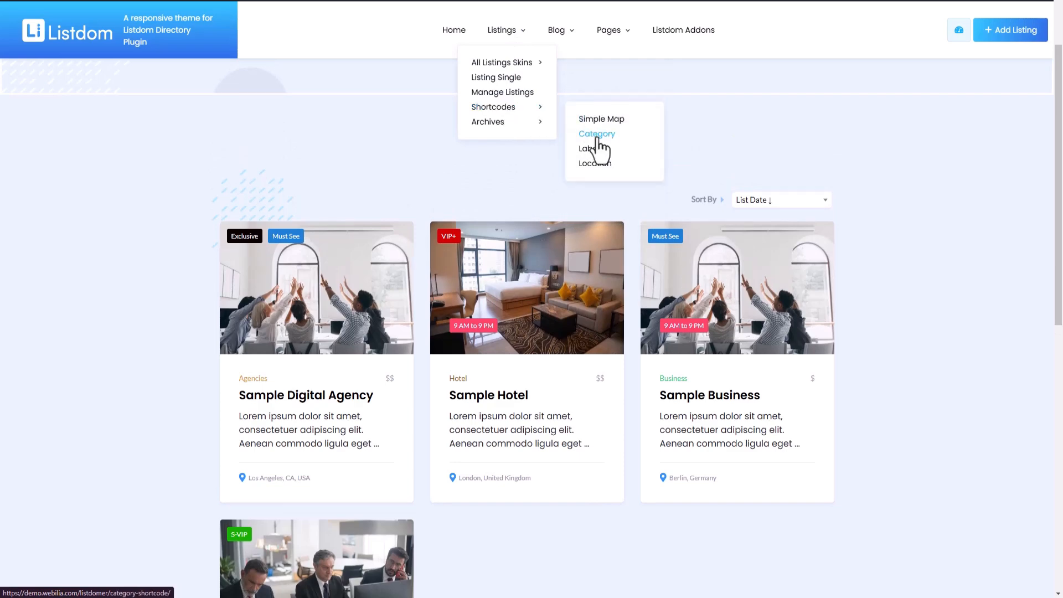
left_click(597, 134)
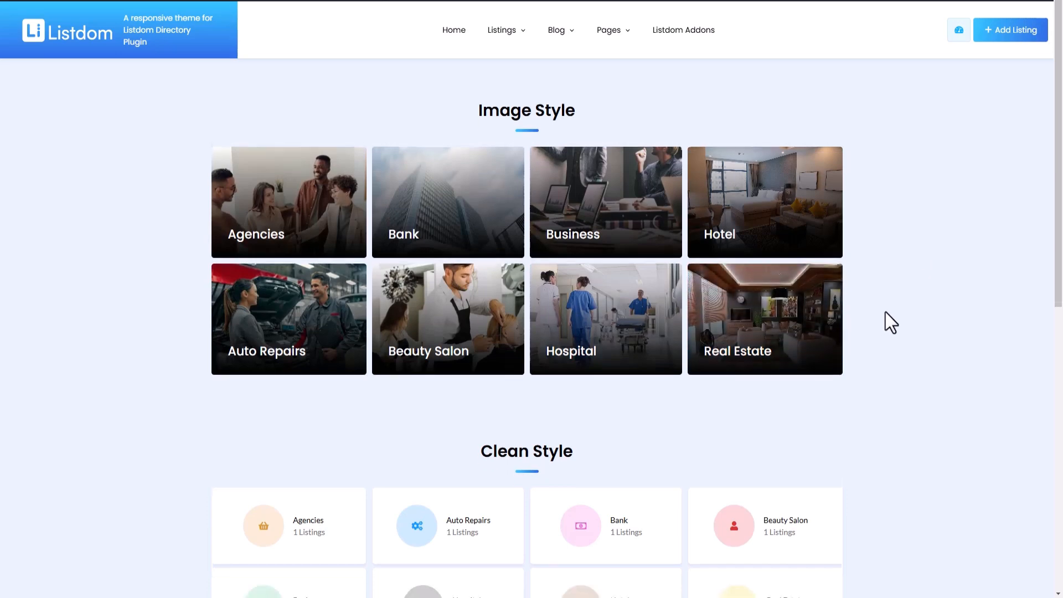
scroll("down", 3)
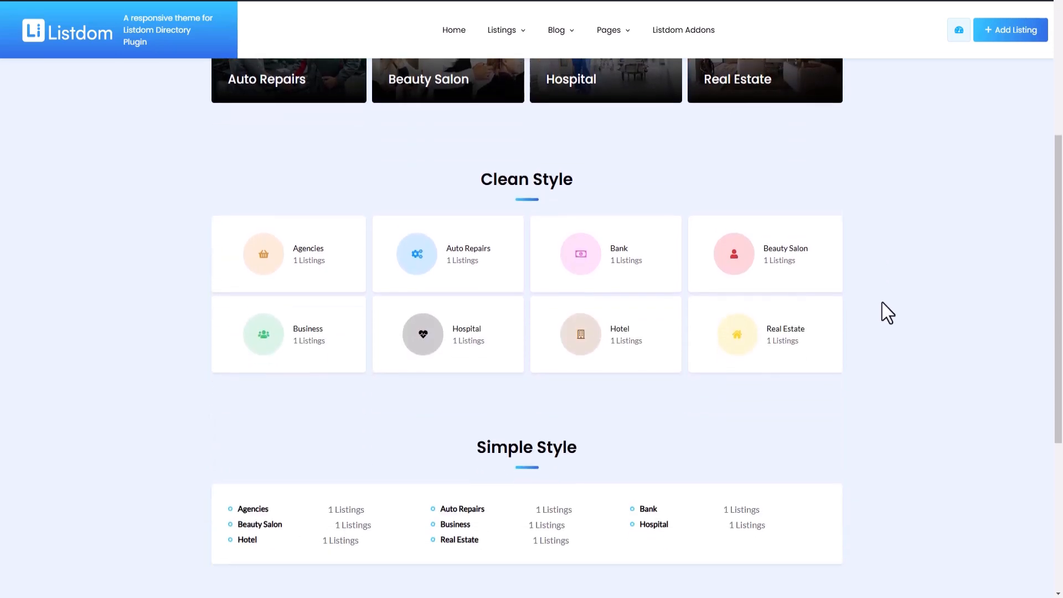
scroll("up", 3)
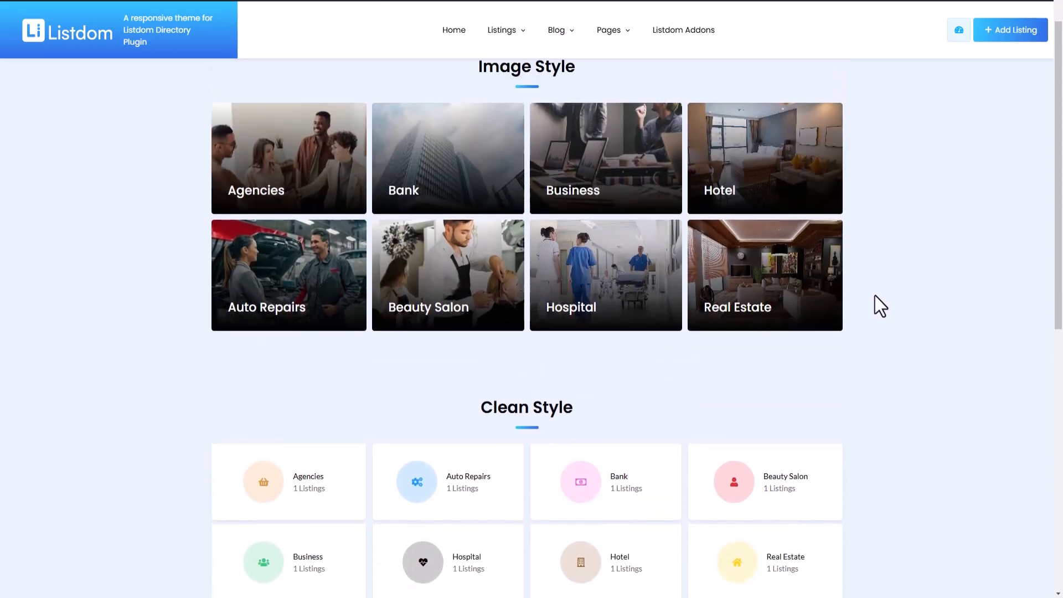
scroll("down", 3)
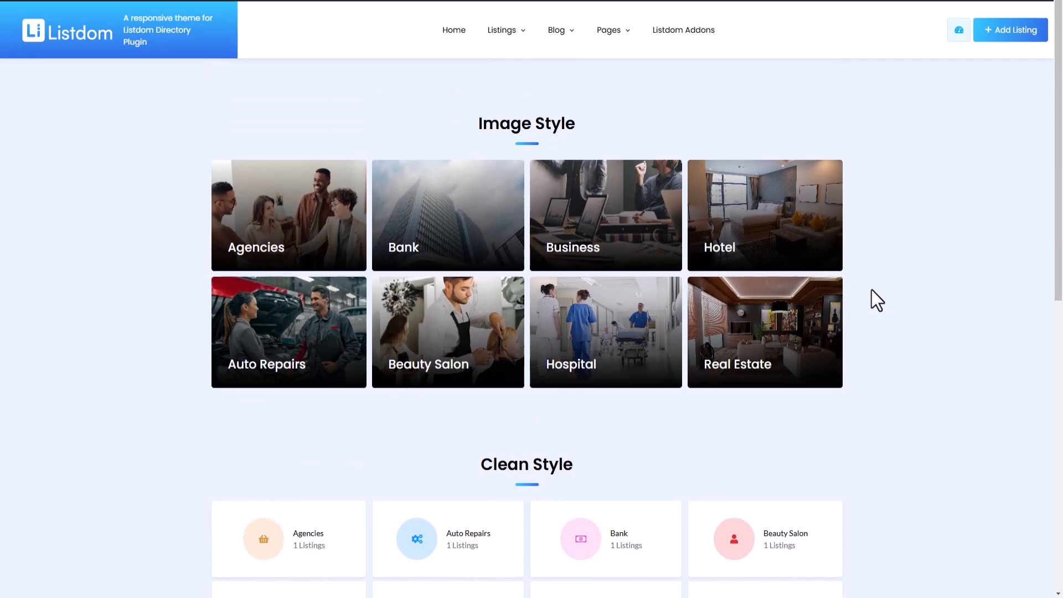
mouse_move(375, 33)
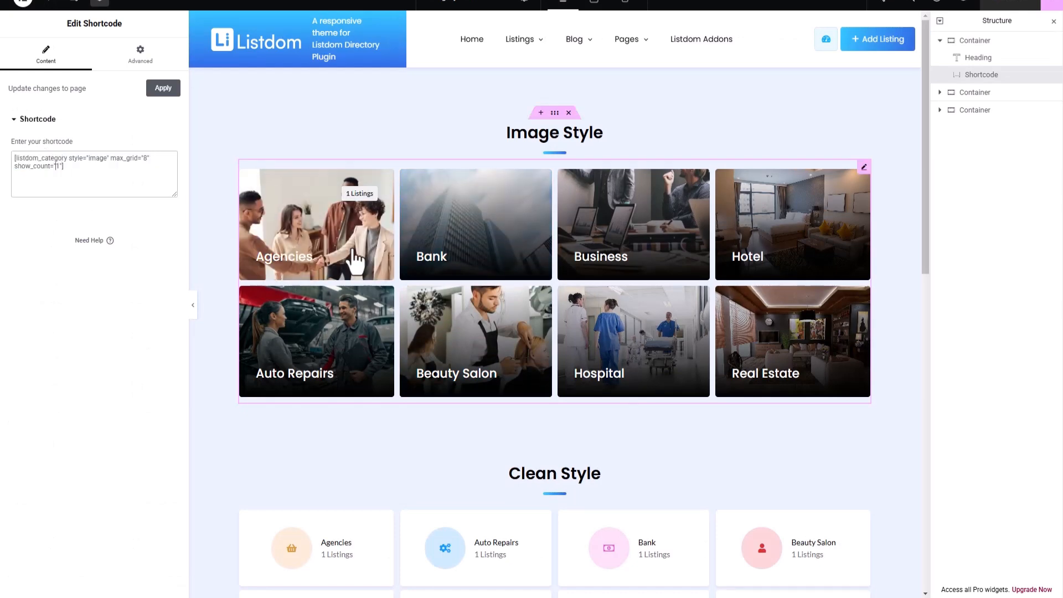
Step: Scroll through the category demo page open in Elementor
scroll("down", 3)
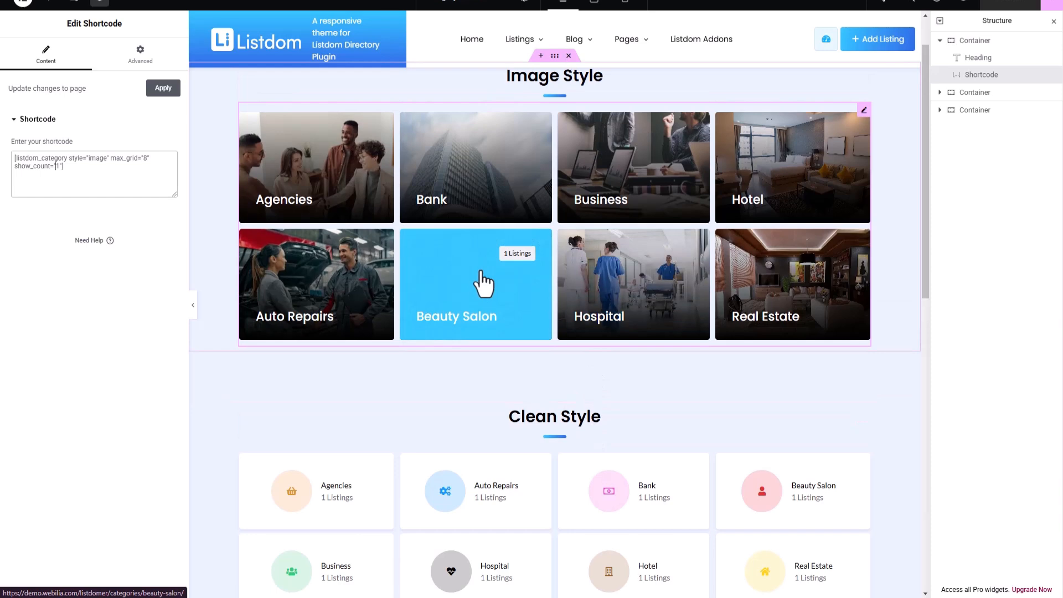
mouse_move(311, 203)
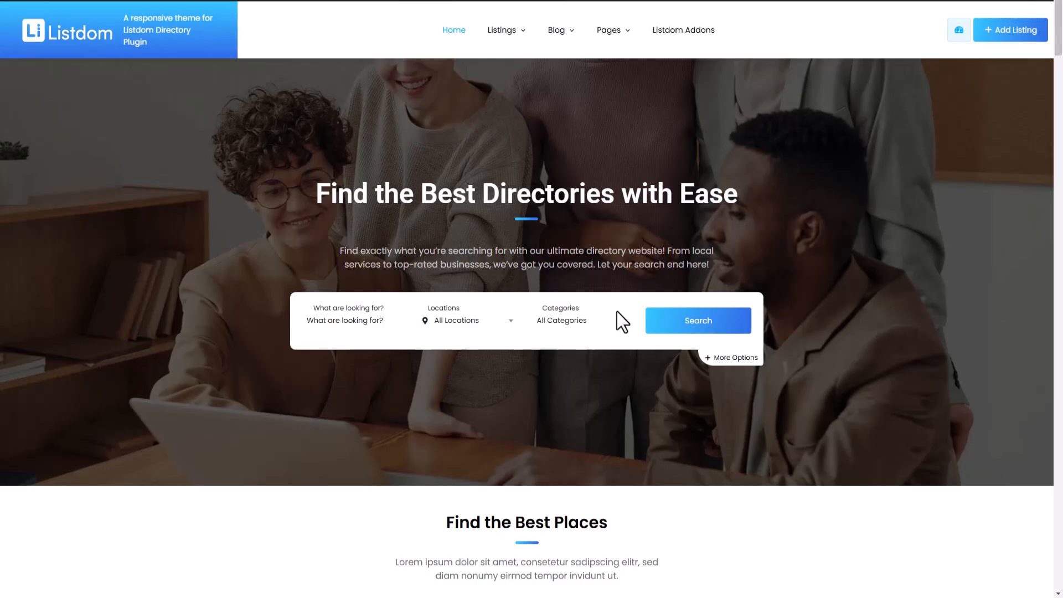
Step: Open the Grid Skin page under Listings > All Listings Skins
scroll("down", 3)
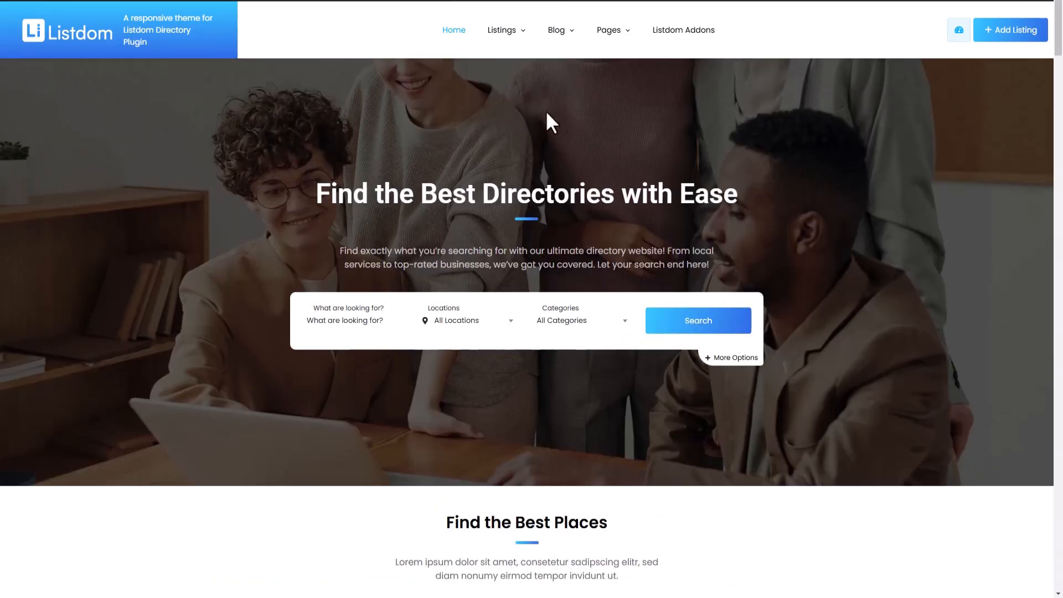
mouse_move(502, 30)
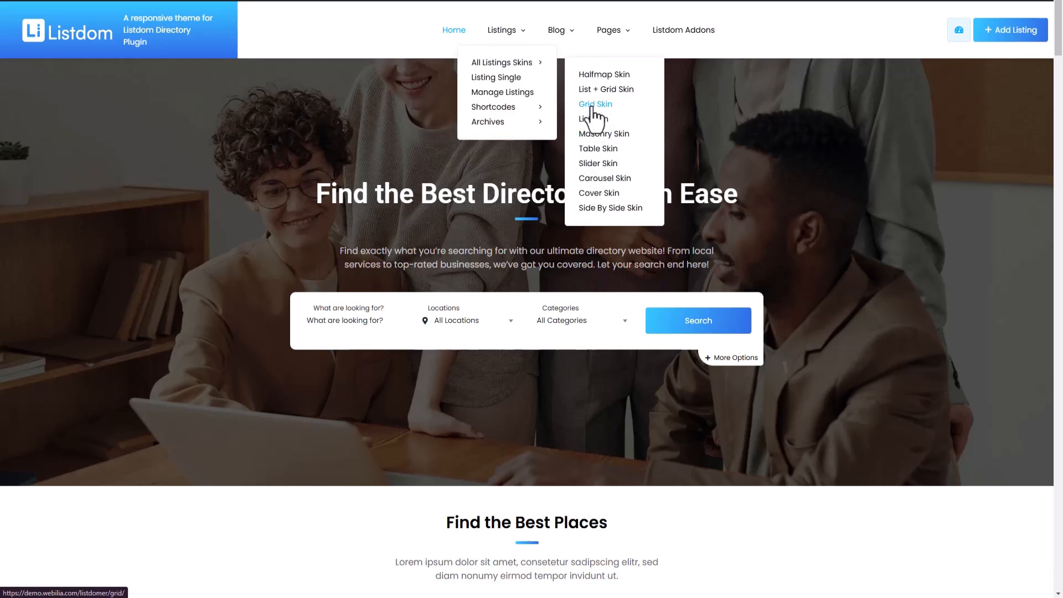
left_click(595, 104)
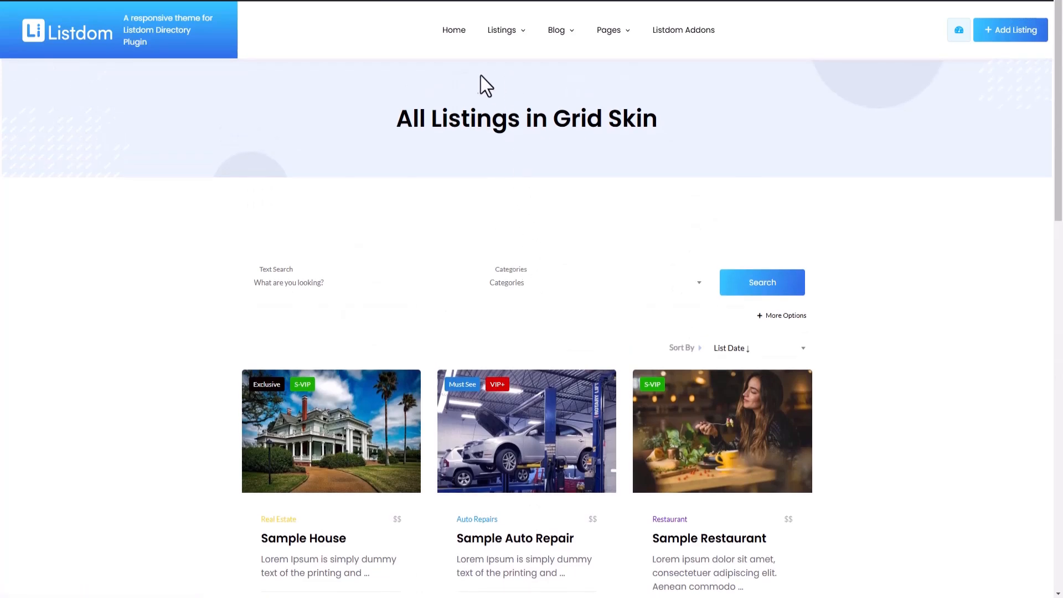
mouse_move(304, 271)
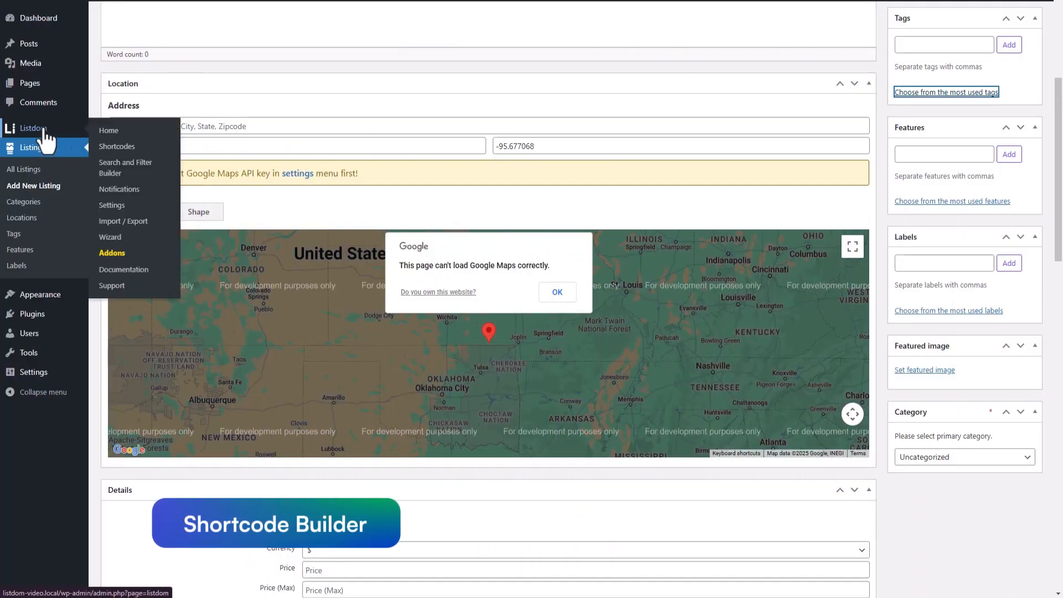
Step: Go to Listdom > Shortcodes and create the first shortcode
left_click(117, 146)
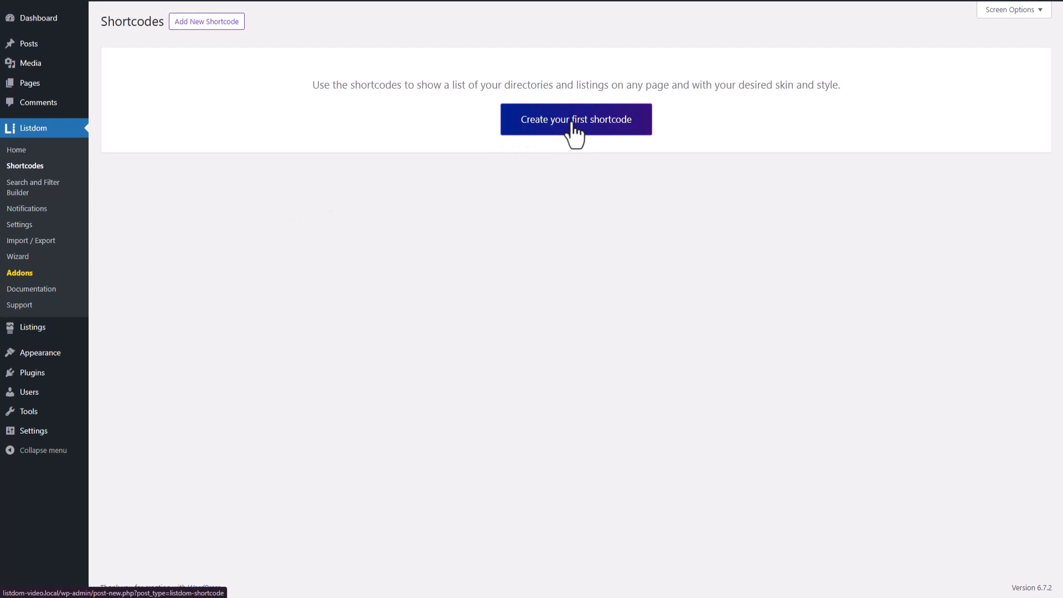
mouse_move(554, 140)
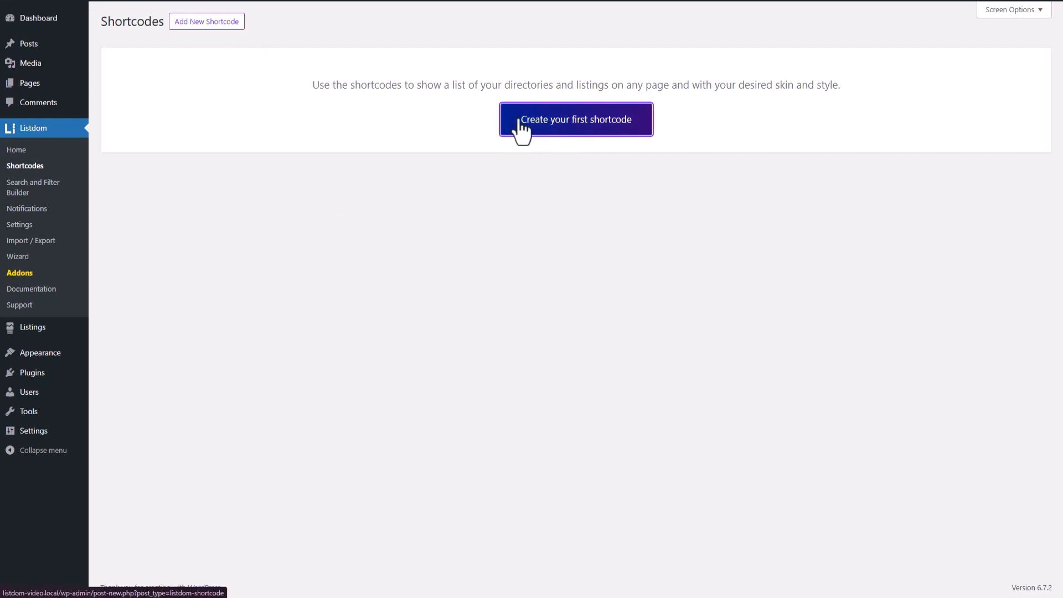
left_click(575, 120)
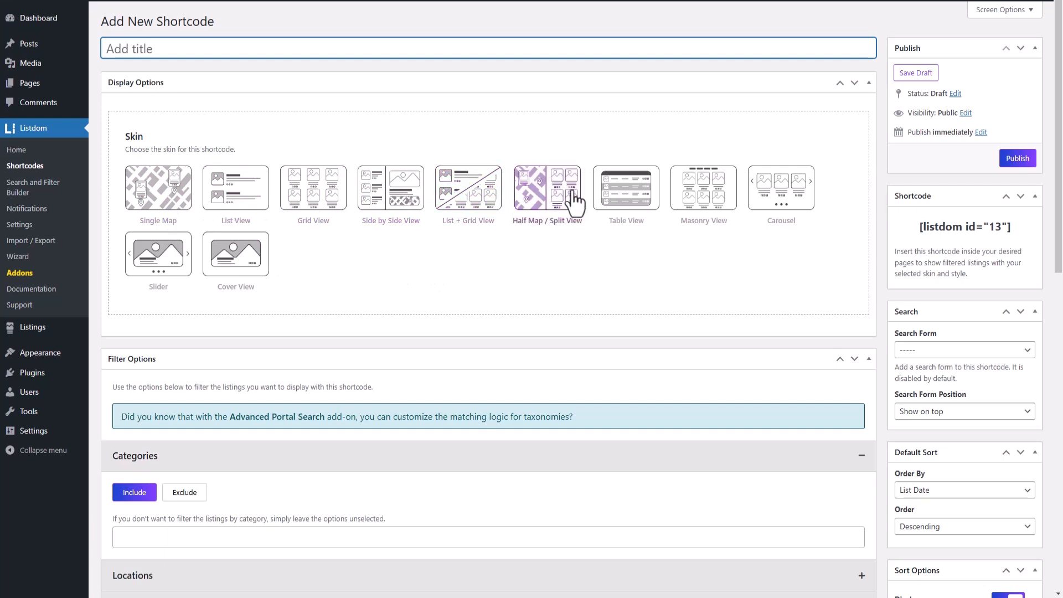
Step: Try the Side by Side View skin, then choose Half Map / Split View
left_click(158, 188)
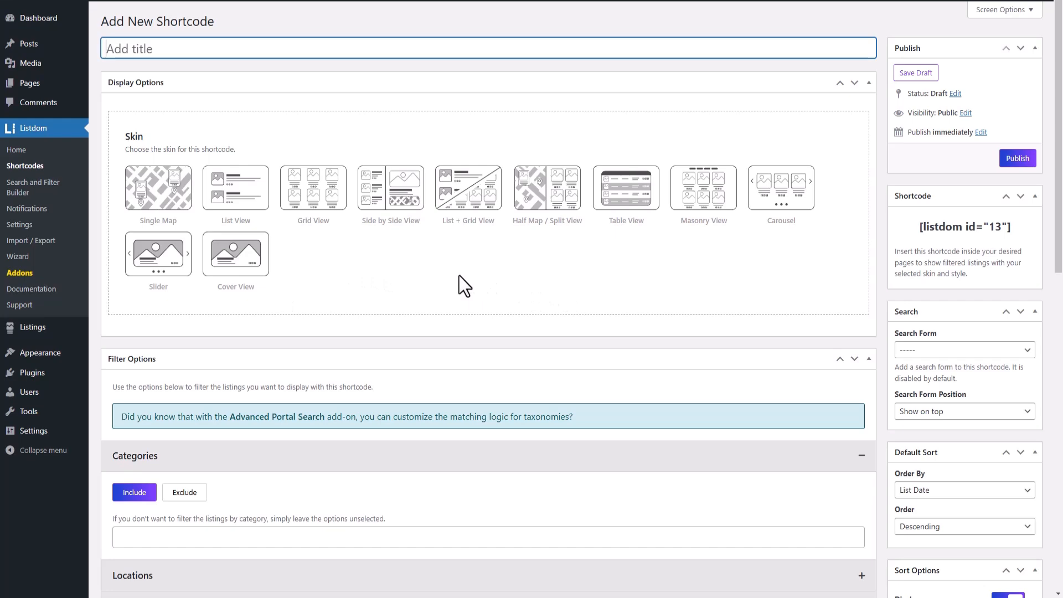
scroll("down", 3)
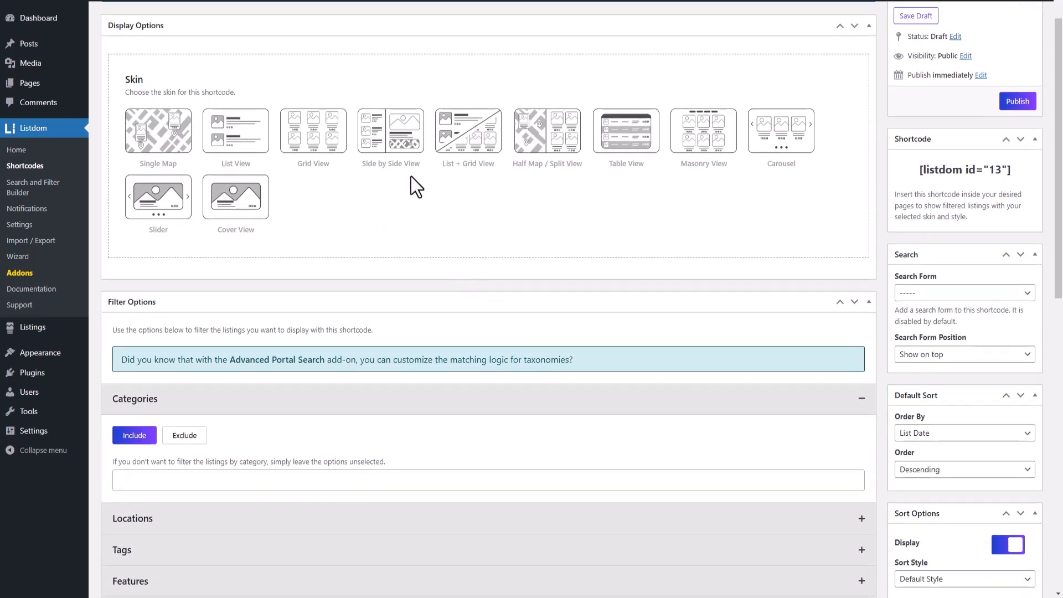
left_click(390, 131)
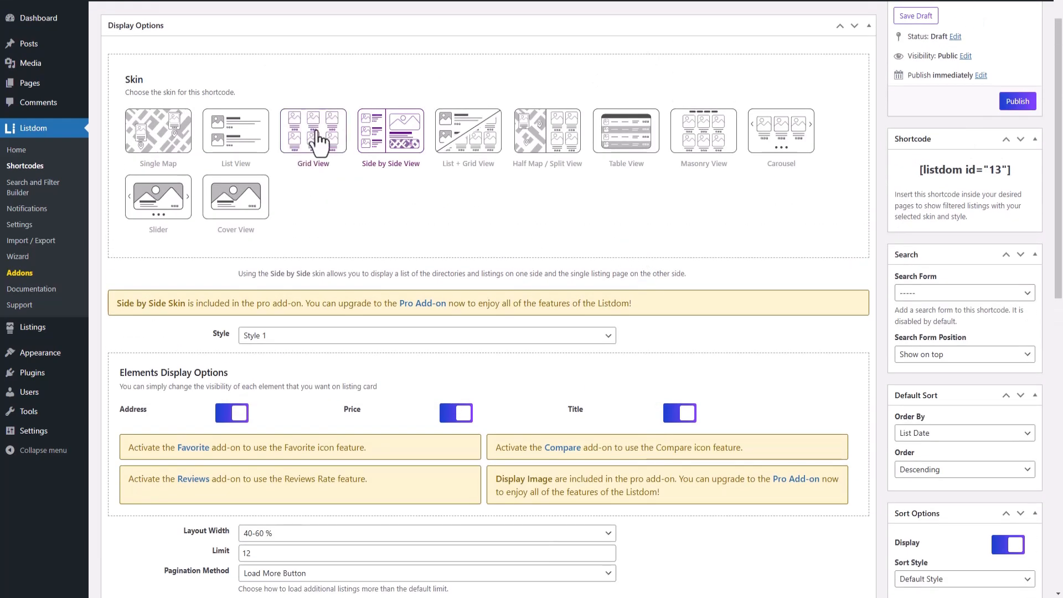
left_click(547, 130)
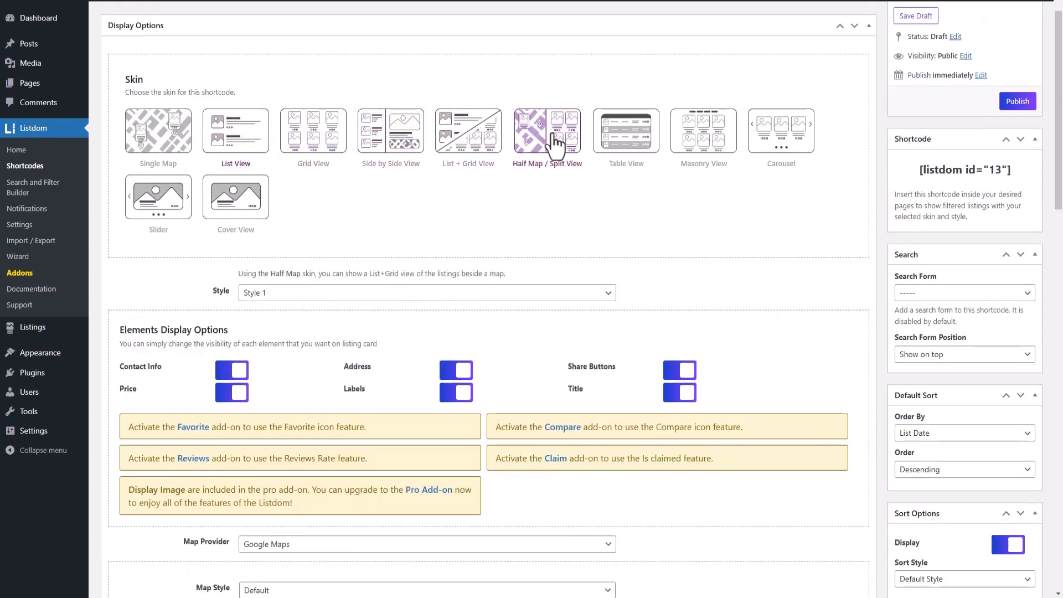
left_click(546, 130)
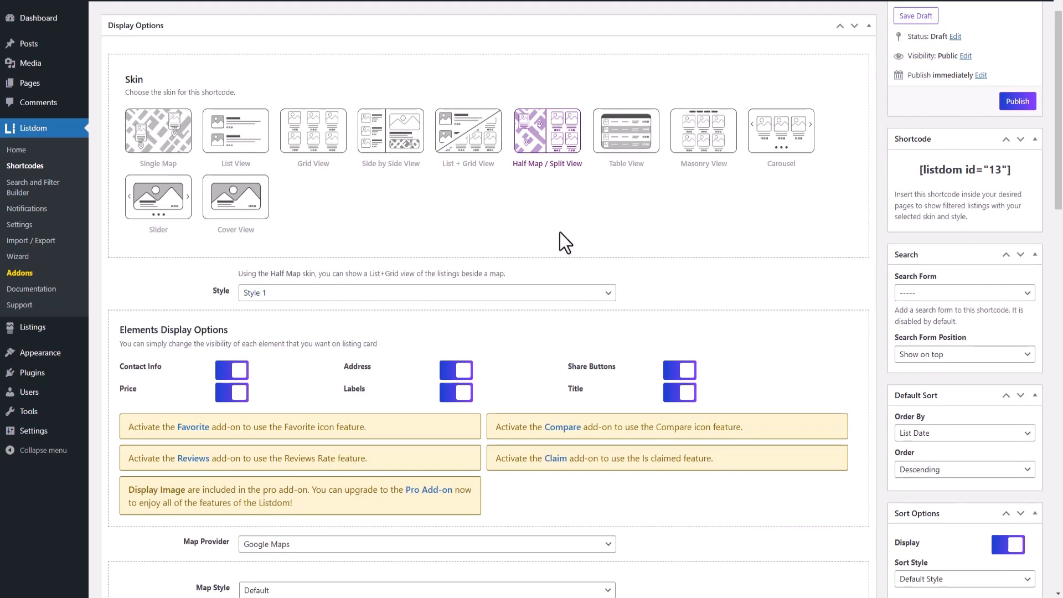
mouse_move(536, 183)
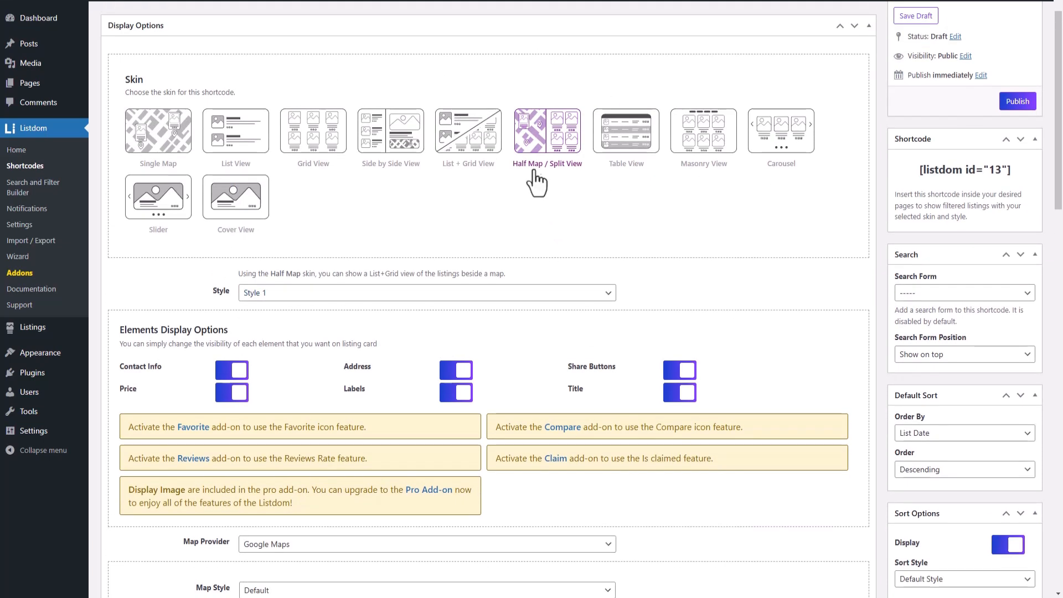
mouse_move(546, 189)
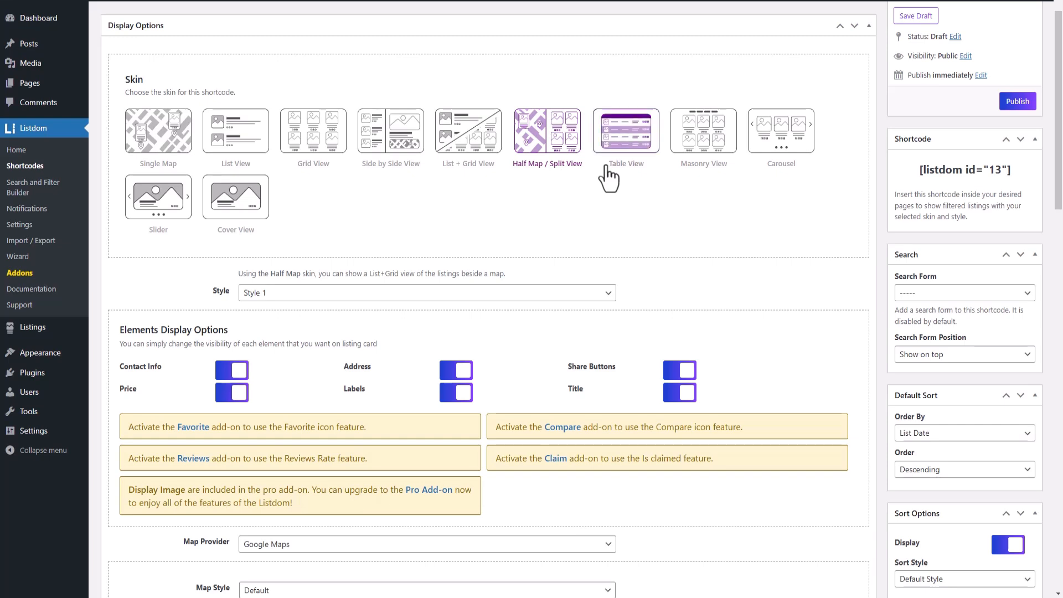
left_click(426, 293)
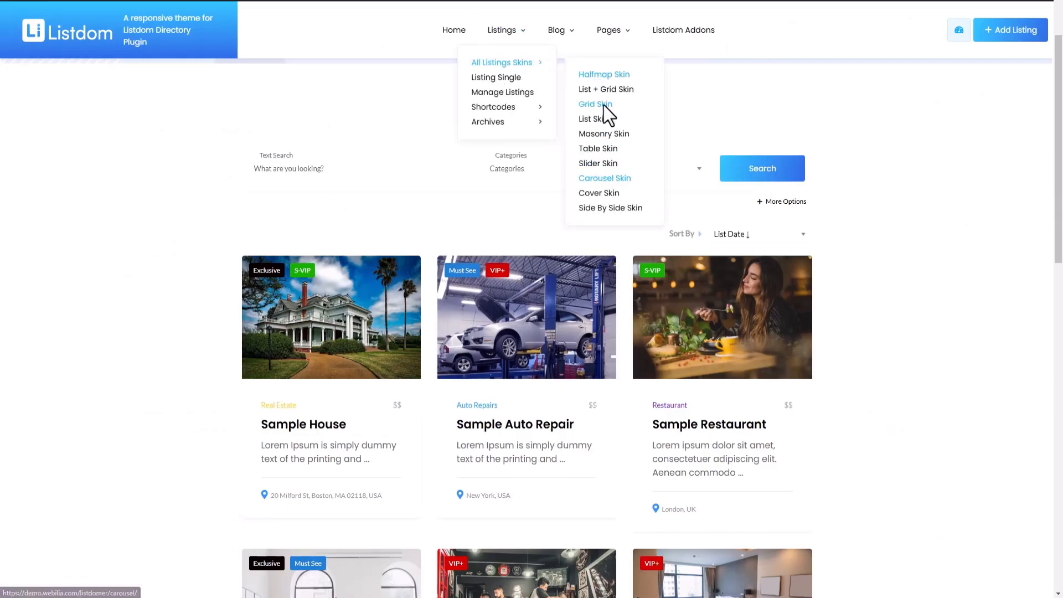
left_click(603, 75)
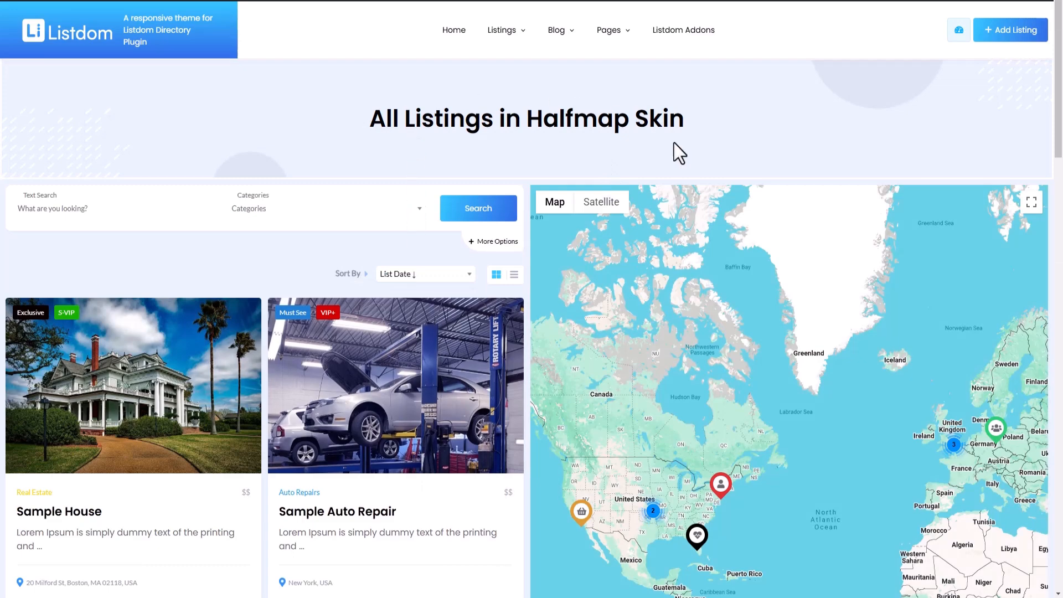
scroll("down", 3)
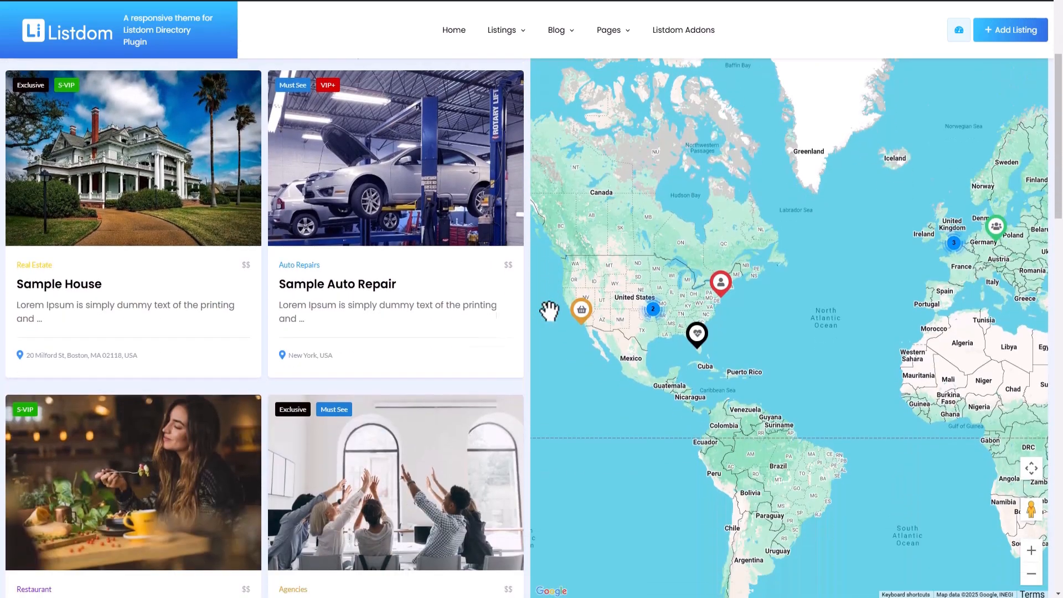
scroll("down", 3)
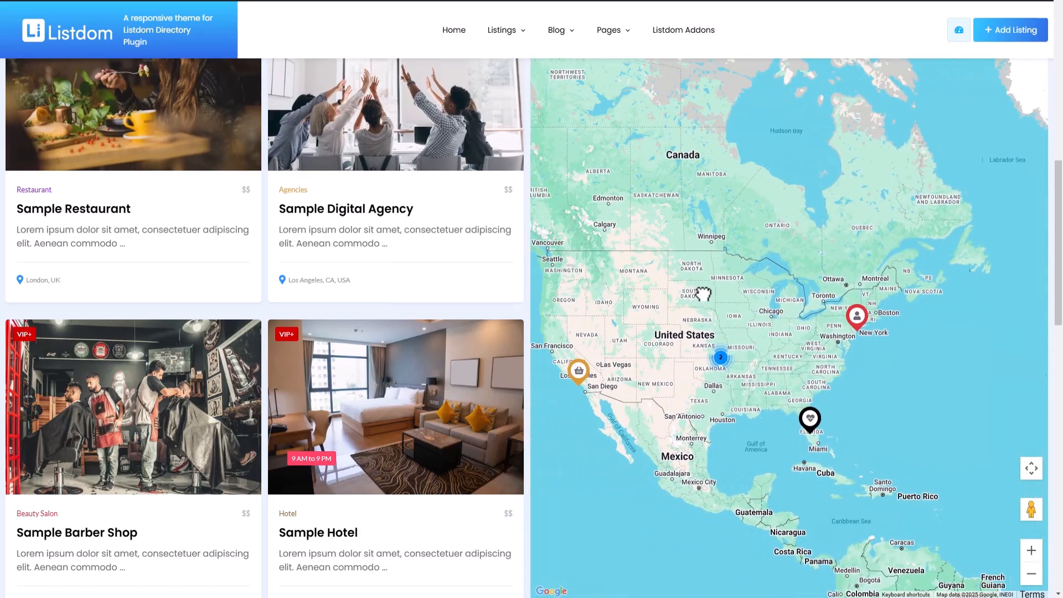
scroll("down", 3)
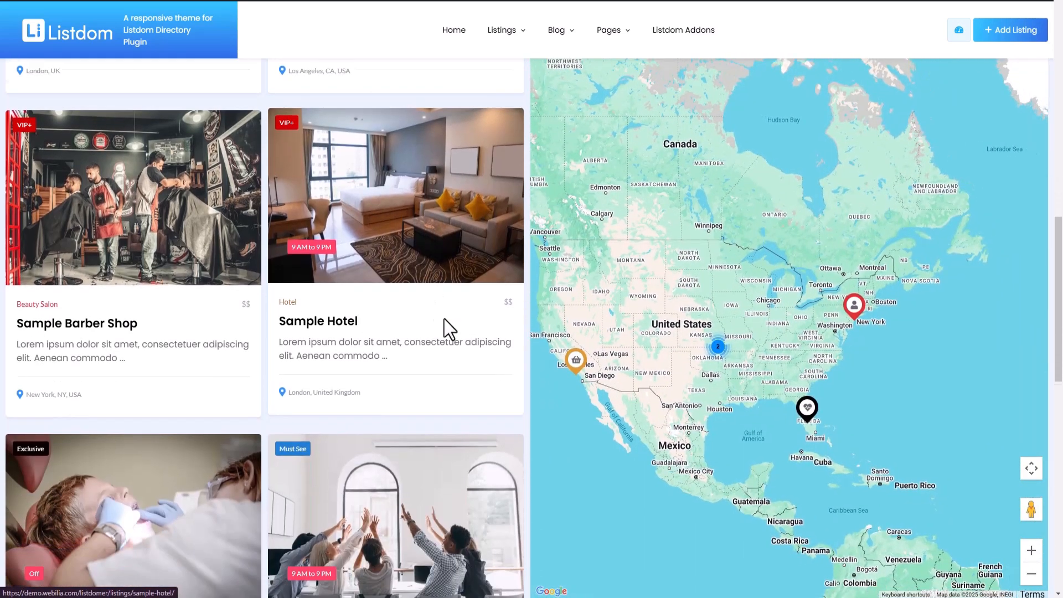
left_click(854, 310)
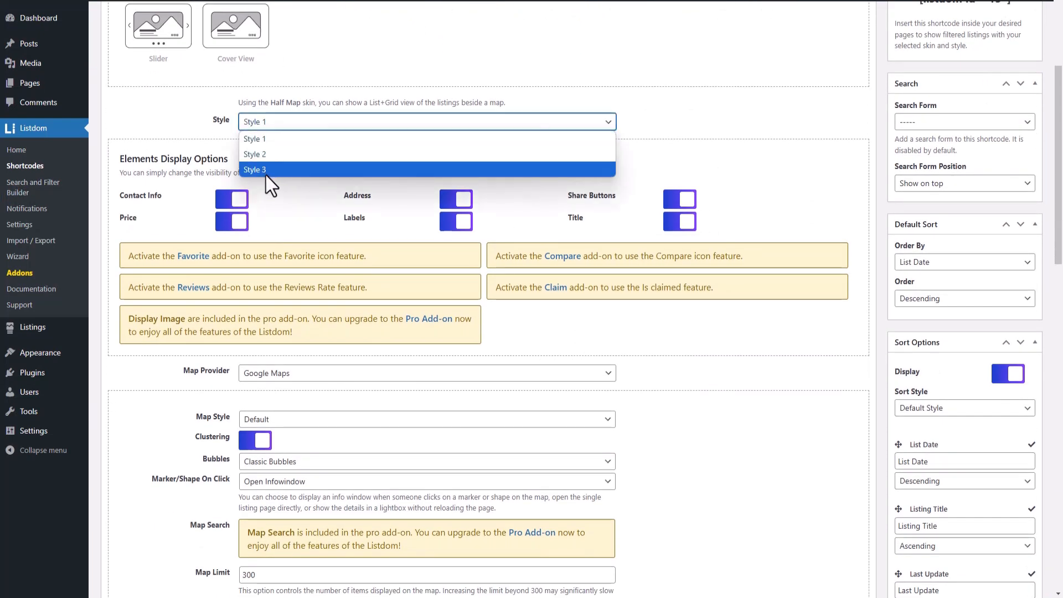
mouse_move(283, 157)
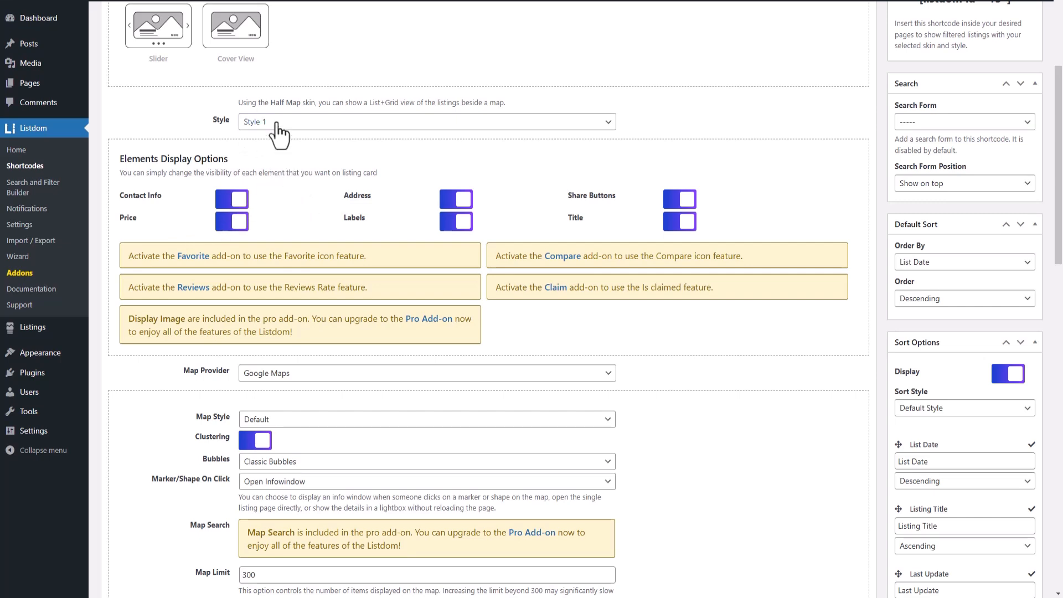
Step: Try card Style 2, revert to Style 1, and hide labels on listing cards
left_click(427, 121)
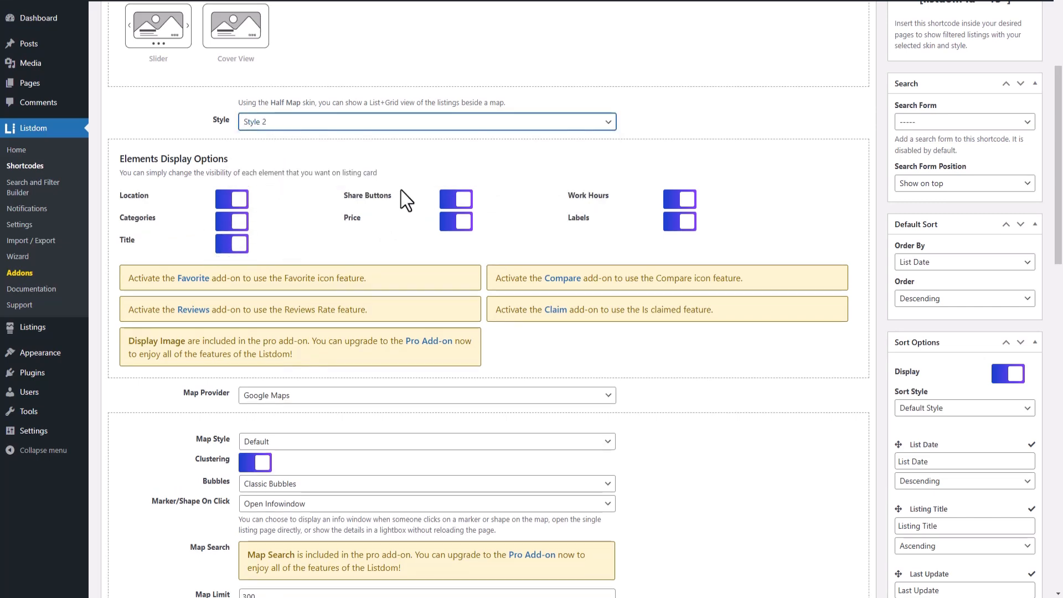
mouse_move(338, 263)
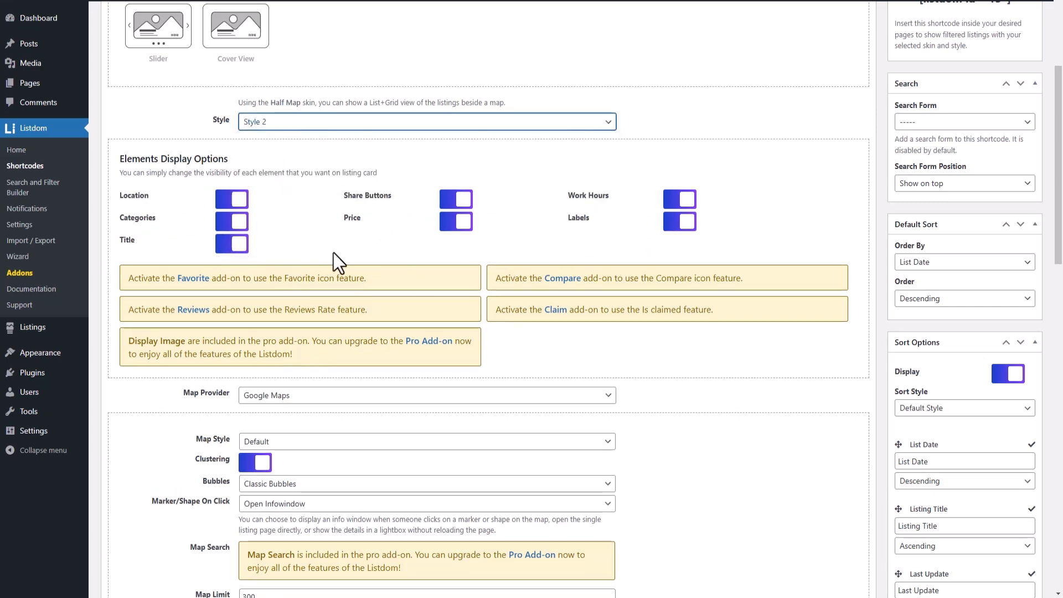
left_click(456, 223)
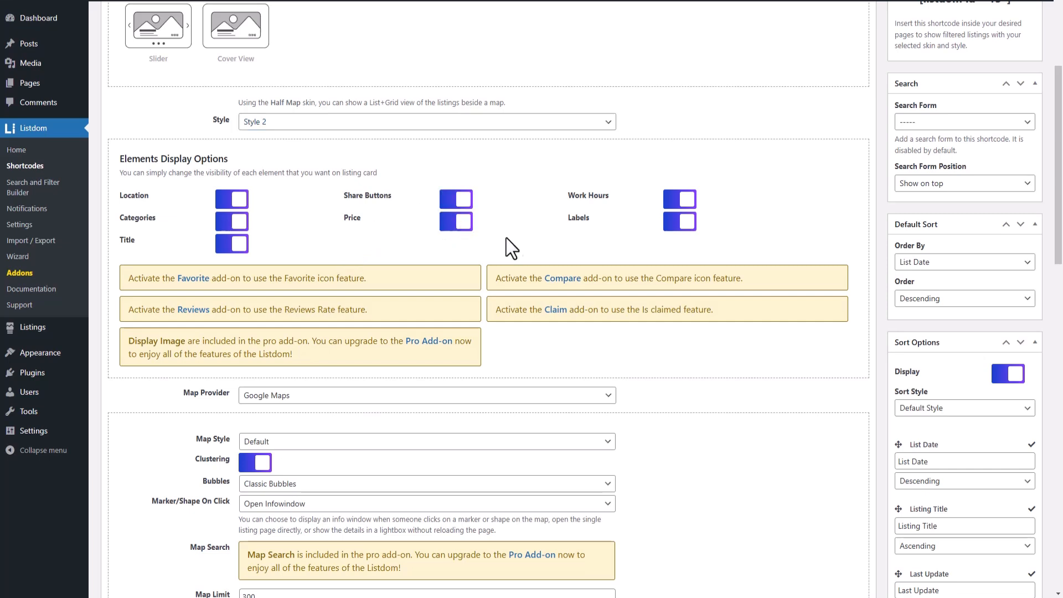
scroll("down", 3)
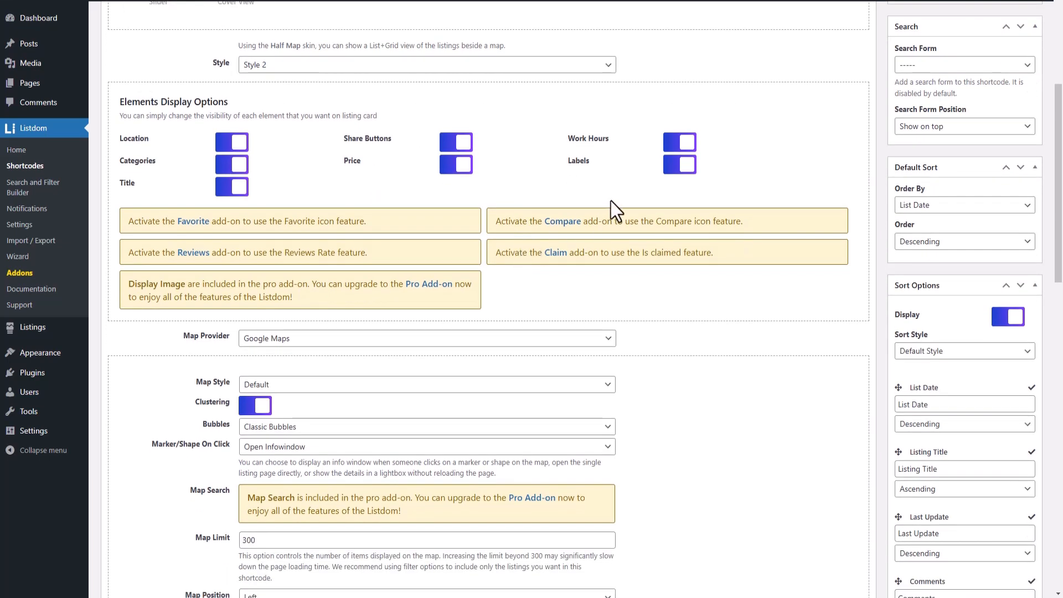
left_click(426, 64)
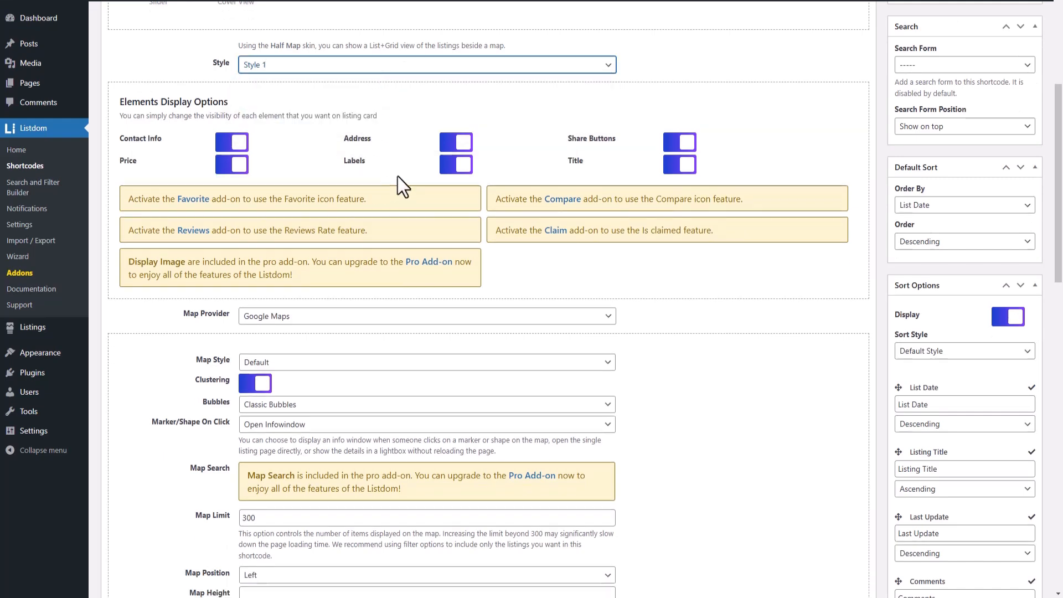
left_click(456, 165)
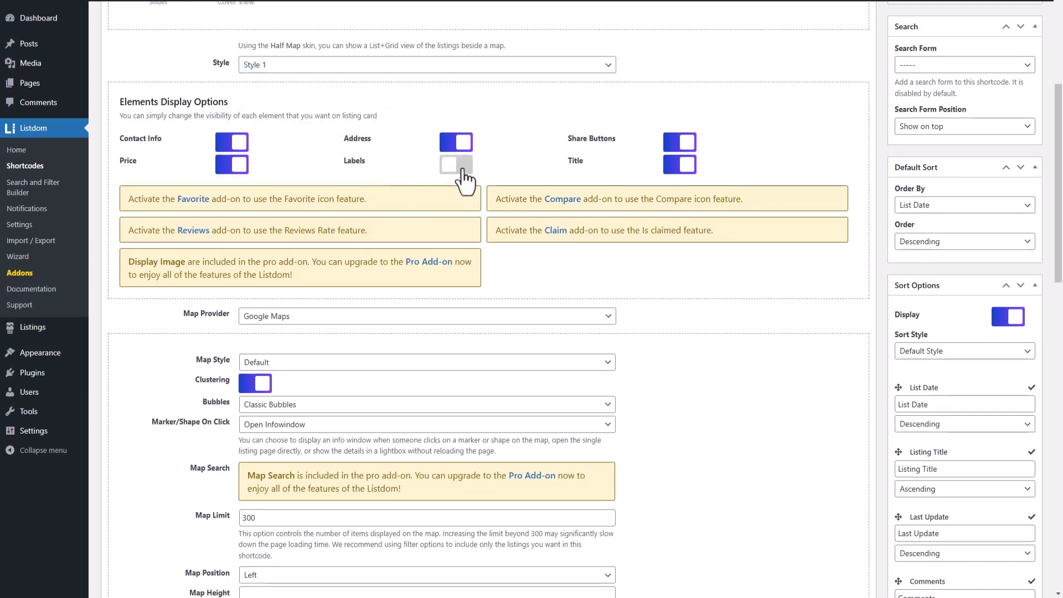
scroll("down", 3)
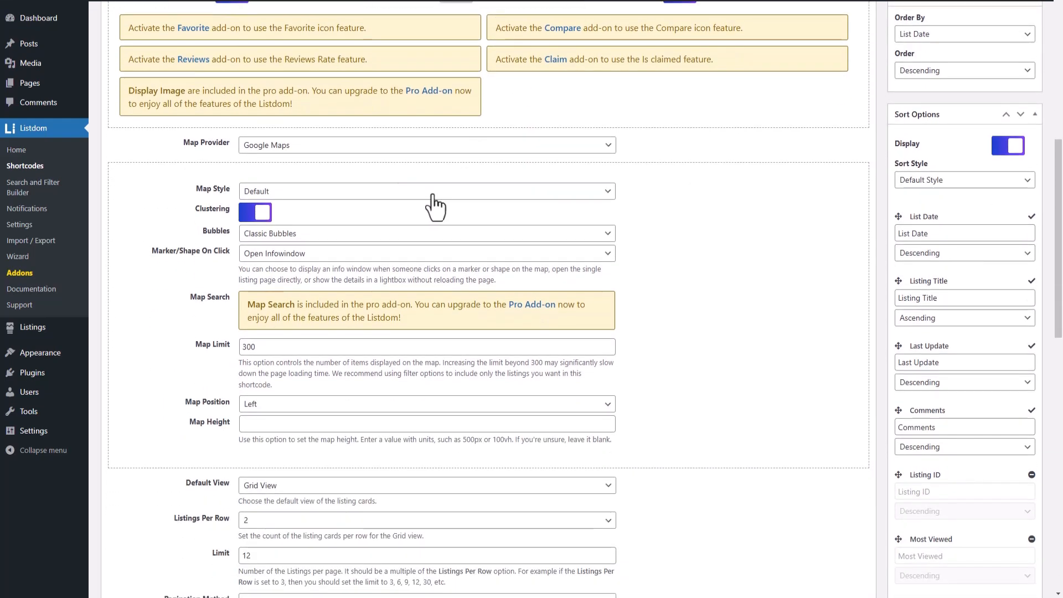
left_click(426, 144)
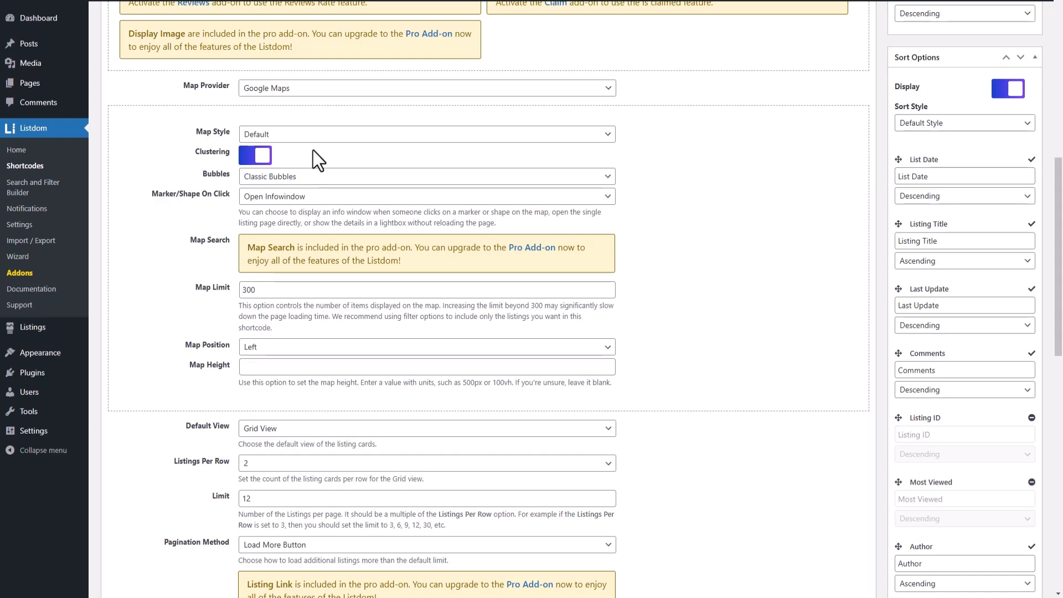
Step: Set map style to Facebook and default view to List View, then update
scroll("down", 3)
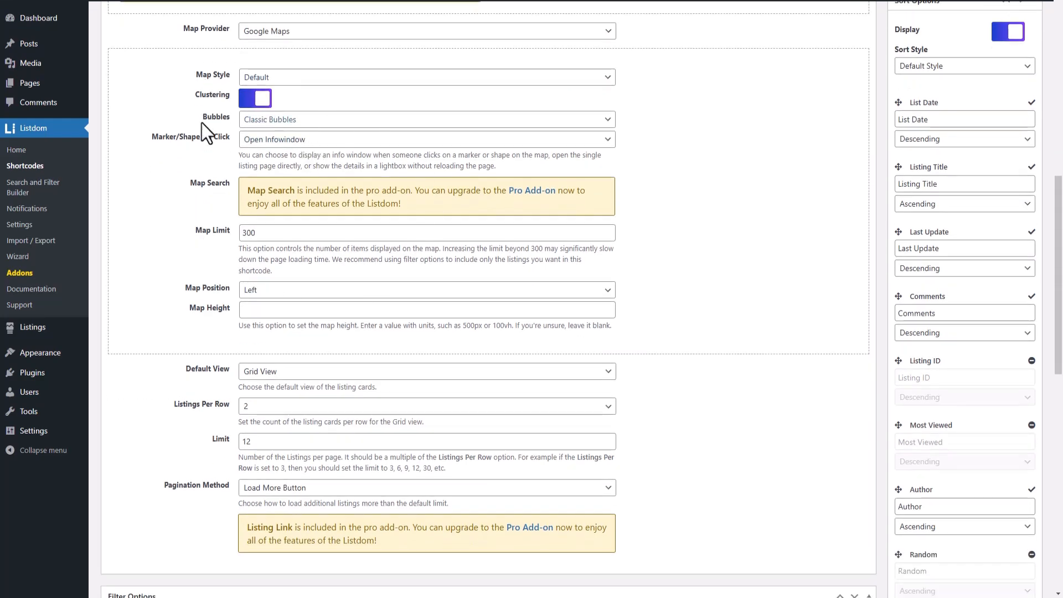
scroll("down", 3)
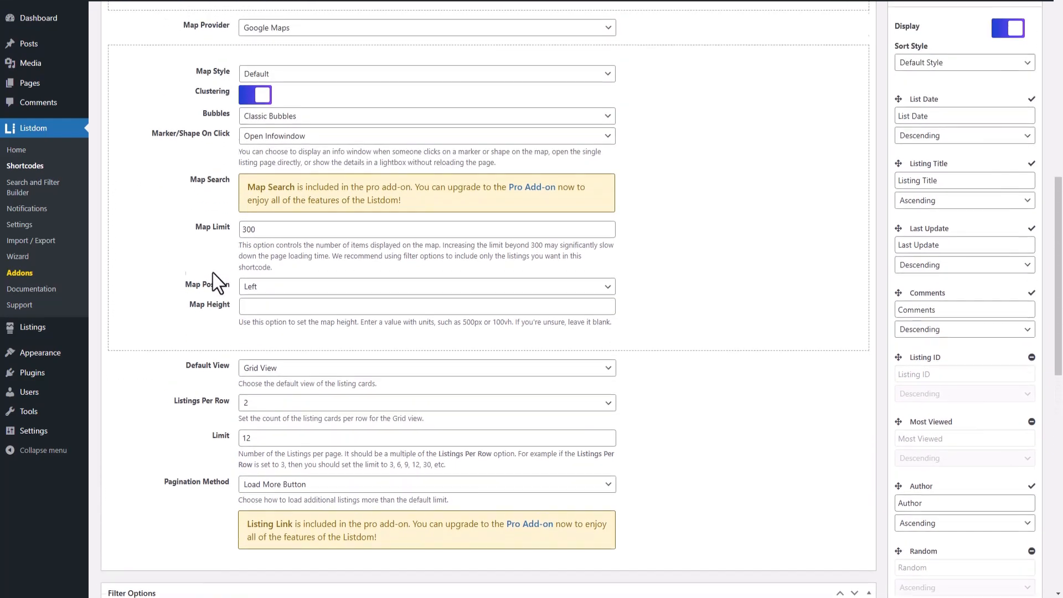
left_click(426, 73)
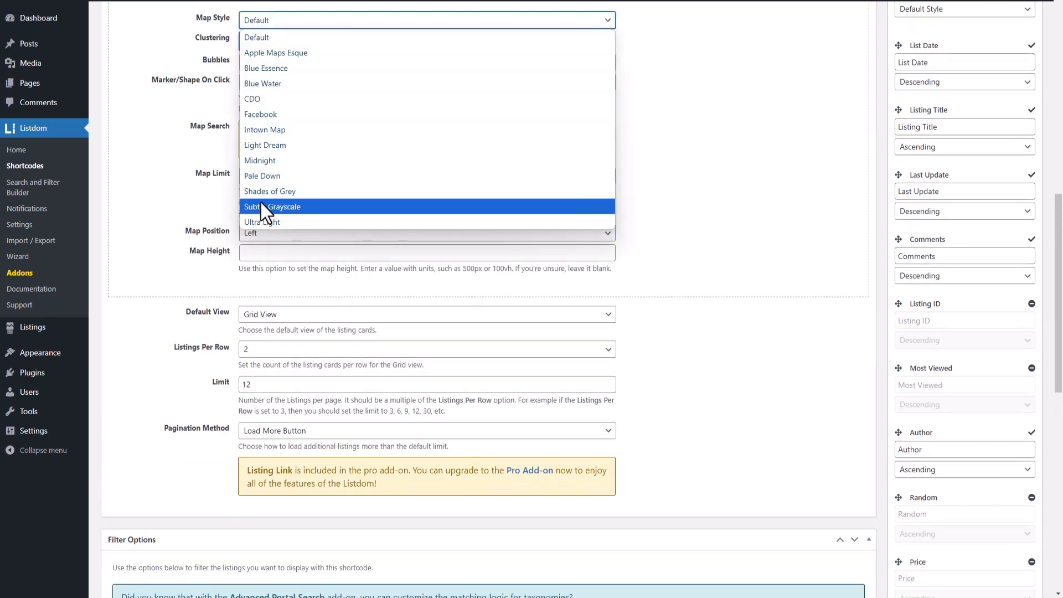
left_click(256, 37)
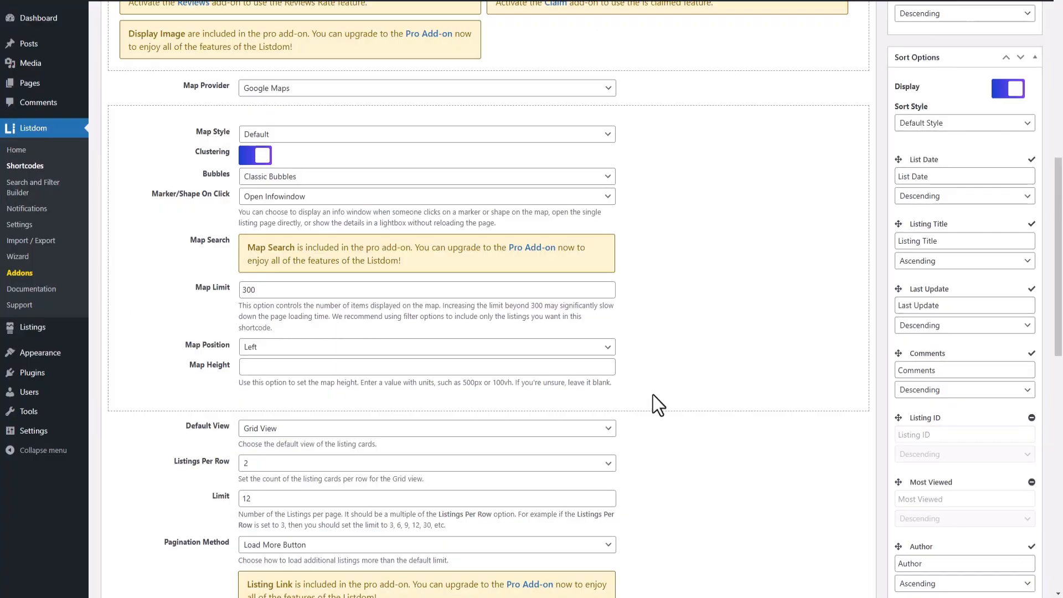
scroll("down", 3)
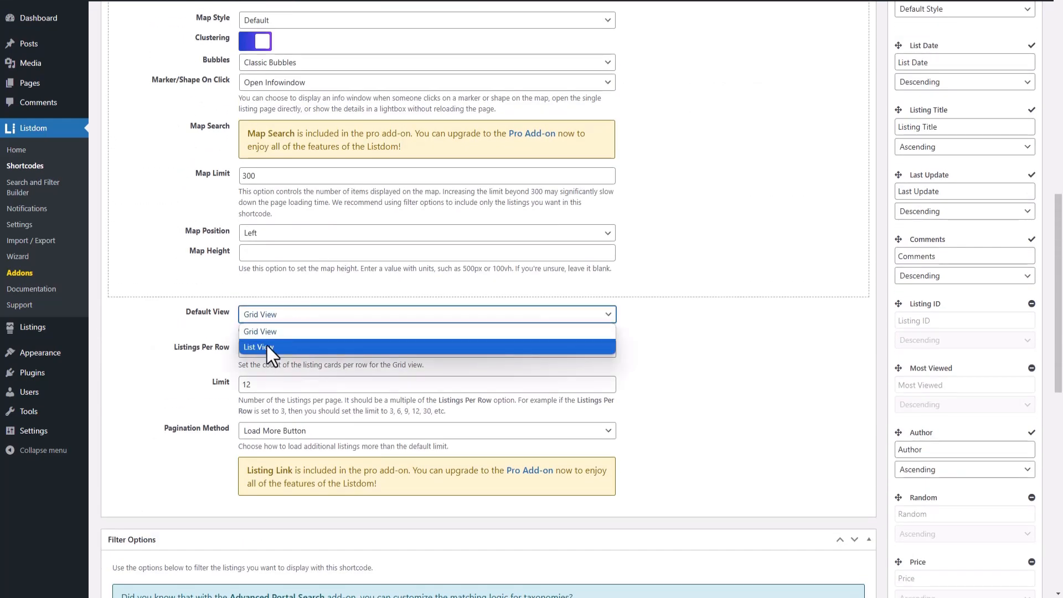
left_click(257, 347)
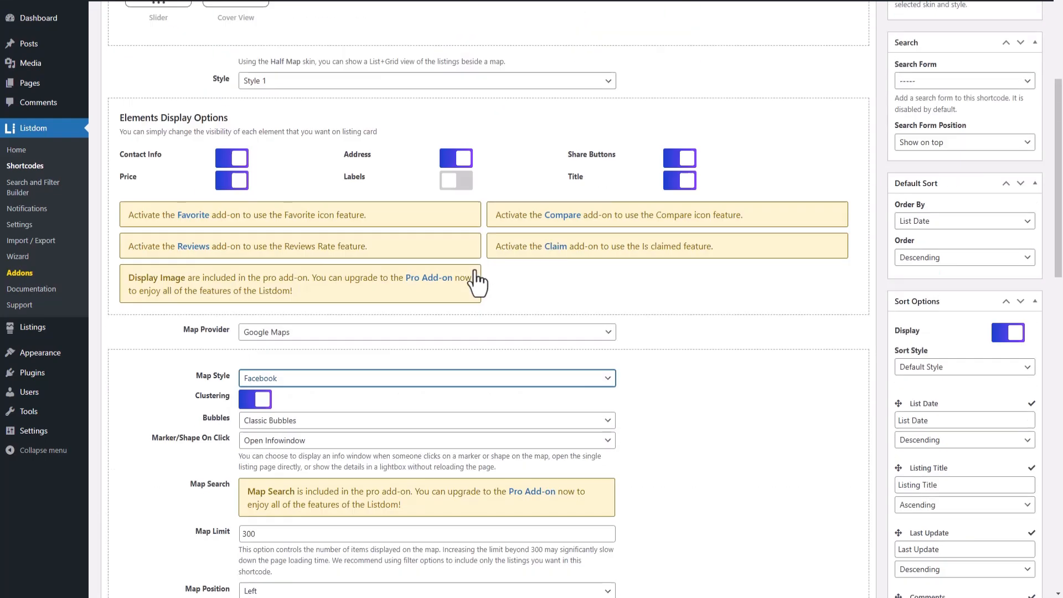
left_click(1012, 176)
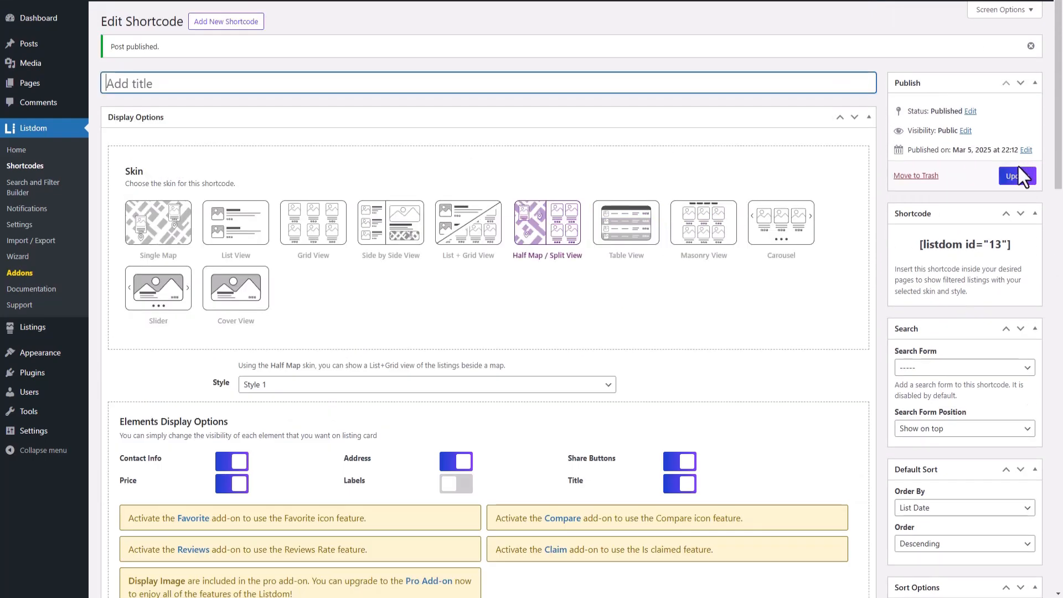
right_click(966, 244)
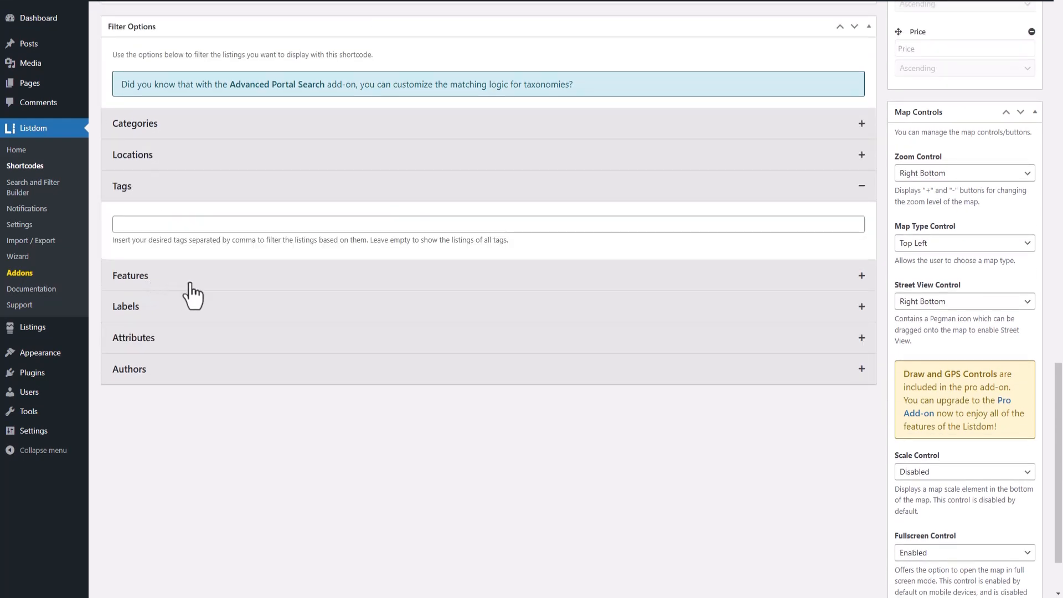
mouse_move(710, 397)
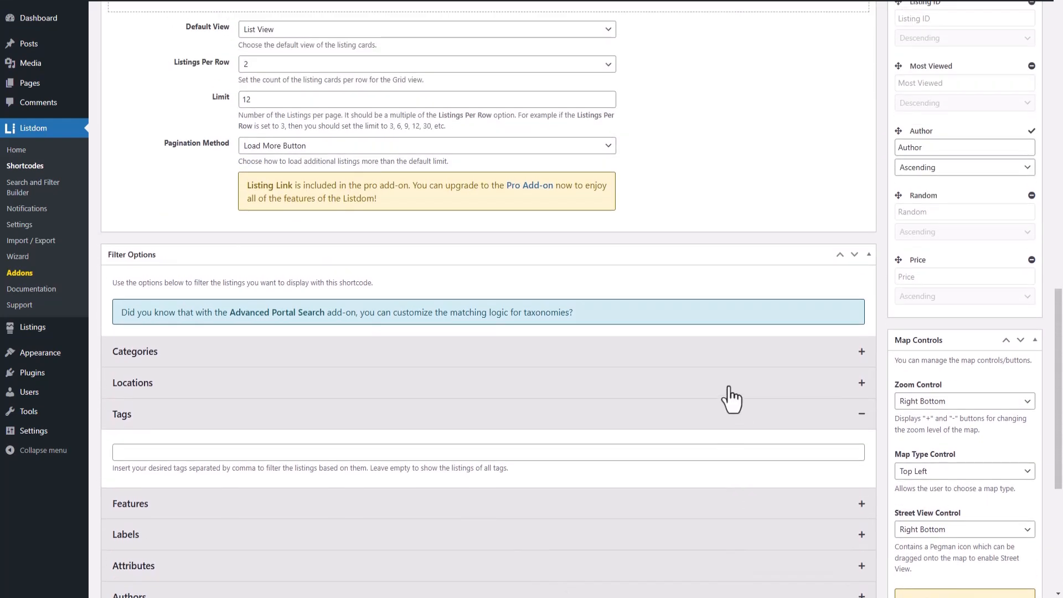
mouse_move(733, 397)
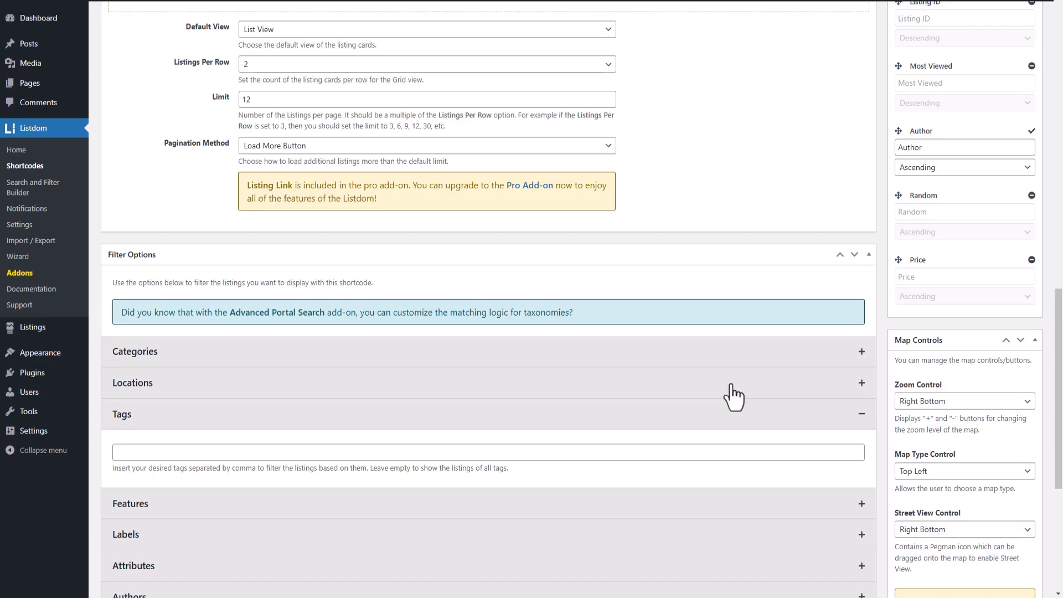
mouse_move(548, 293)
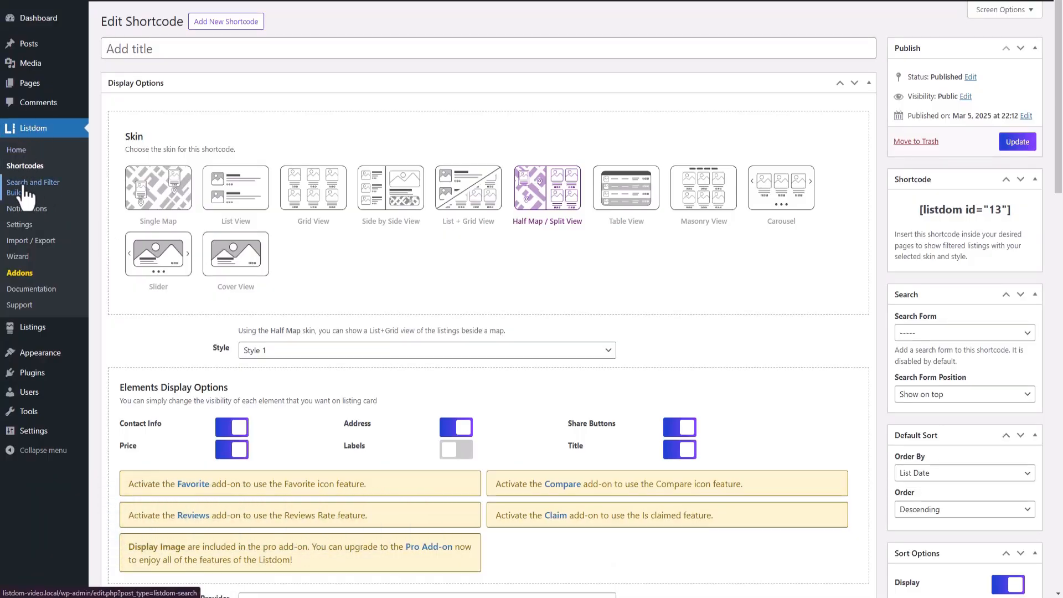
Step: Open the Search and Filter Builder and add a new search form
left_click(32, 187)
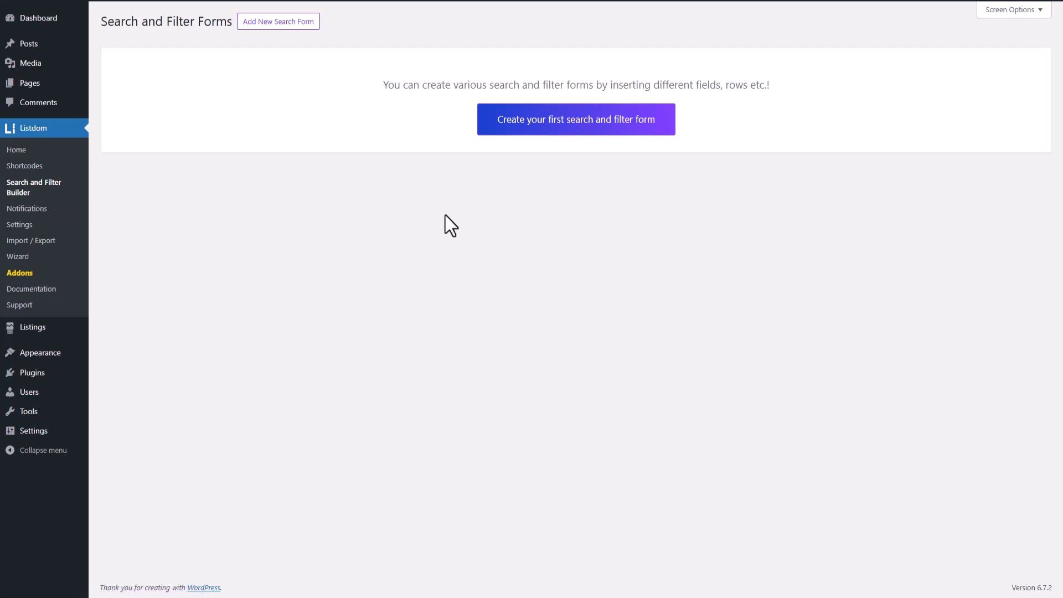
mouse_move(278, 21)
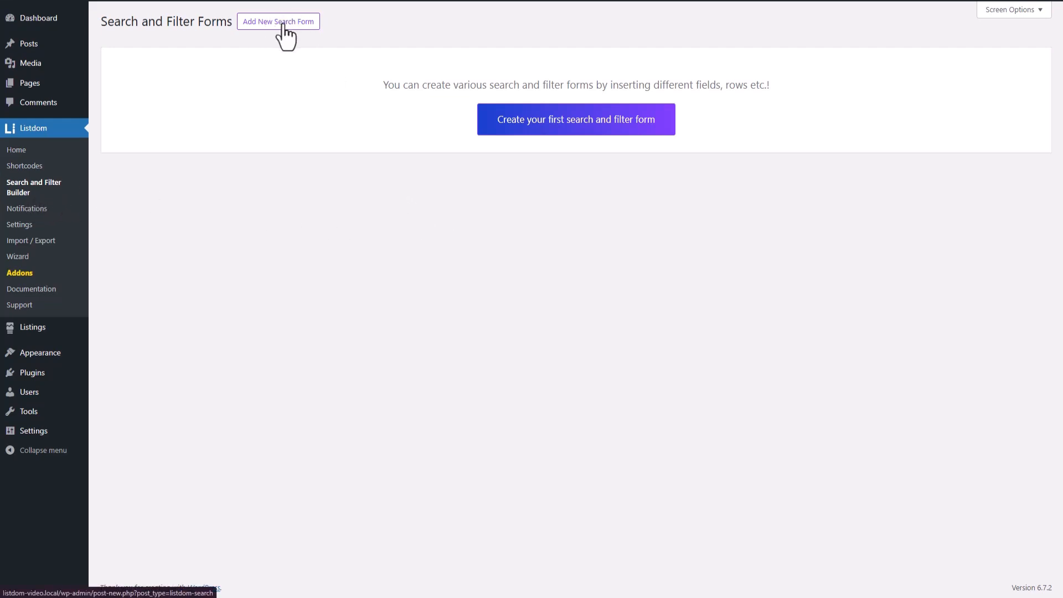
left_click(277, 21)
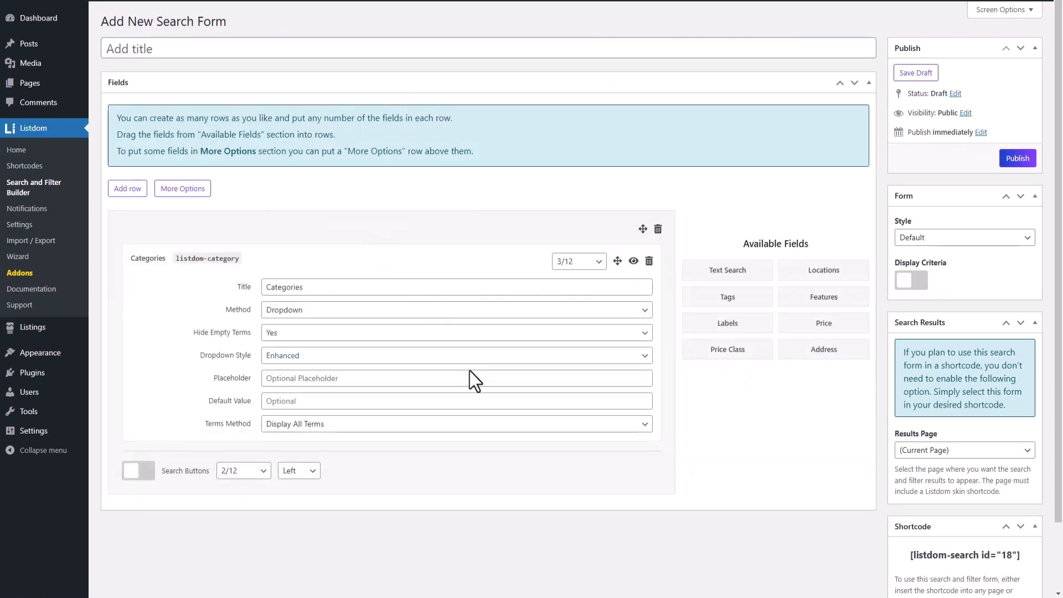
Step: Check the Categories dropdown method and make Text Search half width (6/12)
scroll("down", 3)
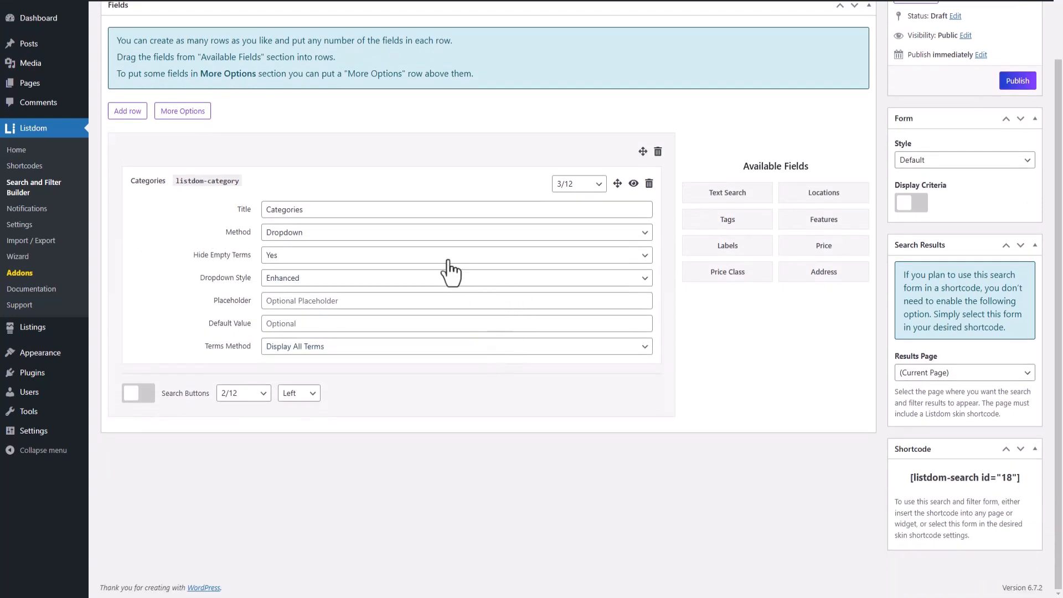
left_click(456, 232)
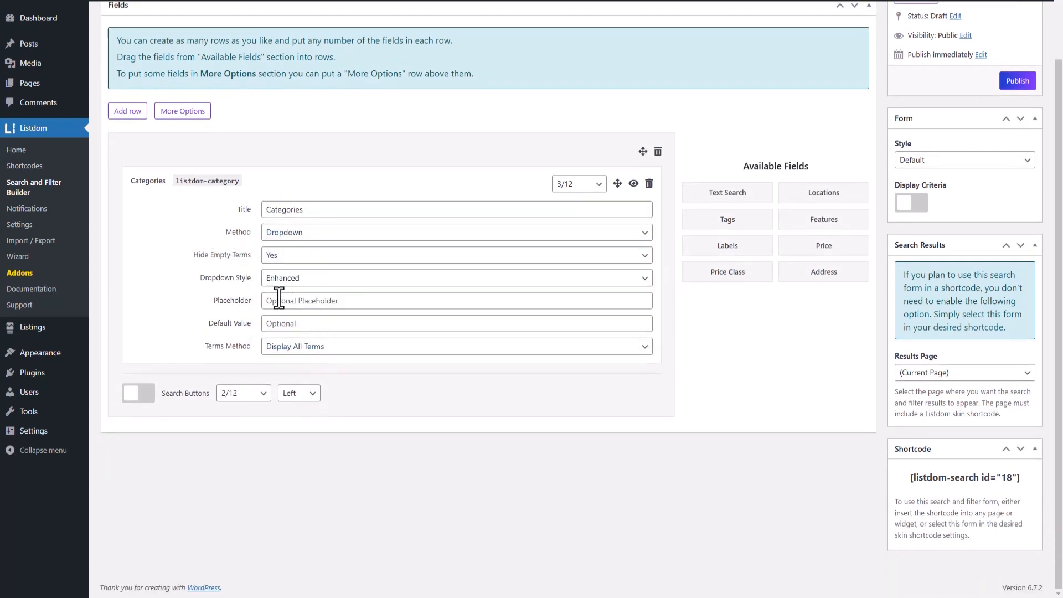
left_click(456, 232)
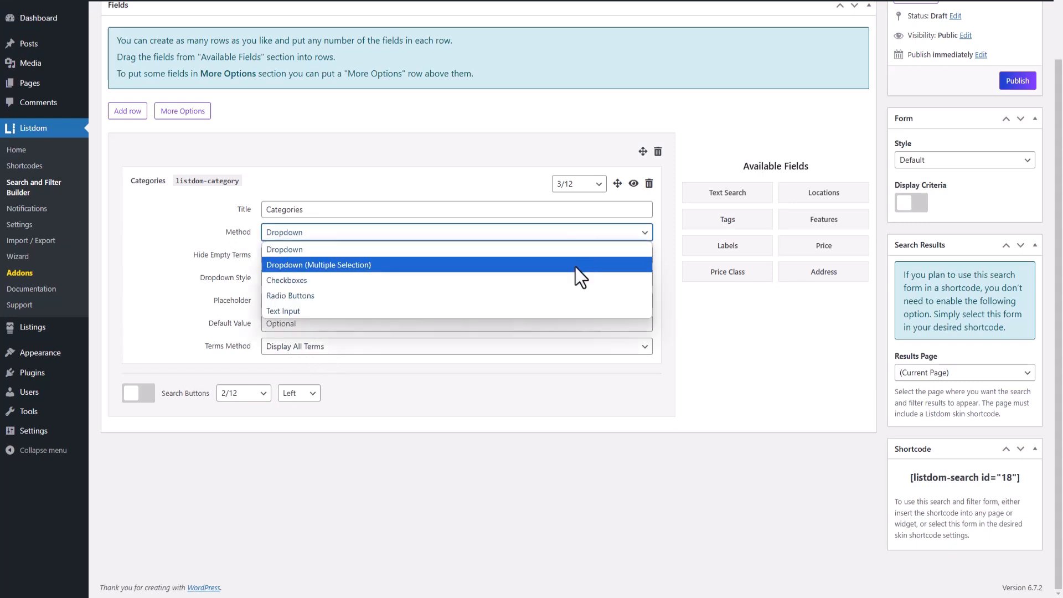
mouse_move(566, 298)
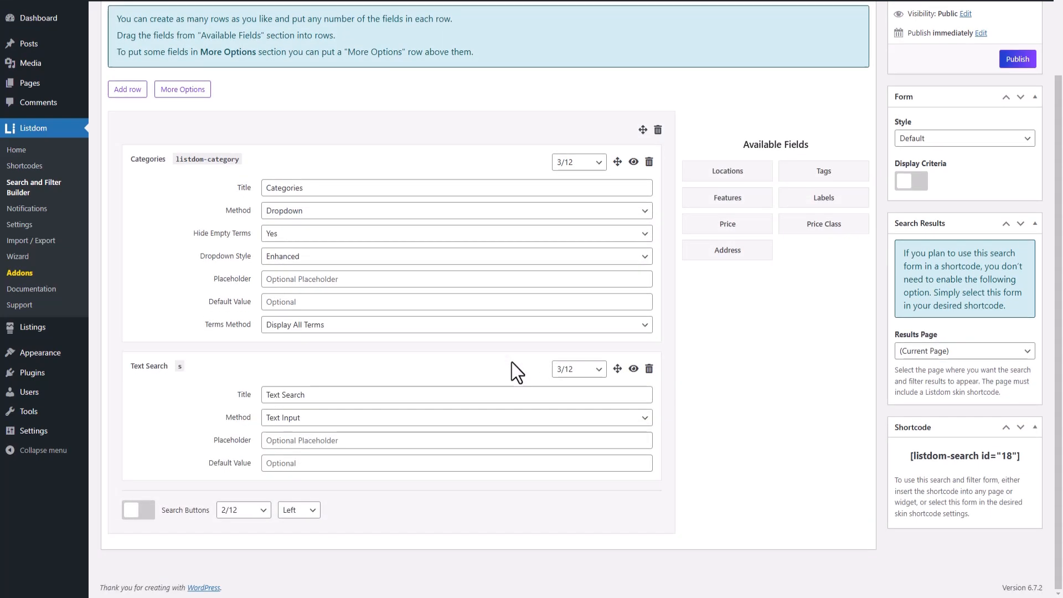
left_click(578, 368)
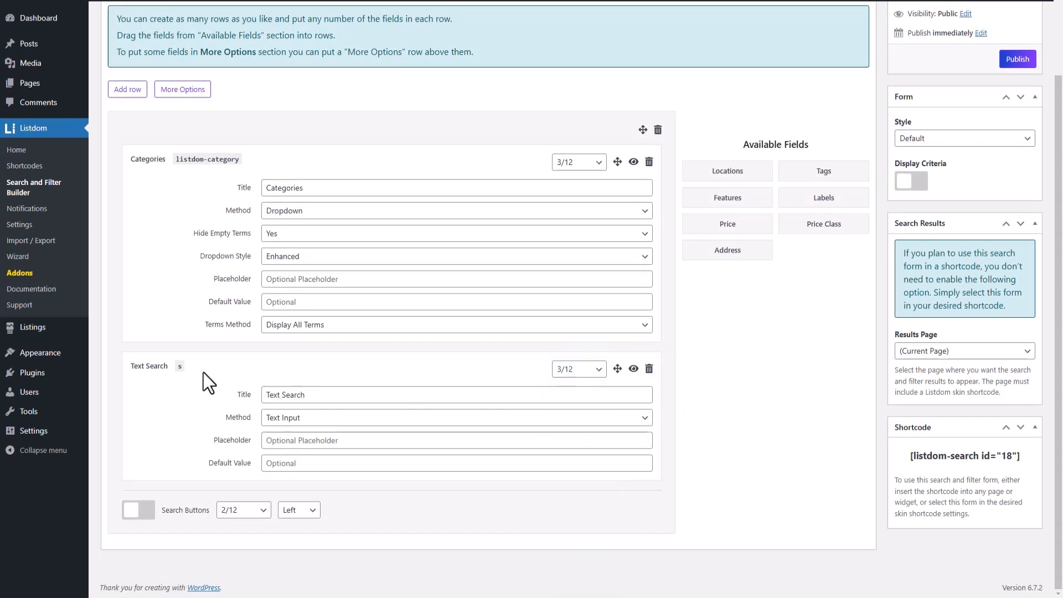
left_click(577, 369)
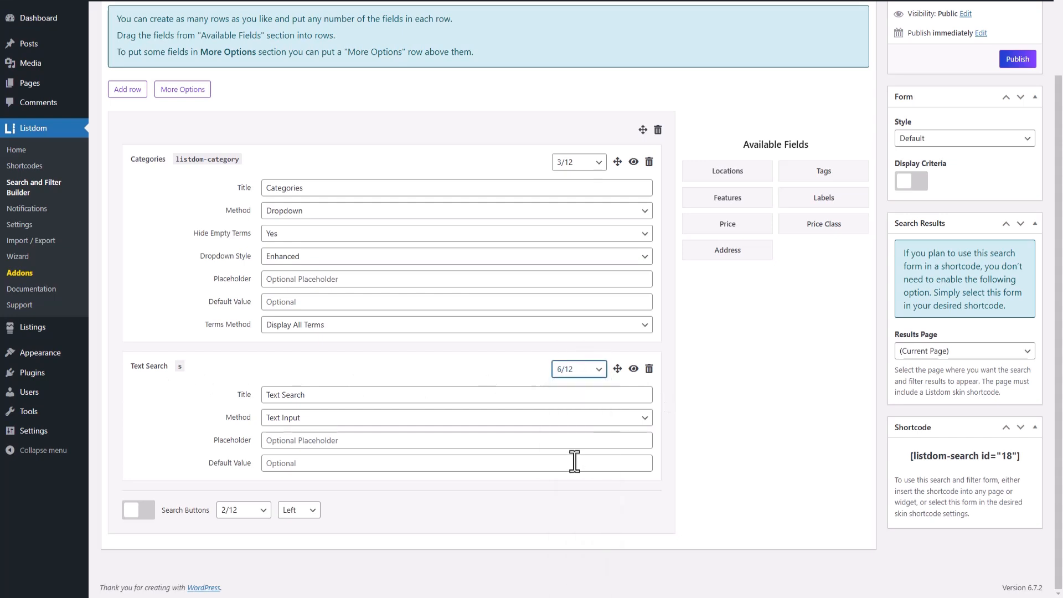
mouse_move(585, 386)
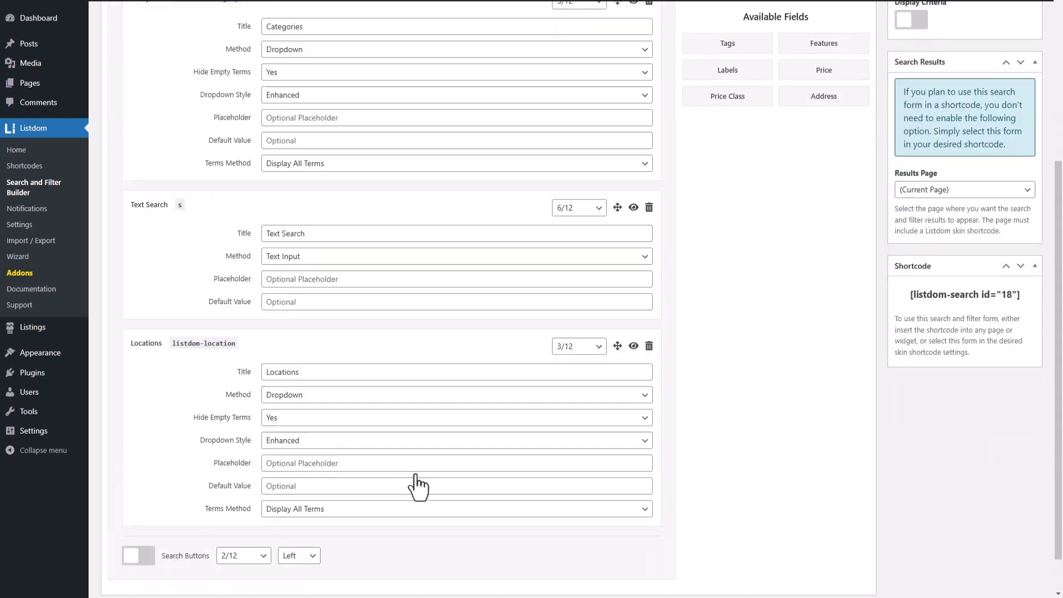
Step: Enable search buttons and title the form 'New Search Form'
left_click(139, 510)
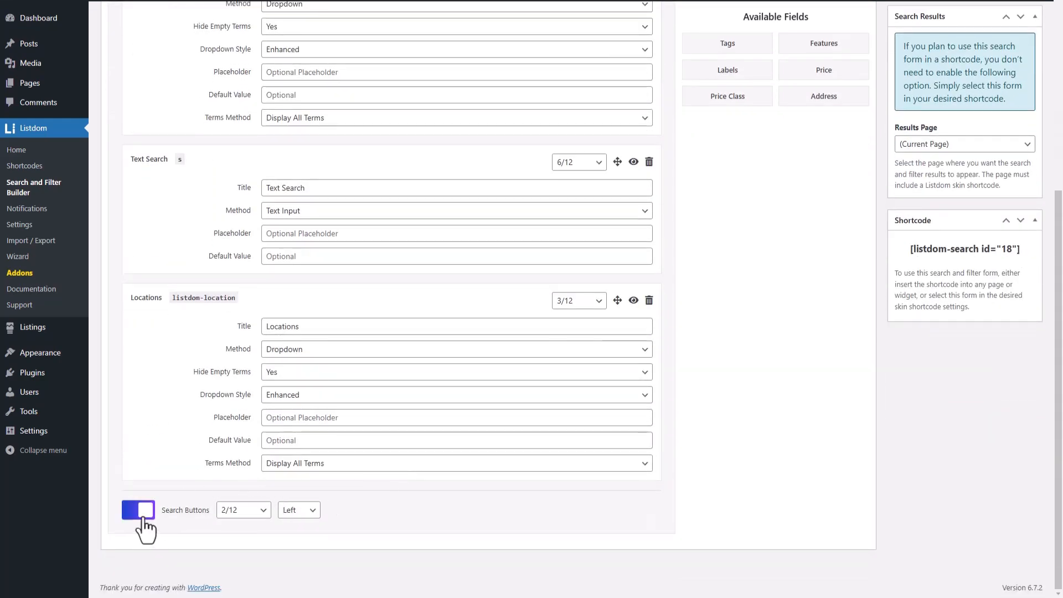
left_click(138, 510)
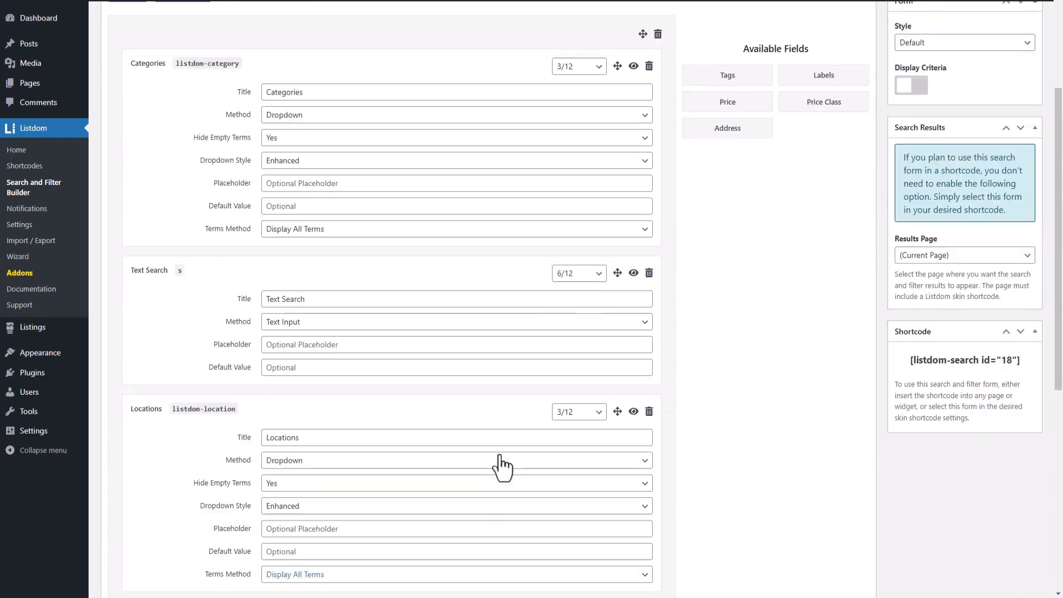
scroll("down", 3)
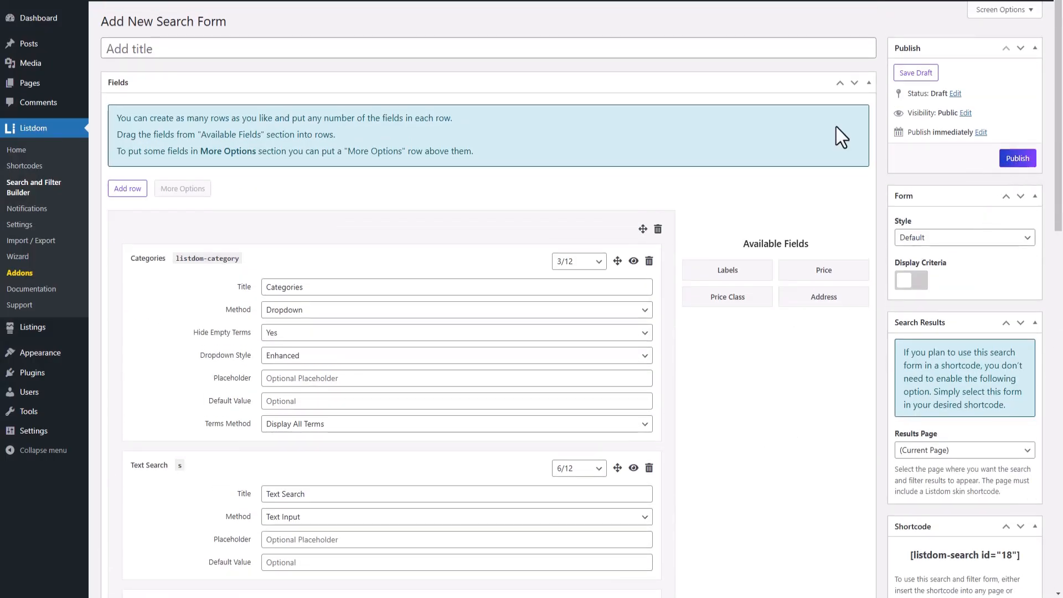
type("New Search Form")
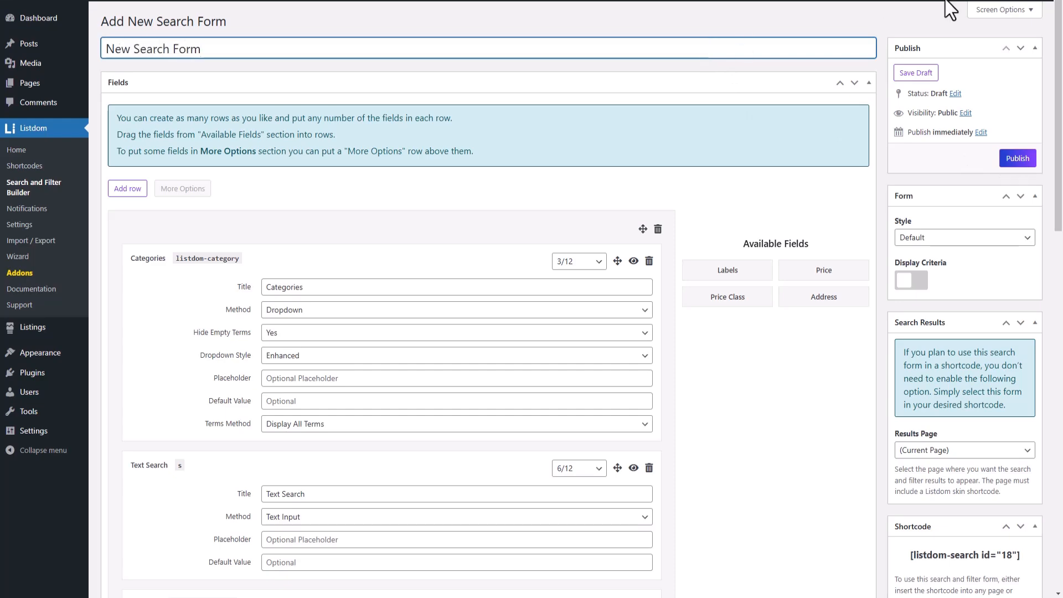
scroll("down", 3)
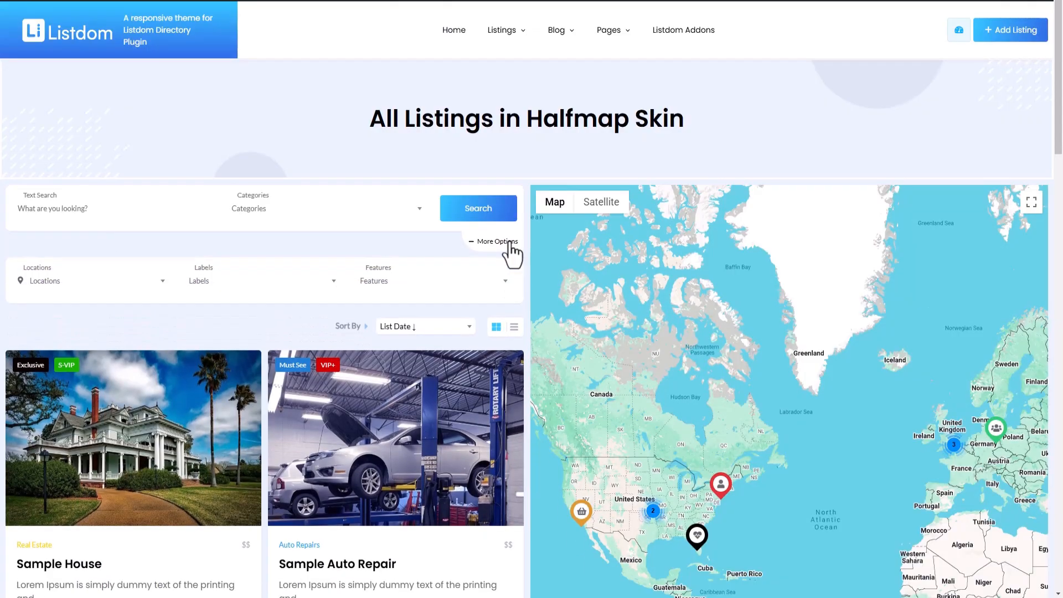
Step: Pick Auto Repairs in the half-map Categories dropdown and run the search
left_click(328, 208)
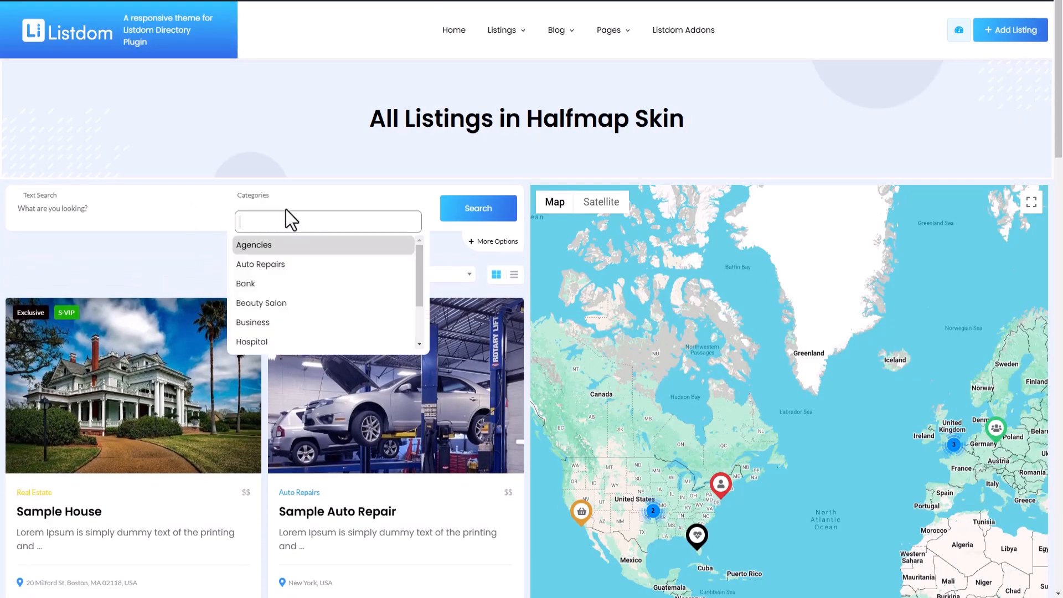
left_click(260, 264)
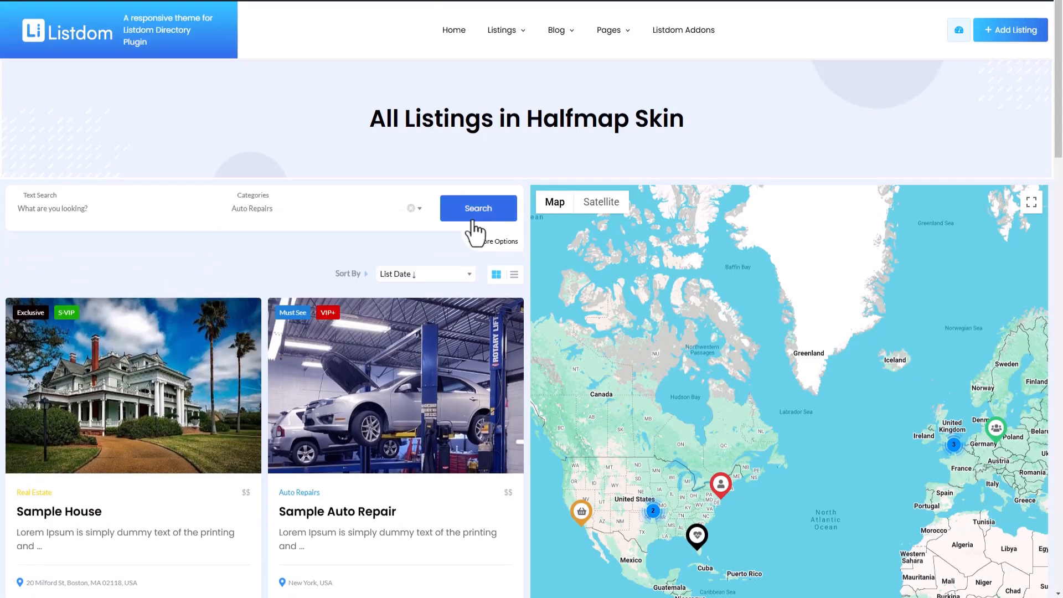
left_click(477, 208)
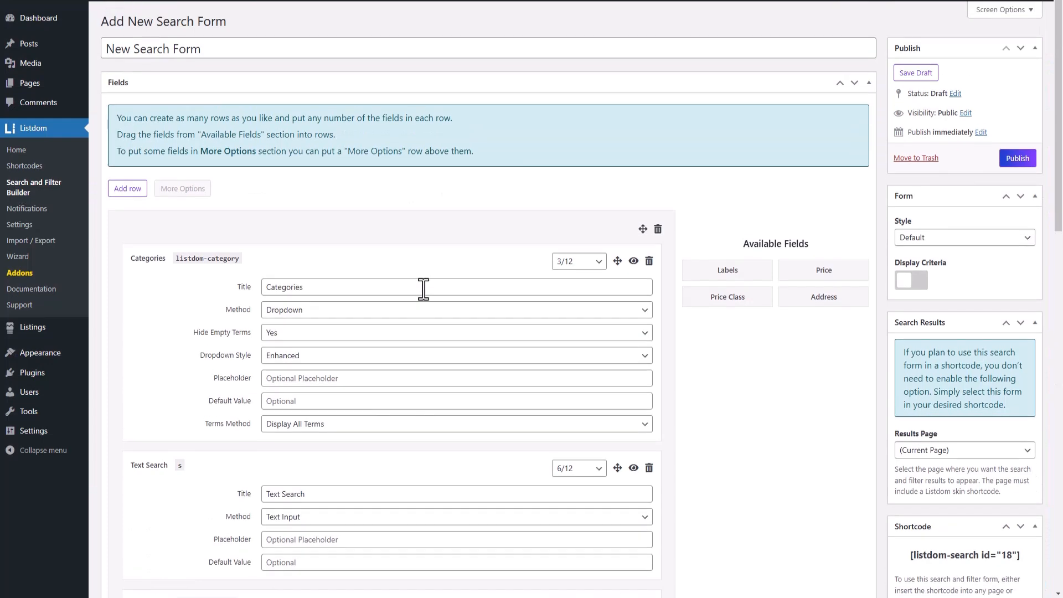
mouse_move(924, 327)
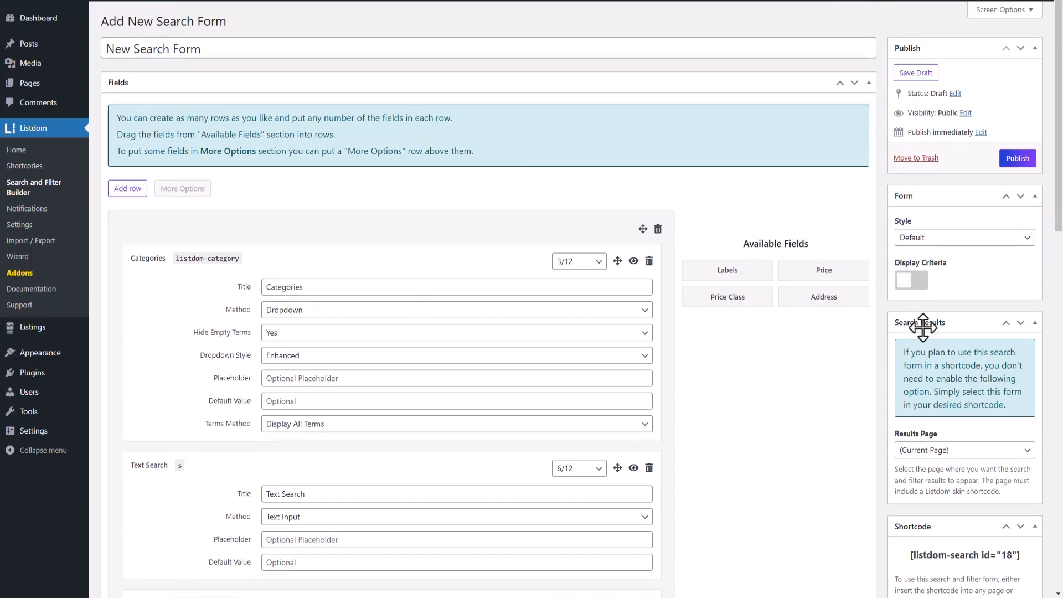
scroll("down", 3)
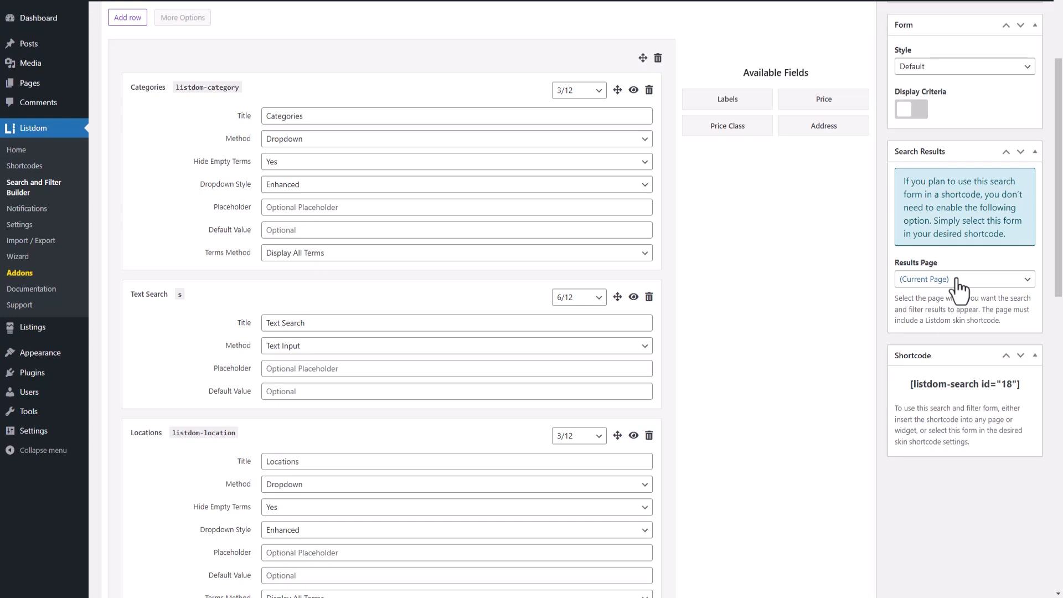
mouse_move(959, 290)
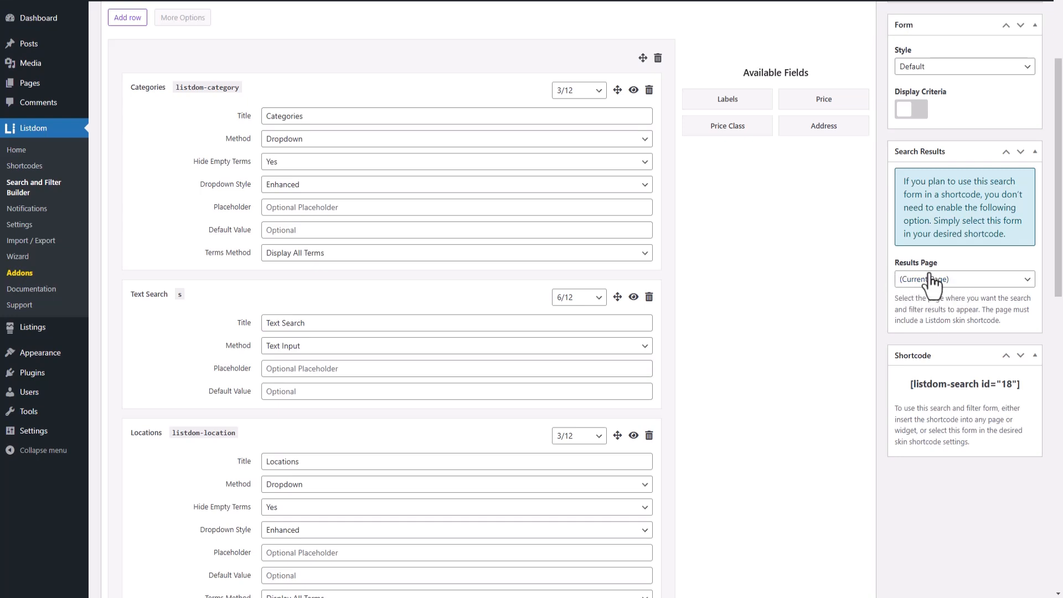
mouse_move(905, 300)
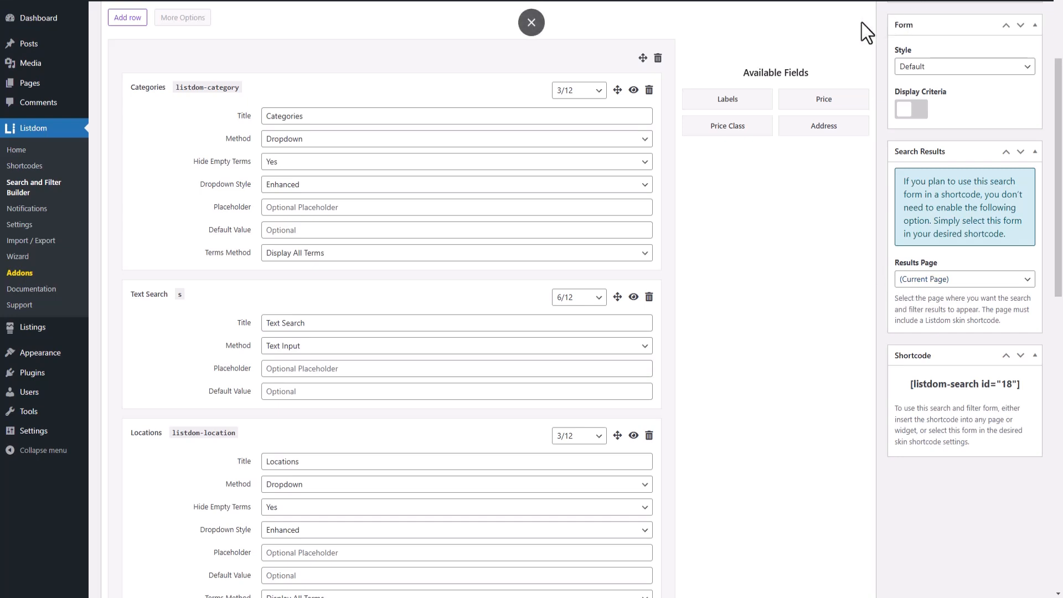
mouse_move(915, 285)
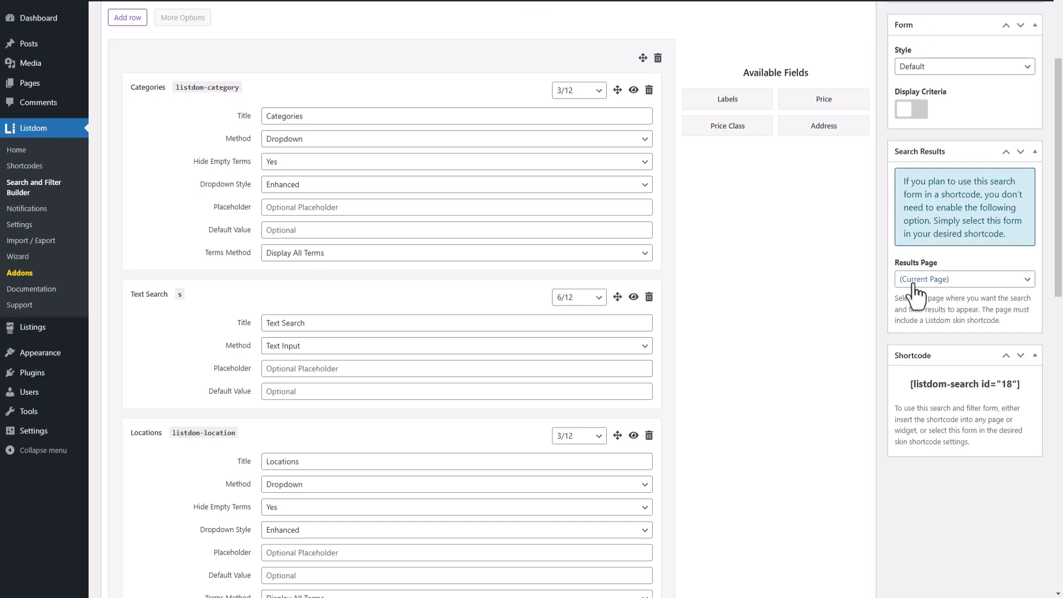
mouse_move(831, 304)
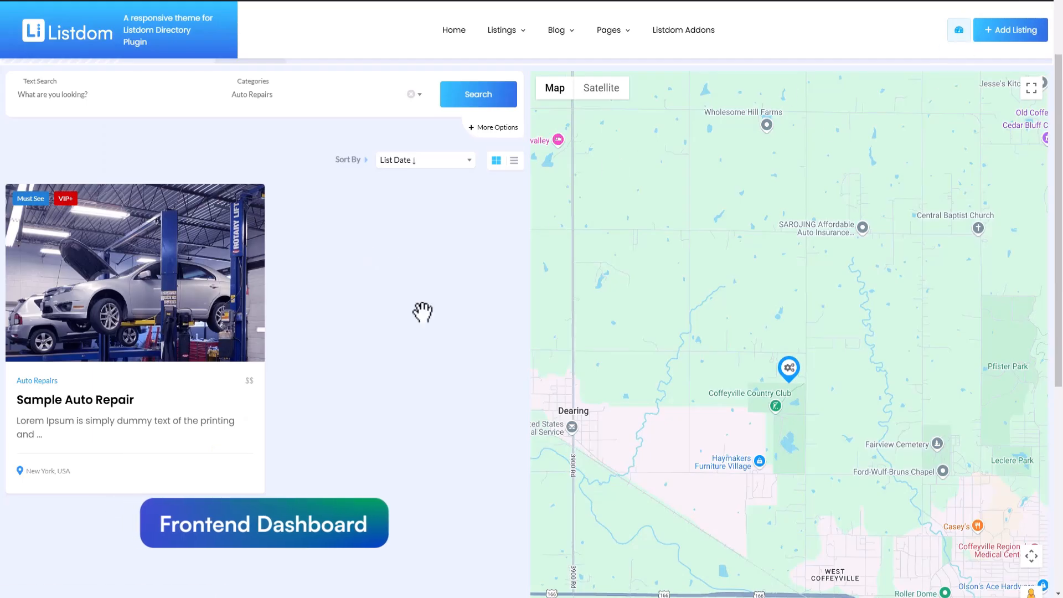
Step: Switch back to the New Search Form editor in WordPress
left_click(263, 522)
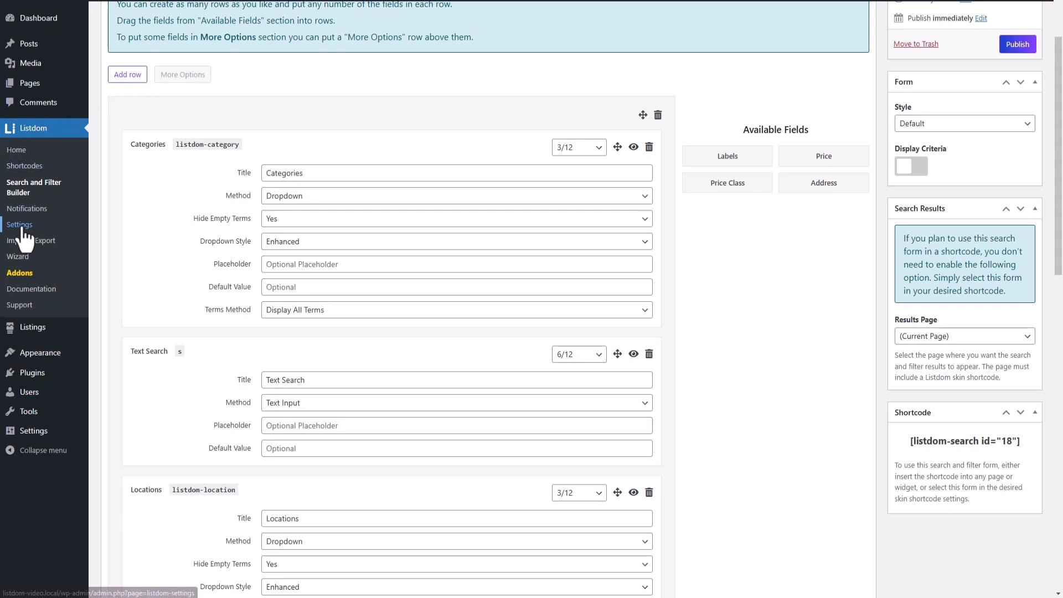
Step: Browse Listdom Settings' Users tab, expanding Login to check the After Login Redirect Page
left_click(20, 225)
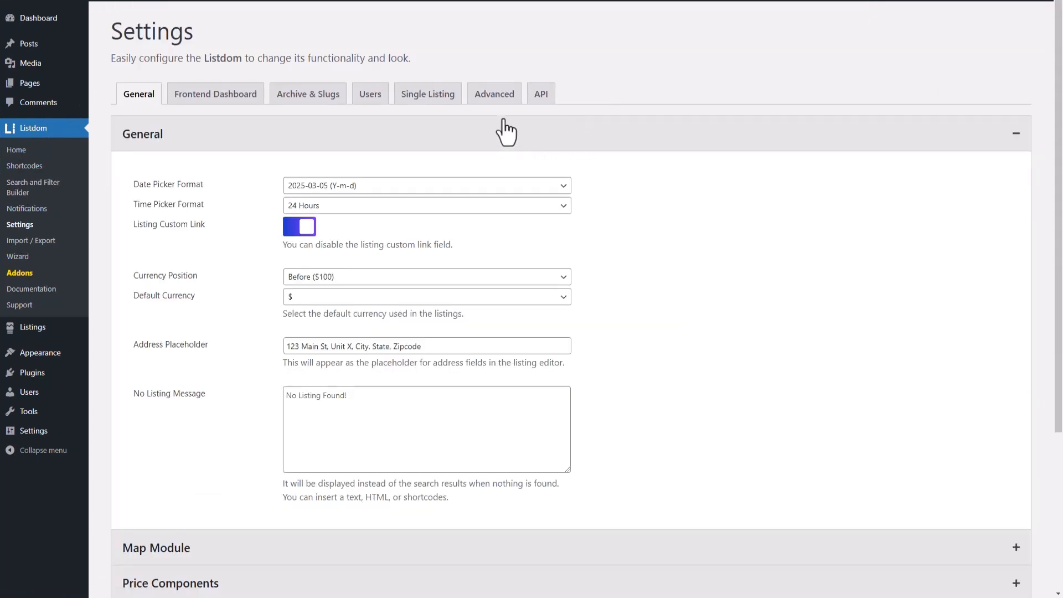
left_click(370, 94)
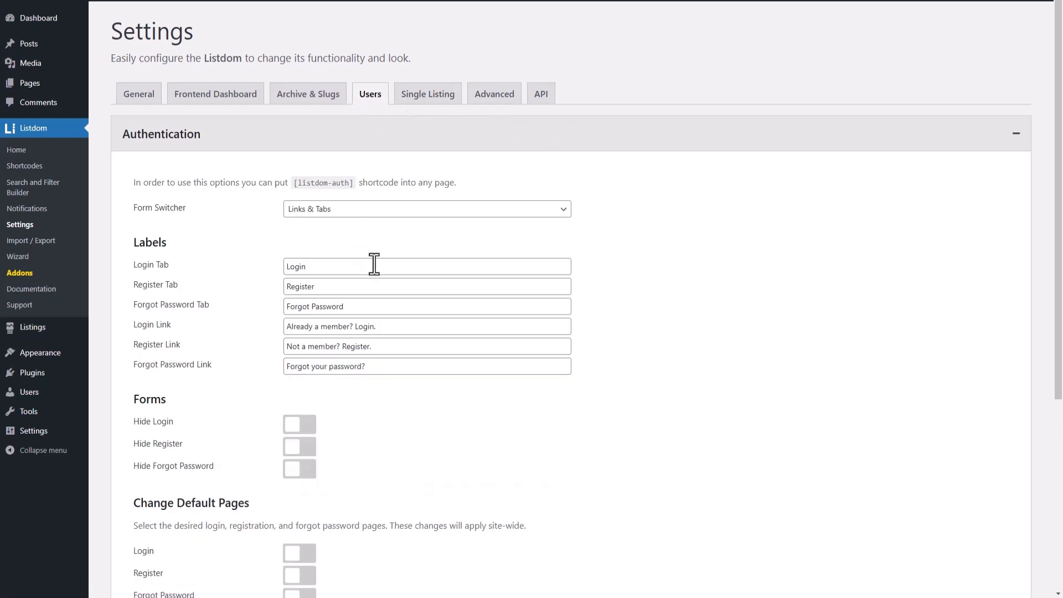
scroll("down", 3)
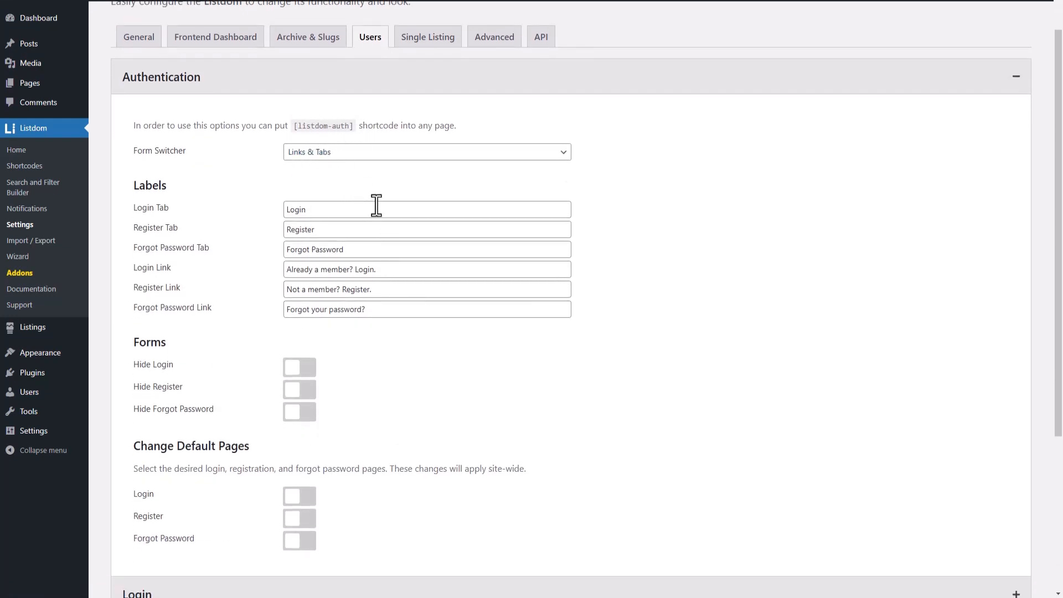
scroll("down", 3)
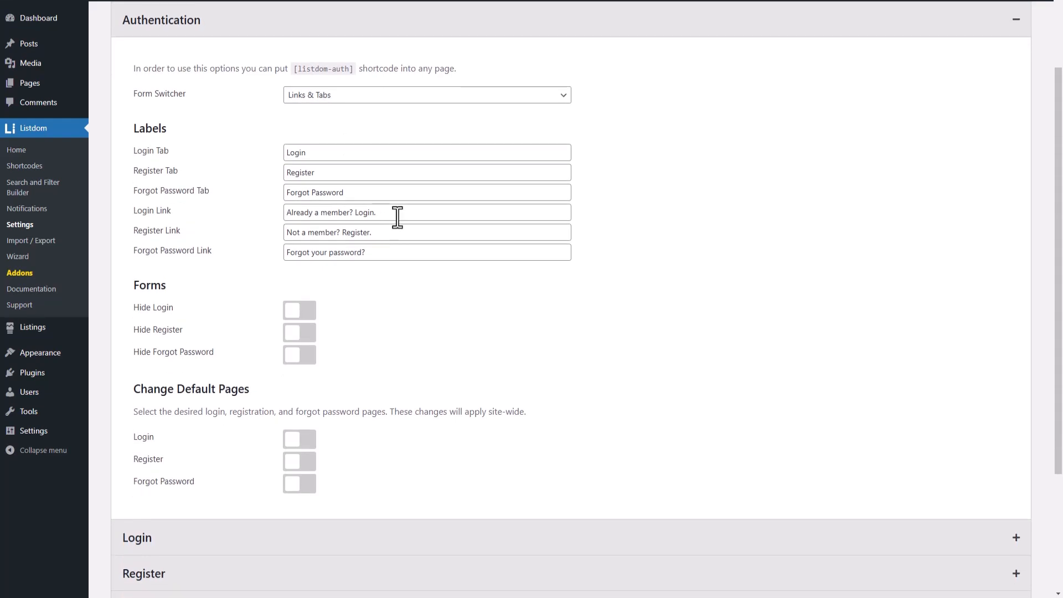
scroll("down", 3)
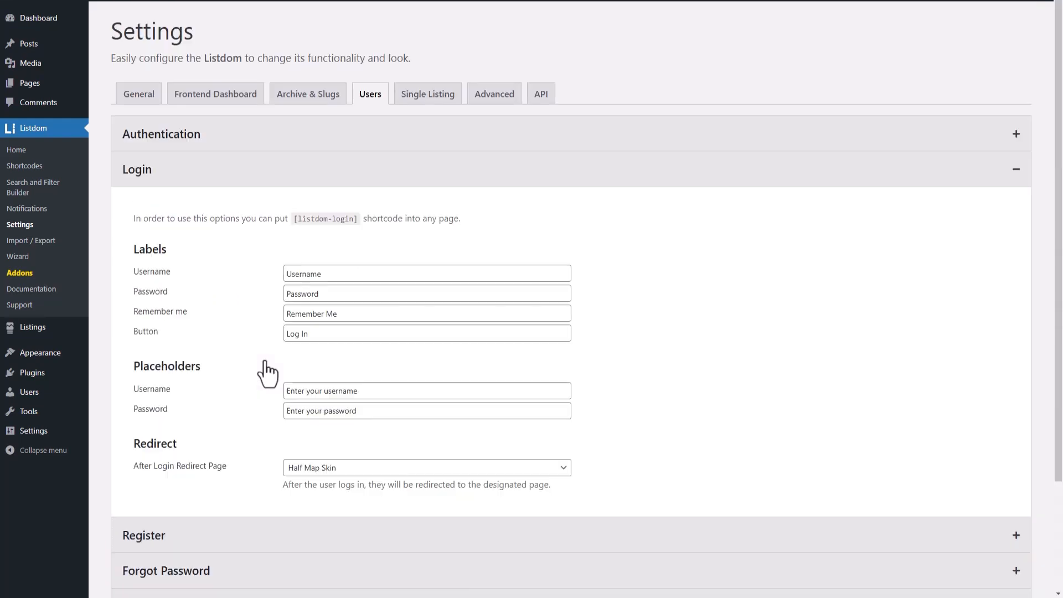
scroll("down", 3)
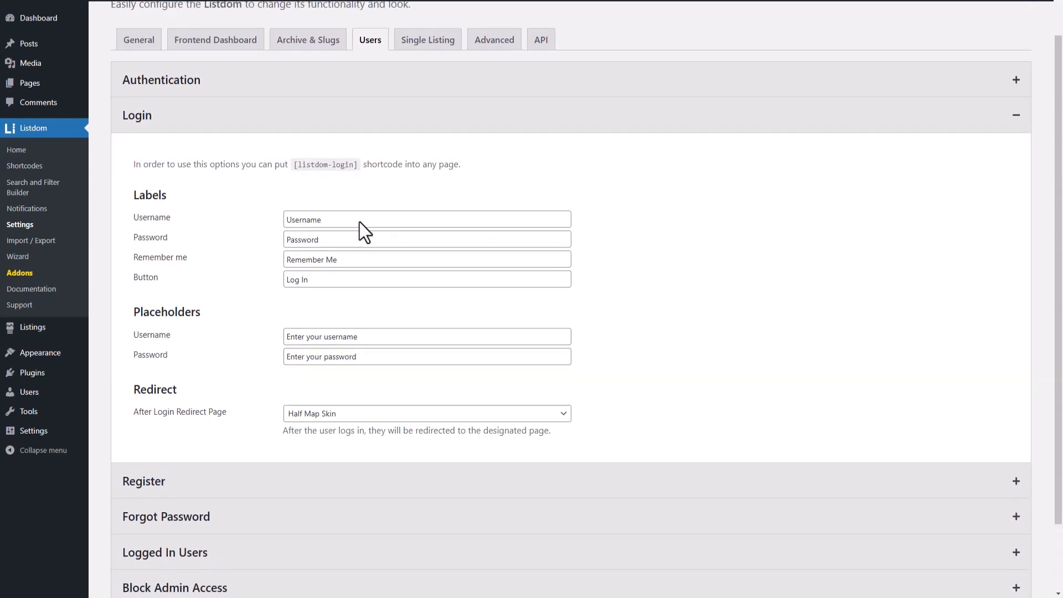
left_click(143, 481)
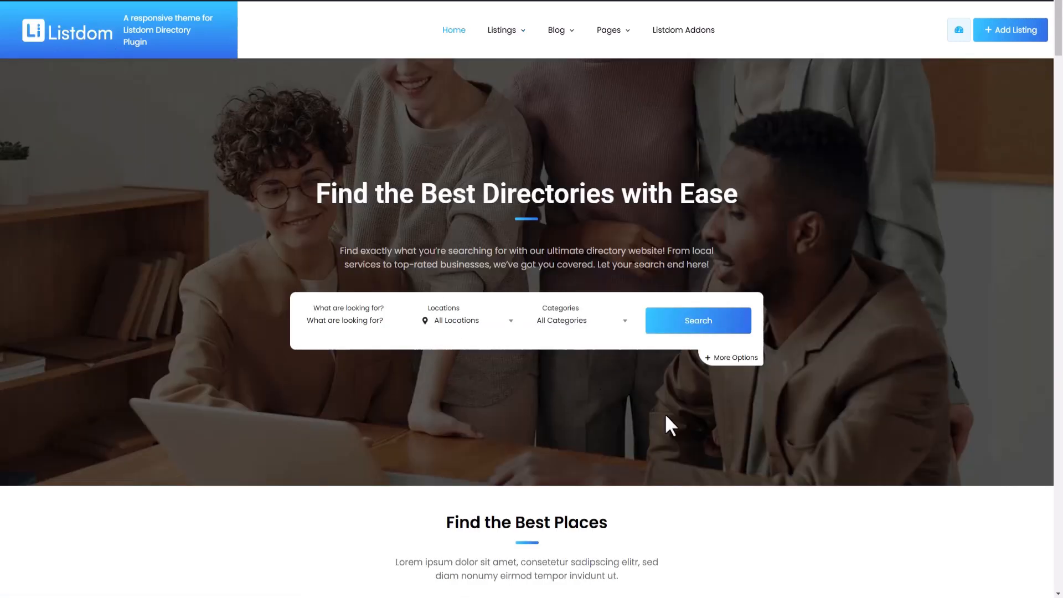
scroll("down", 3)
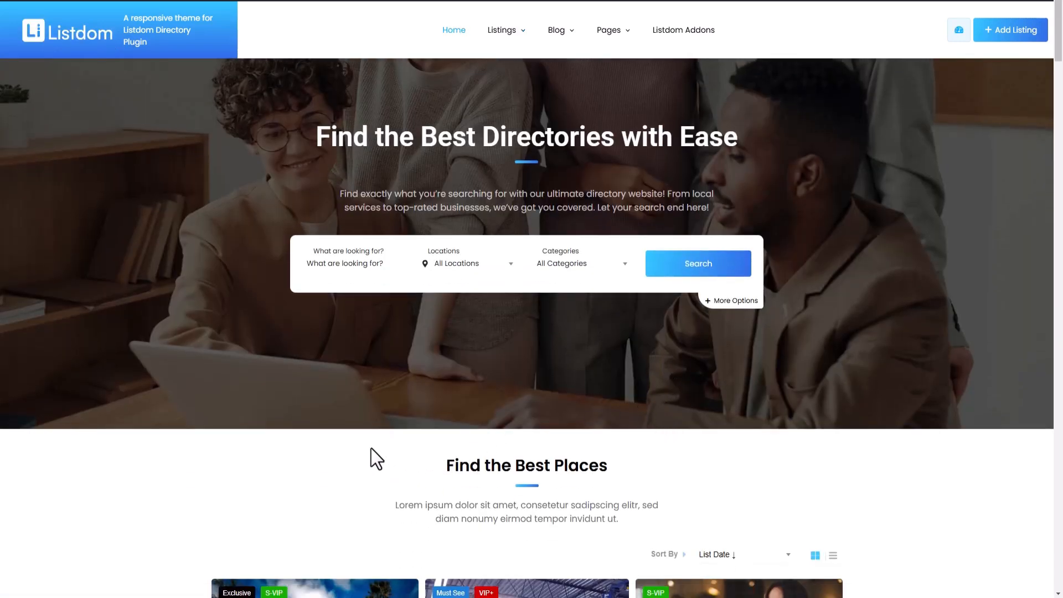